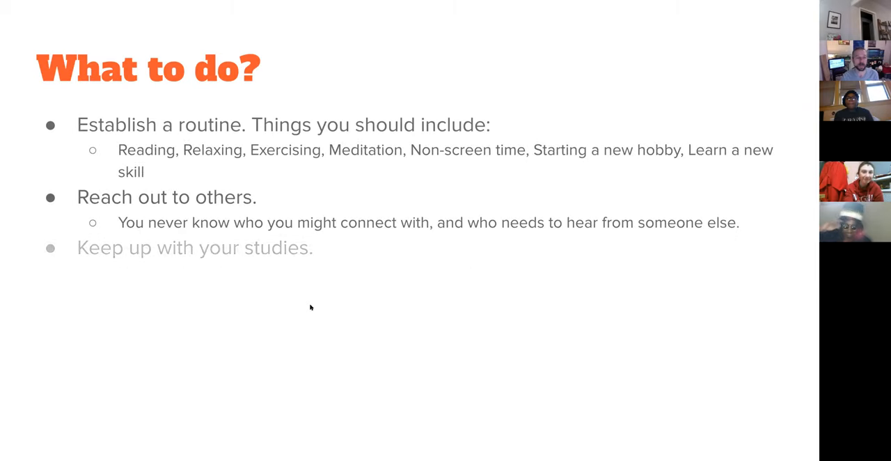
- Reveal the remaining tips on the 'What to do?' slide, ending with making a schedule
key("right")
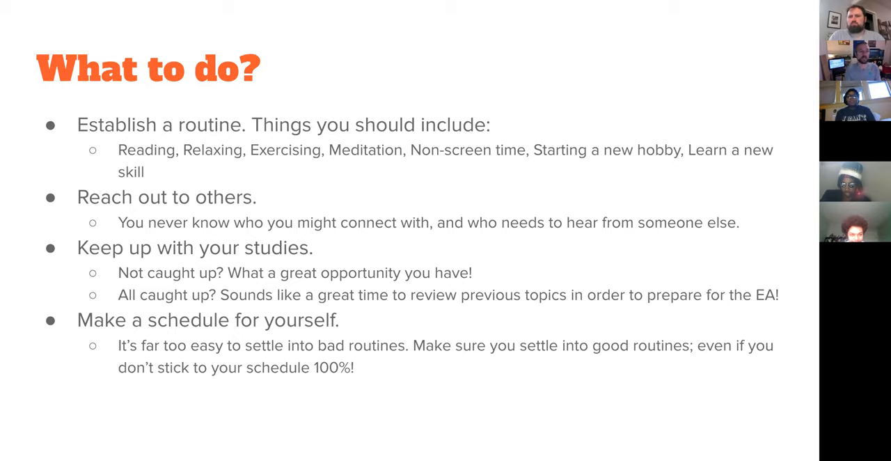
- Advance to the Calendar slide with the four-week lesson schedule
key("right")
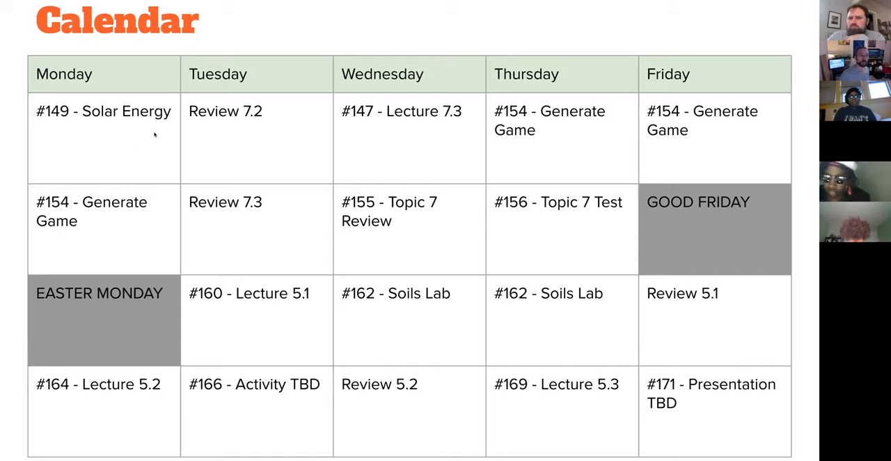
mouse_move(57, 85)
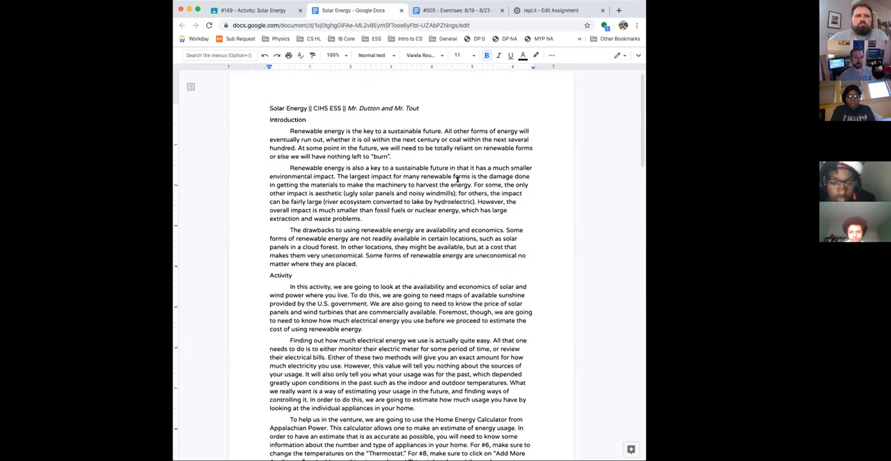
scroll("down", 3)
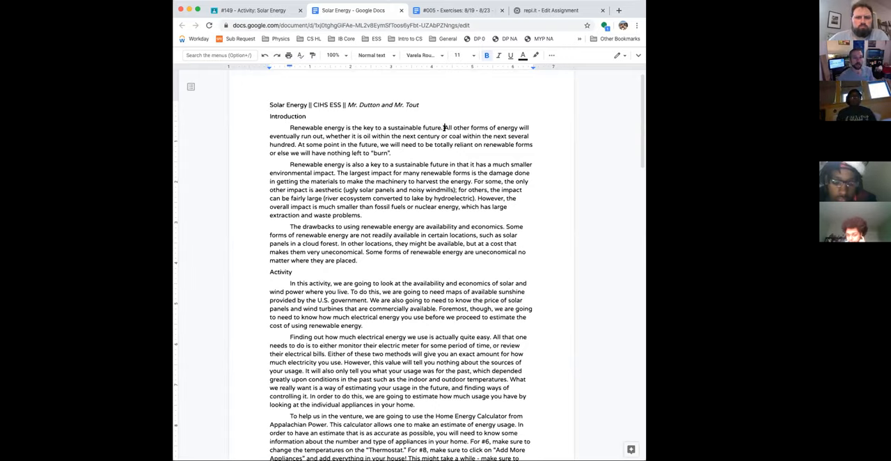
left_click_drag(444, 127, 324, 136)
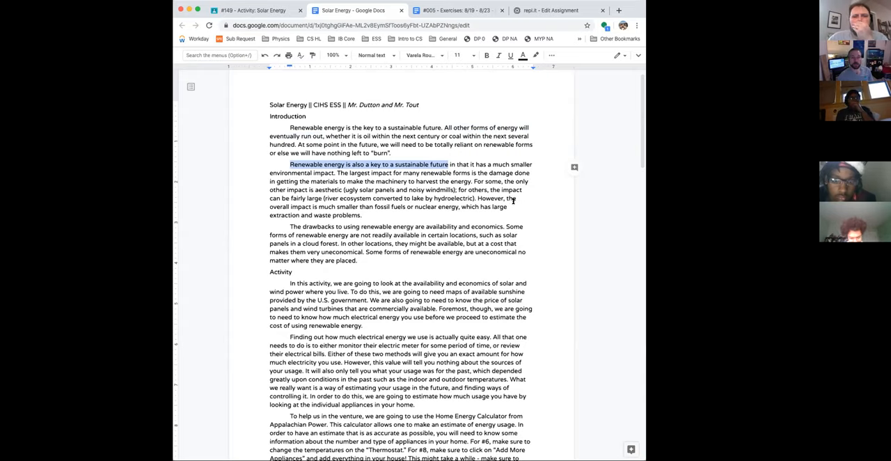
double_click(327, 189)
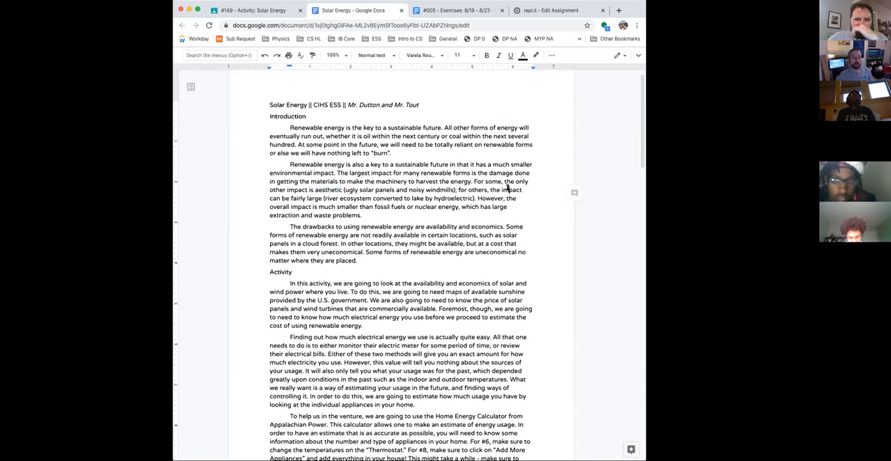
double_click(510, 189)
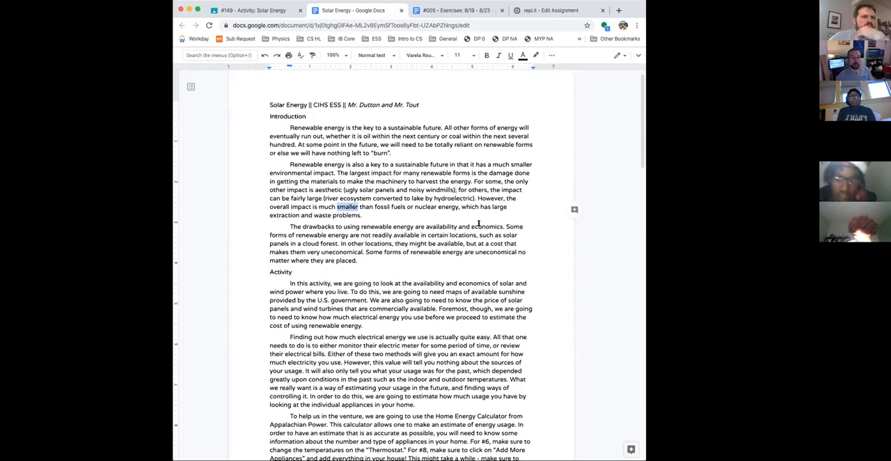
mouse_move(426, 226)
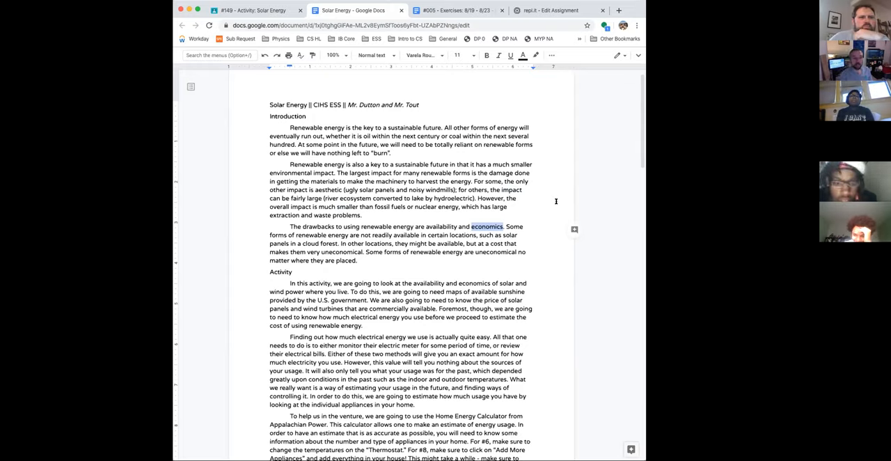
mouse_move(529, 235)
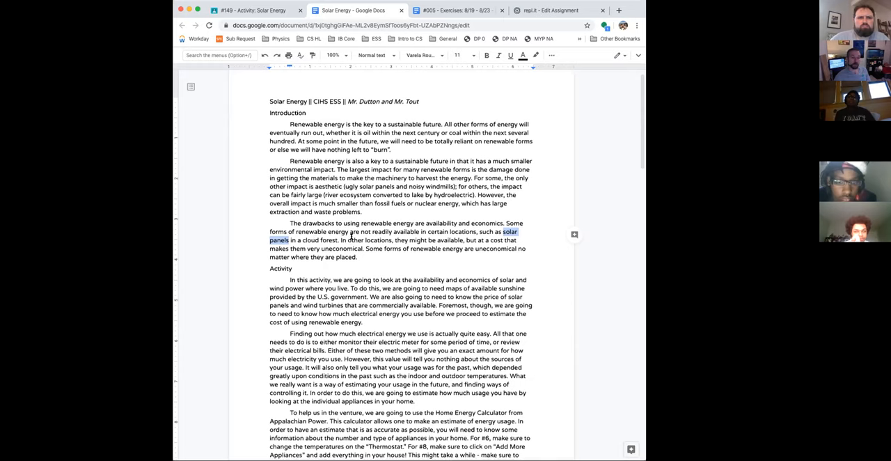
scroll("down", 3)
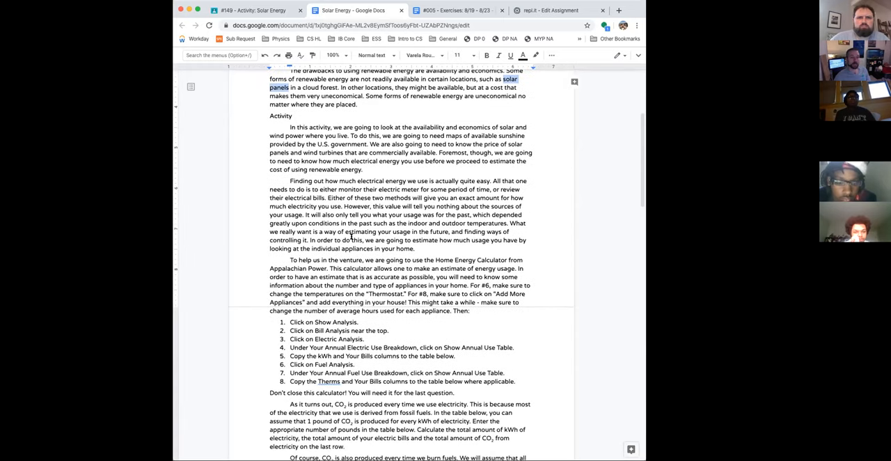
scroll("down", 3)
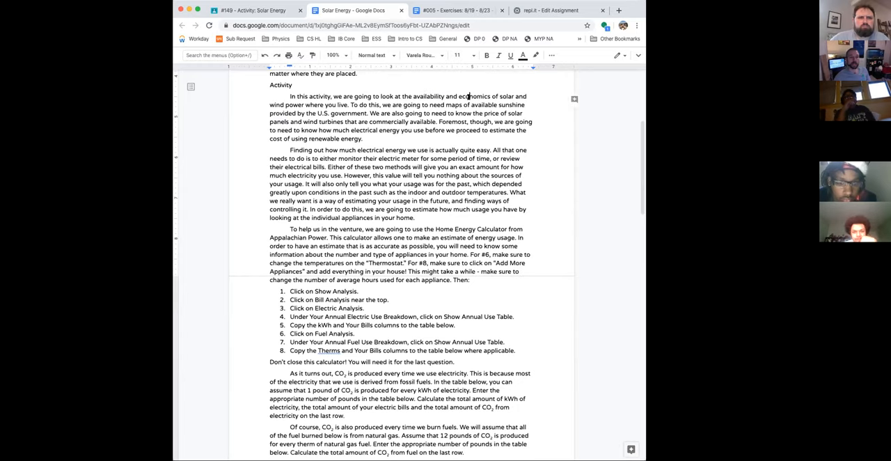
double_click(474, 96)
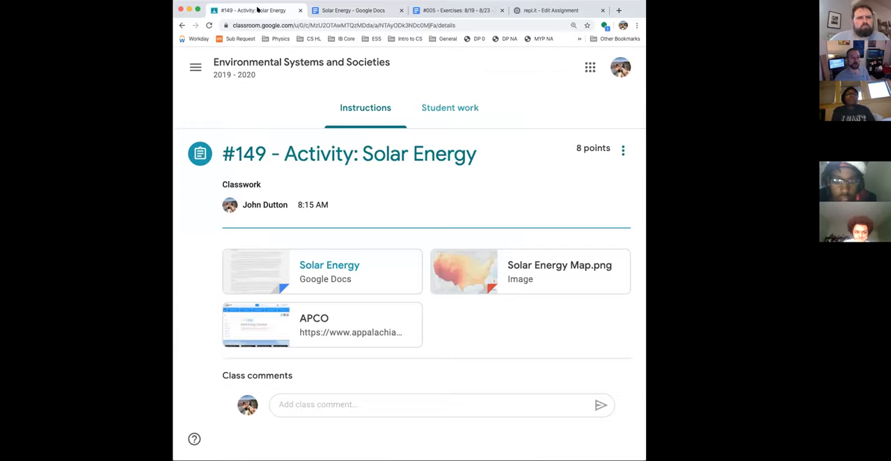
mouse_move(552, 266)
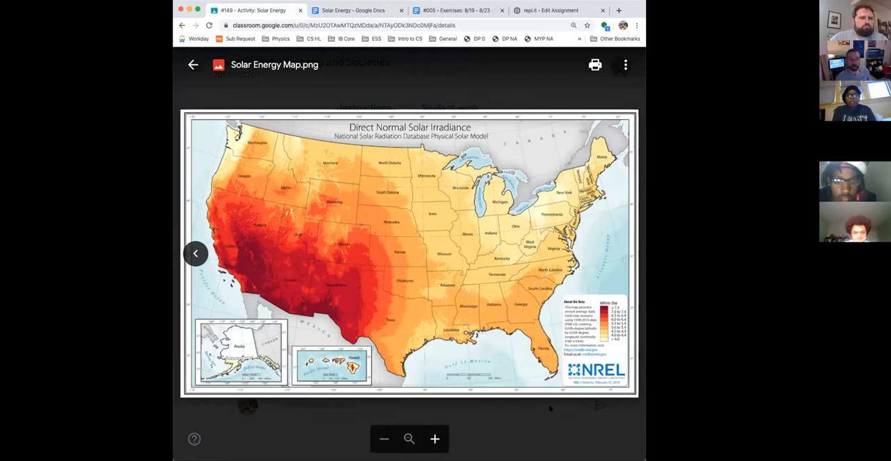
left_click(193, 64)
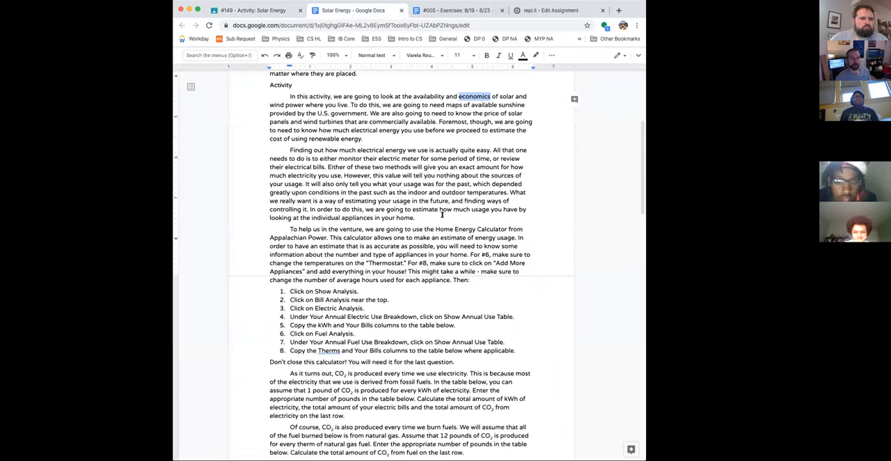
mouse_move(428, 121)
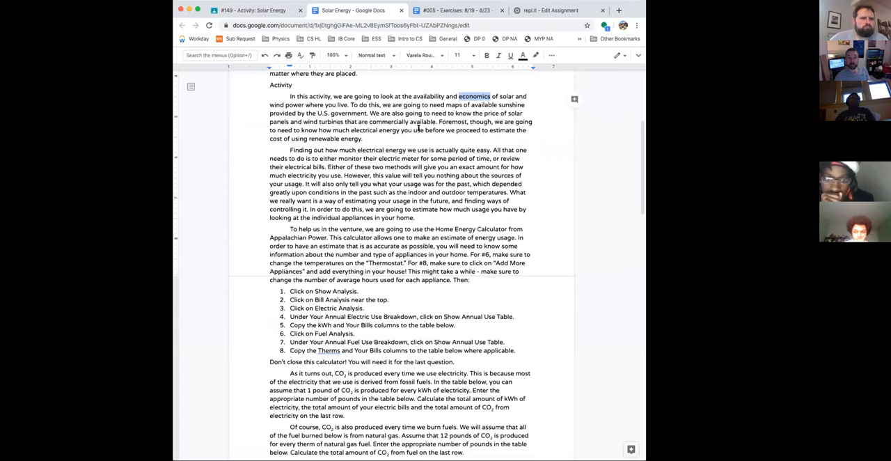
mouse_move(333, 133)
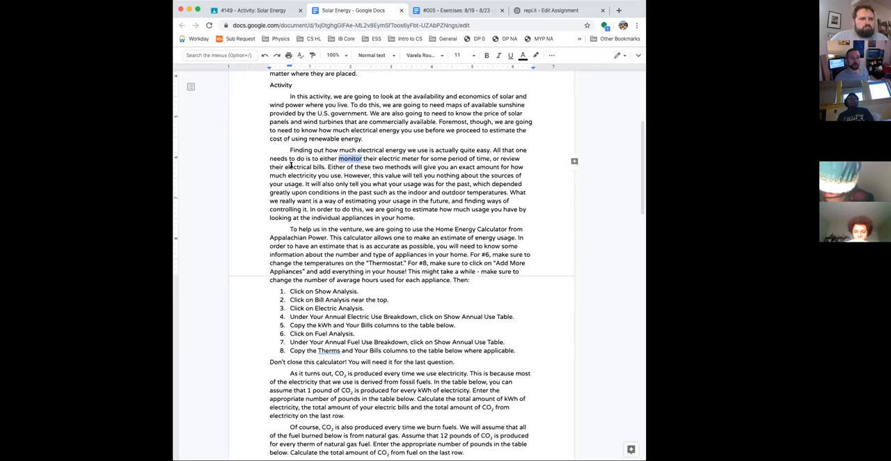
- Highlight the word 'electrical' while reviewing the Activity paragraphs
double_click(298, 167)
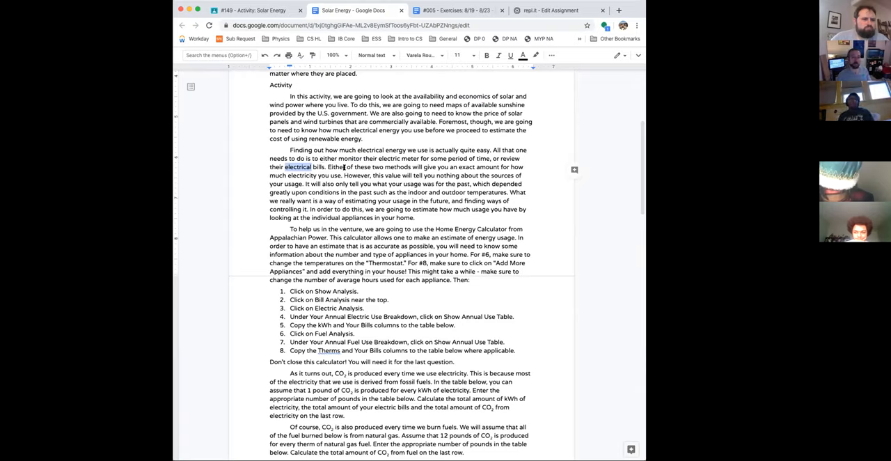
mouse_move(409, 179)
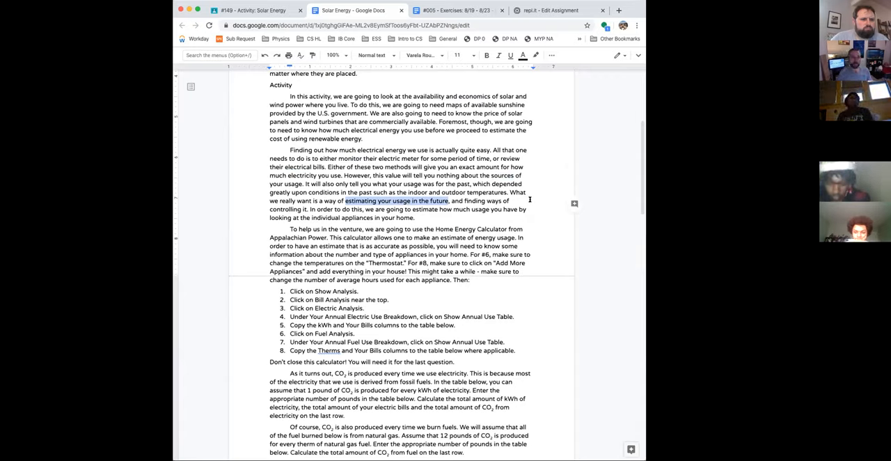
mouse_move(432, 228)
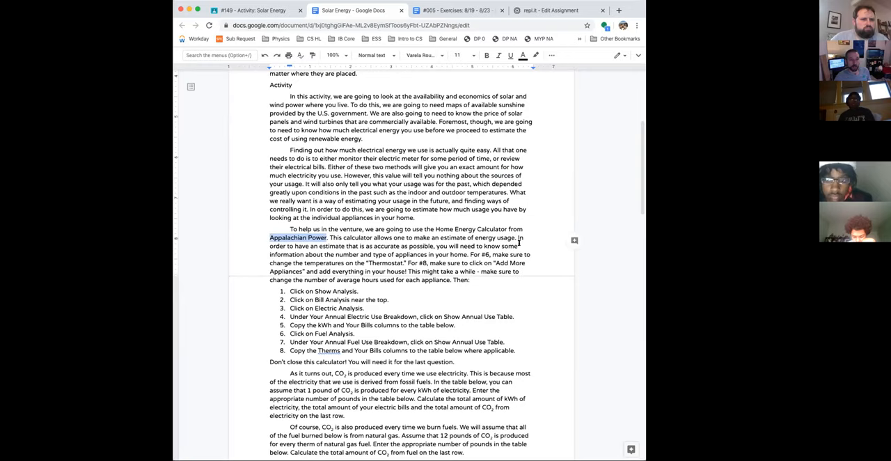
mouse_move(452, 243)
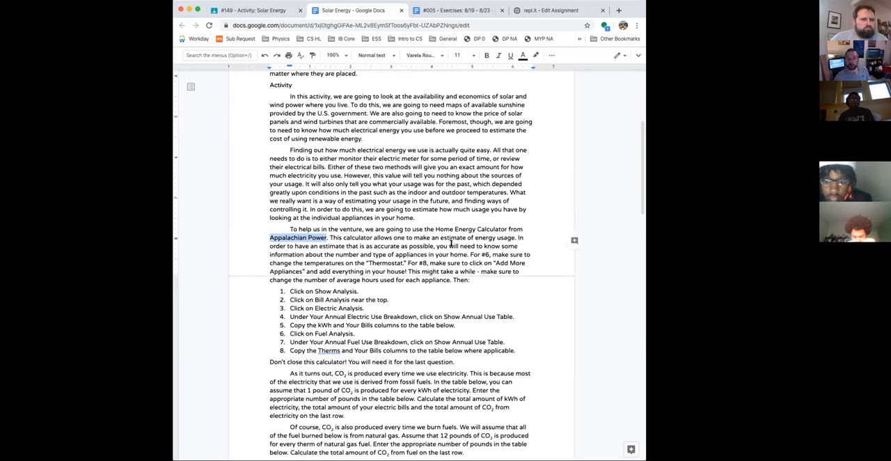
mouse_move(476, 248)
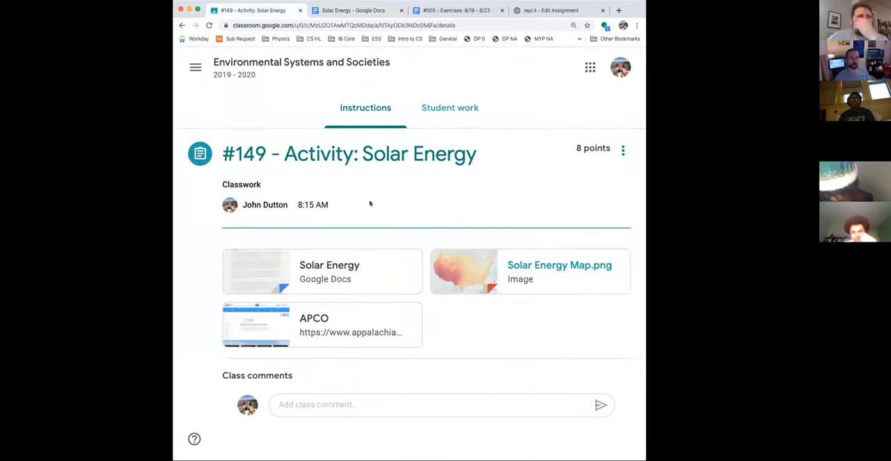
- Open the APCO Home Energy Calculator link in a new tab, then return to Classroom
left_click(321, 325)
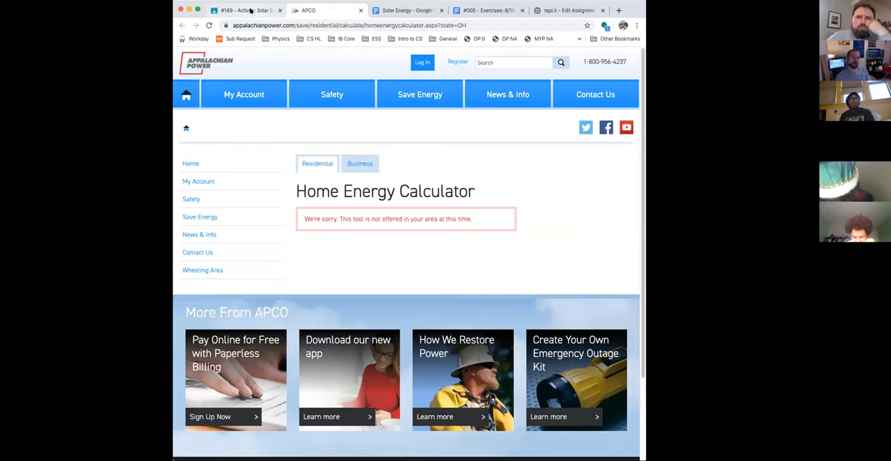
left_click(244, 10)
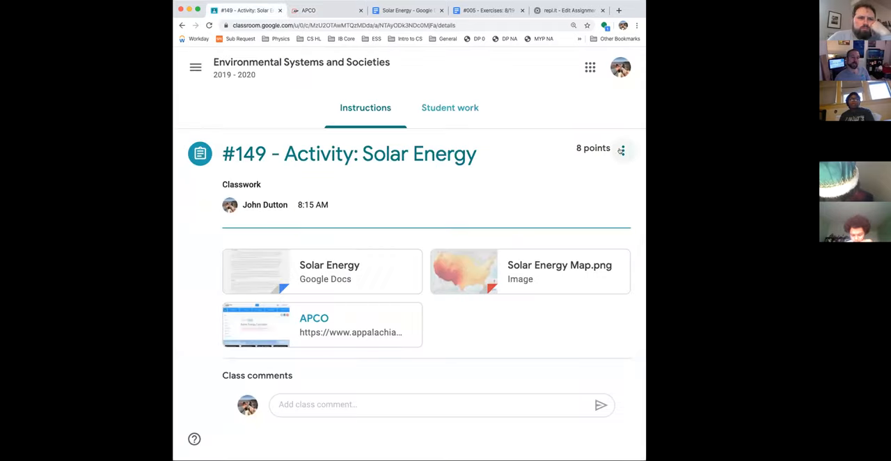
- Edit the #149 Solar Energy assignment to attach the APCO web link, and save it
left_click(621, 148)
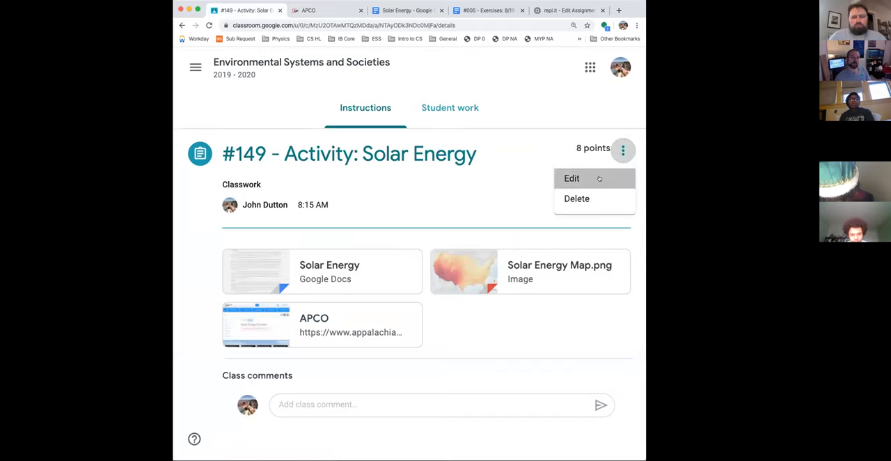
left_click(572, 179)
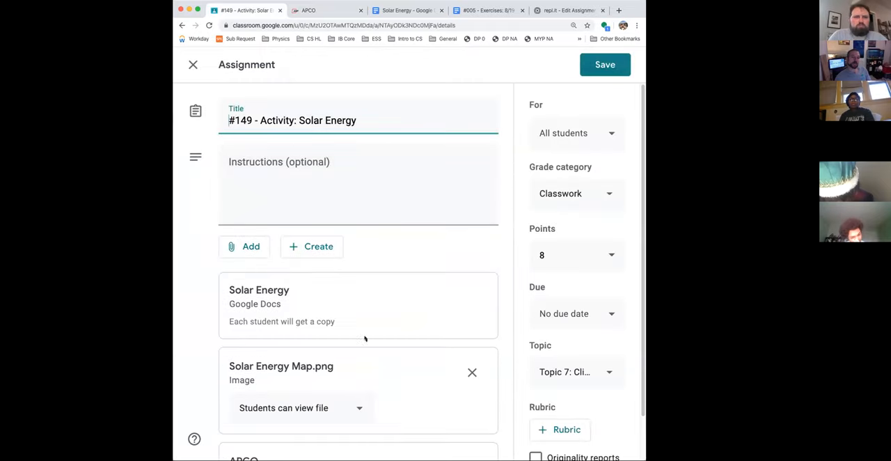
scroll("down", 3)
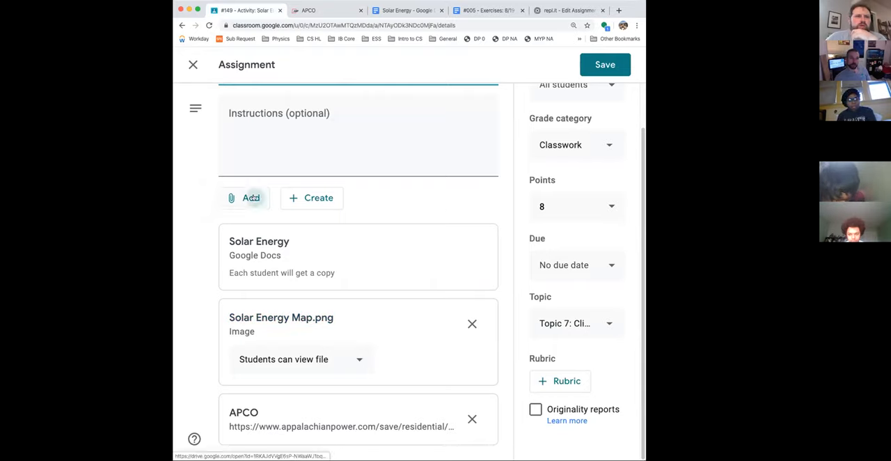
left_click(245, 198)
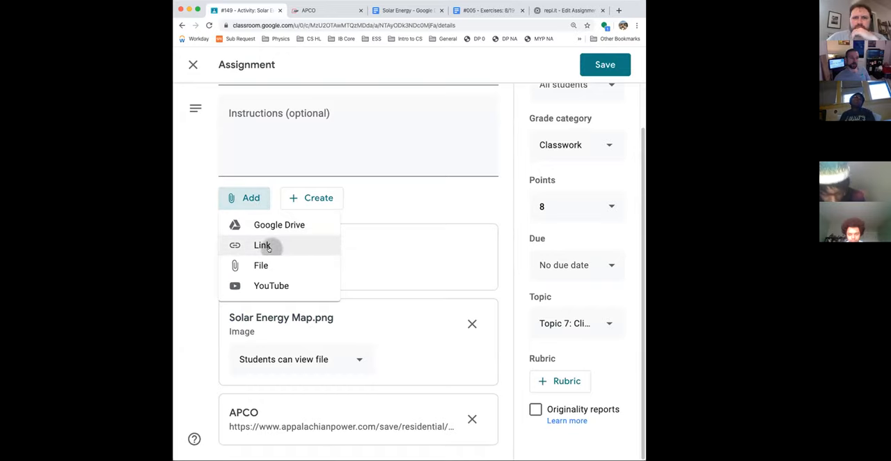
left_click(262, 244)
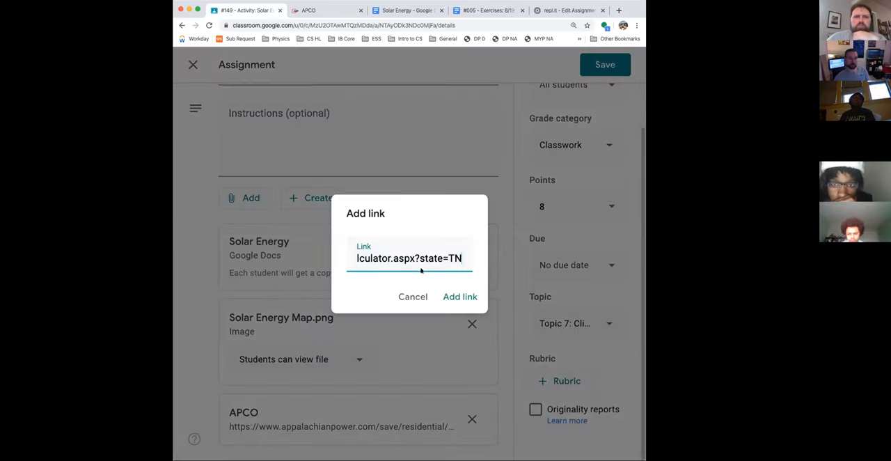
left_click(460, 297)
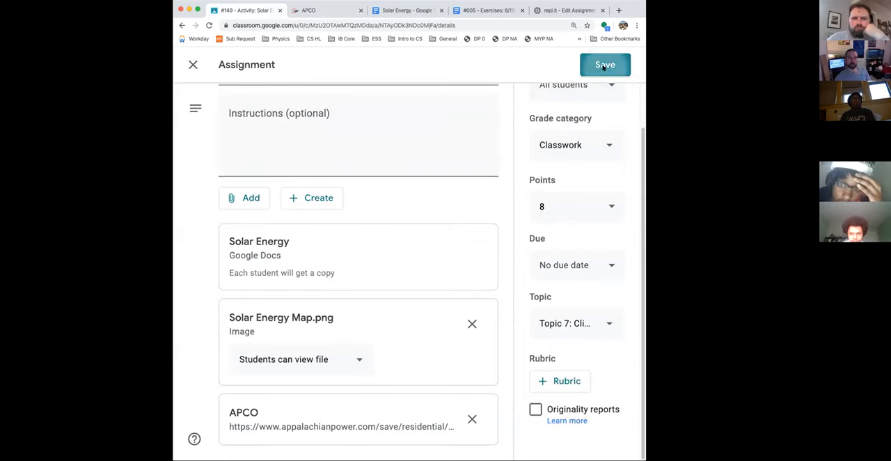
left_click(605, 64)
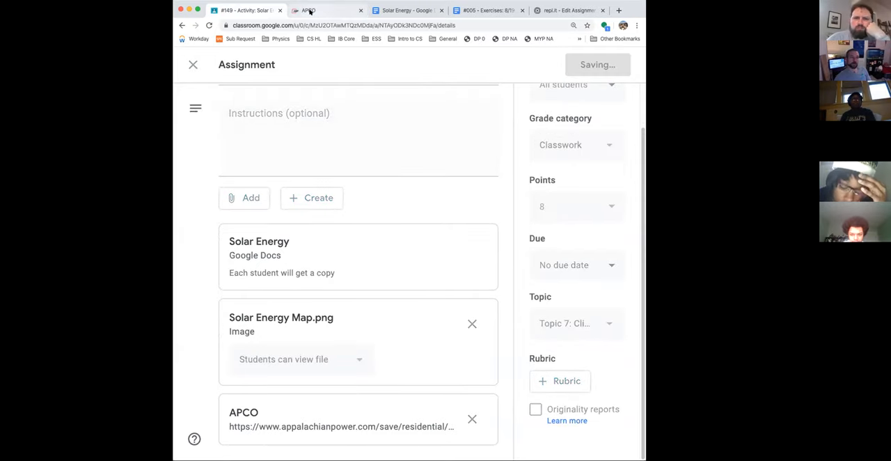
left_click(192, 65)
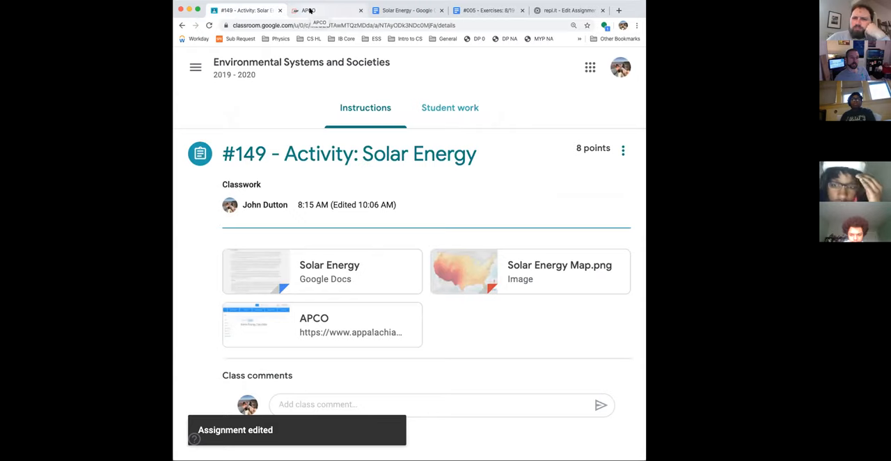
- Switch to the APCO tab showing the Home Energy Calculator's Your Ways to Save tips
left_click(327, 11)
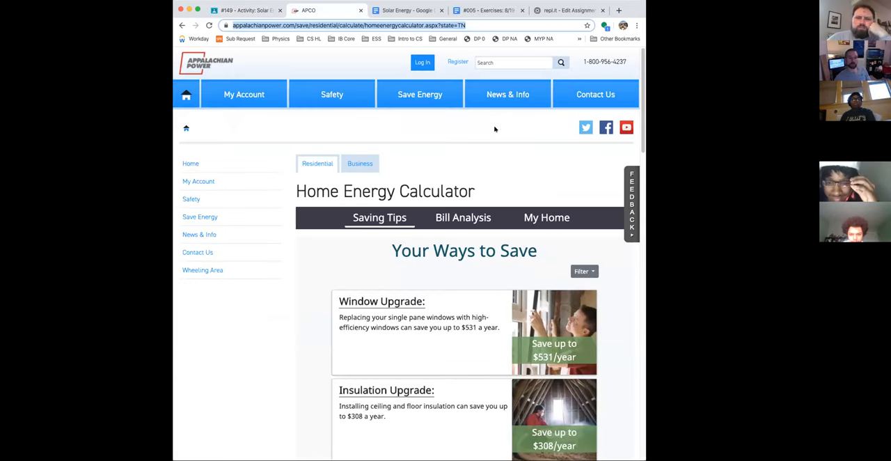
mouse_move(596, 113)
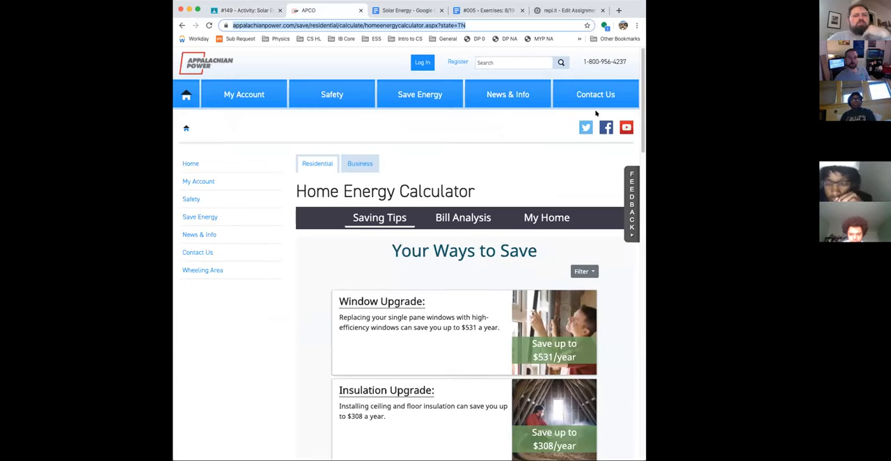
mouse_move(539, 182)
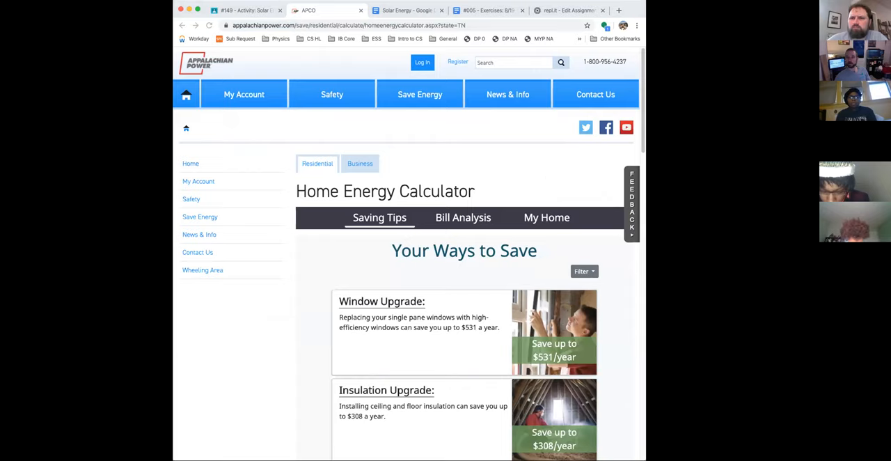
mouse_move(508, 168)
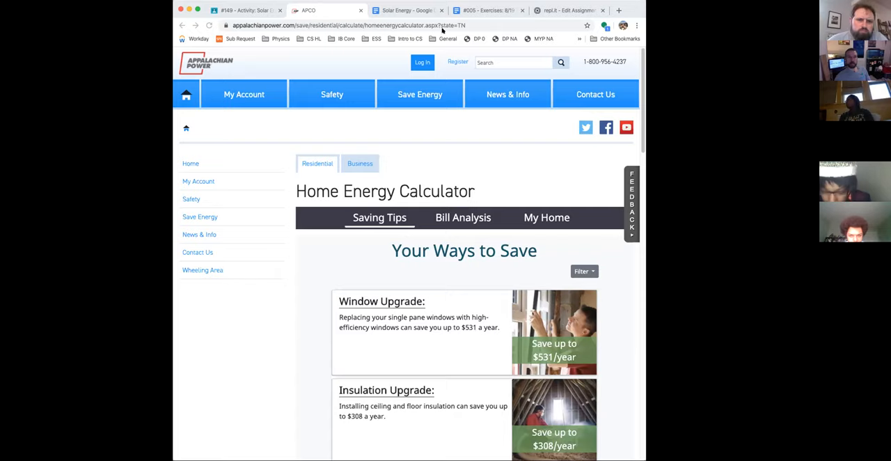
left_click(383, 25)
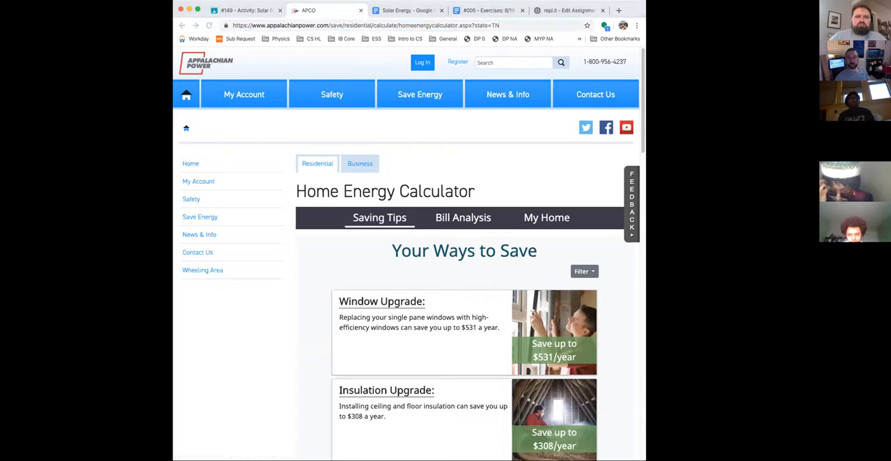
mouse_move(452, 234)
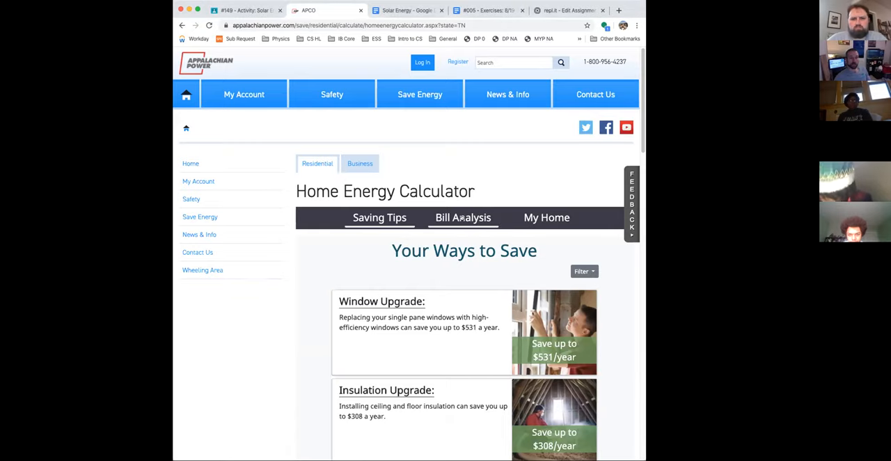
left_click(463, 217)
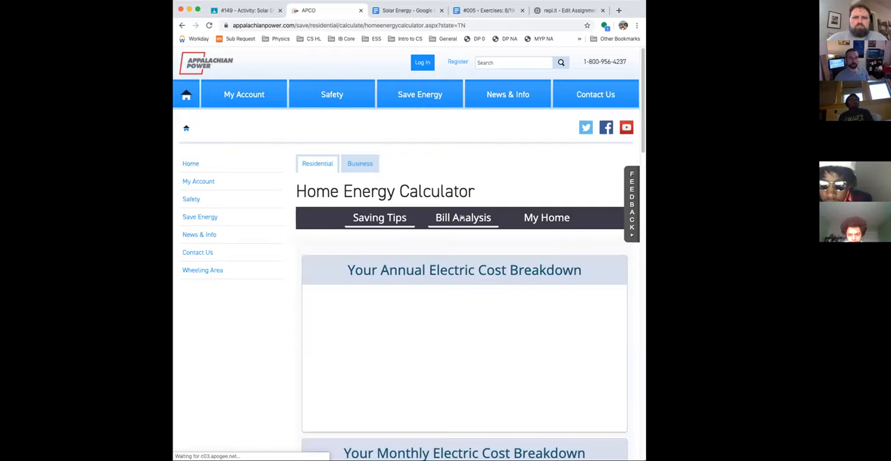
- Review the Bill Analysis annual electric cost pie chart, then go to My Home
left_click(462, 217)
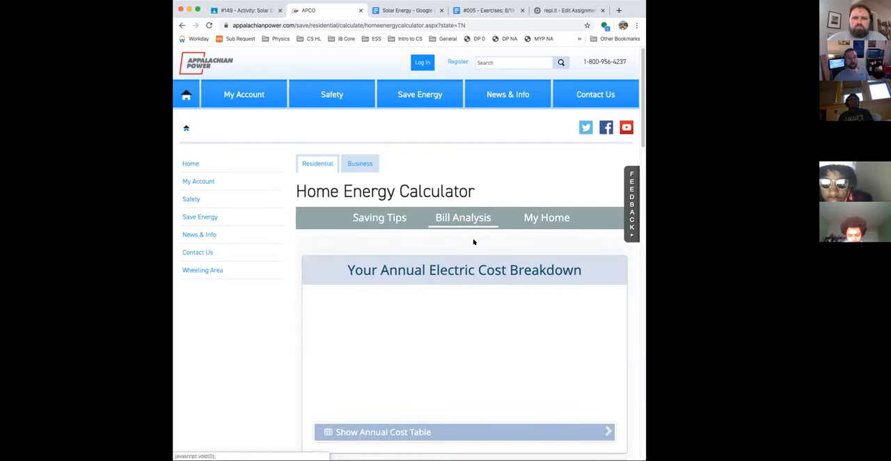
scroll("down", 3)
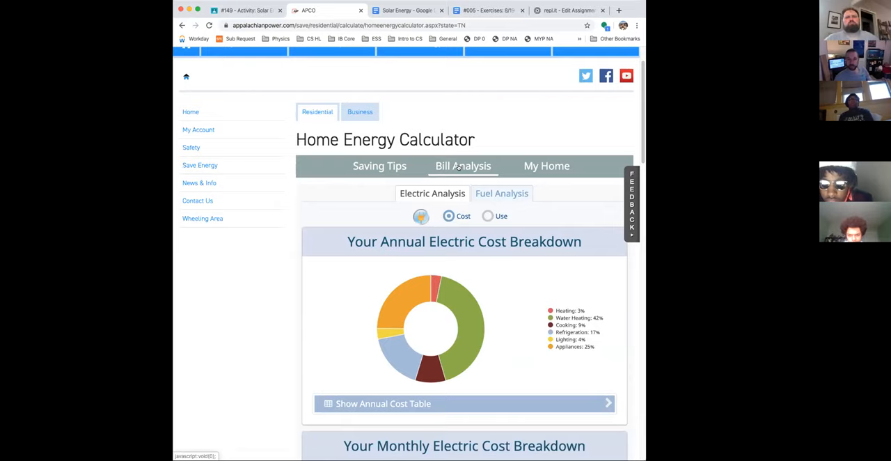
mouse_move(497, 170)
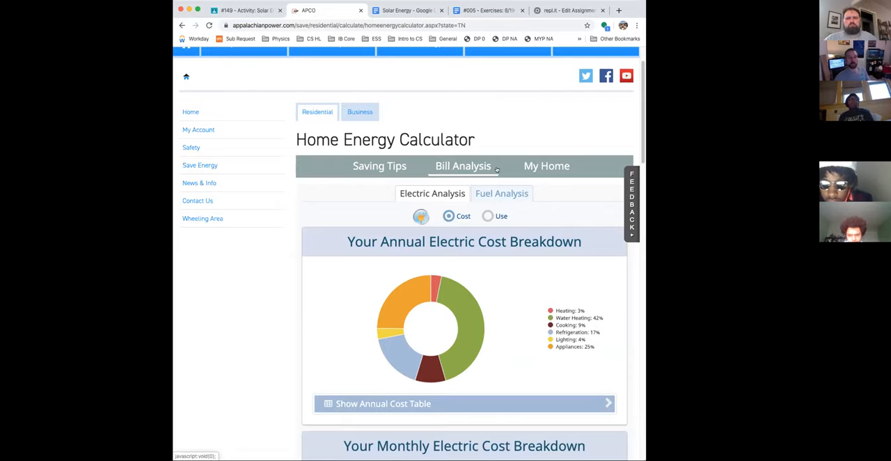
left_click(547, 166)
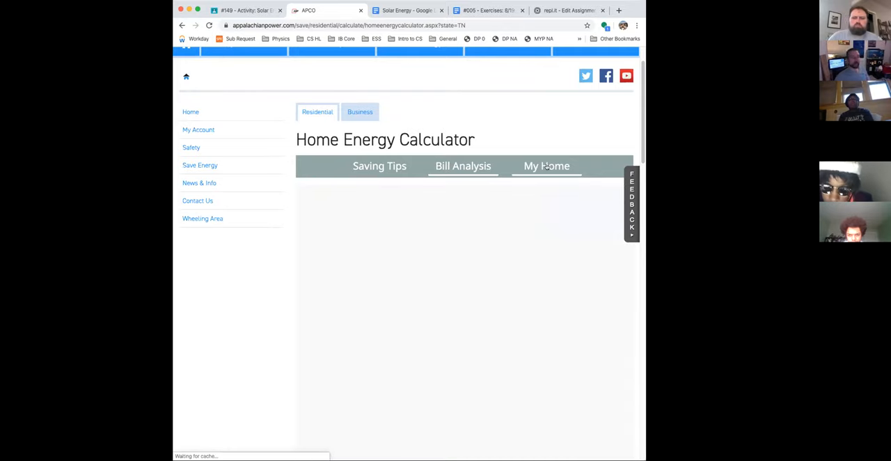
- Set the home's city to Cleveland, Ohio in the My Home questionnaire
left_click(547, 166)
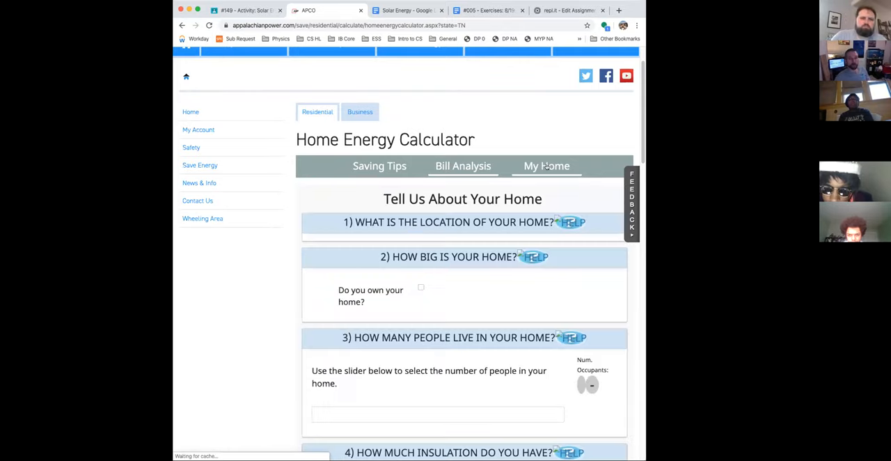
left_click(444, 289)
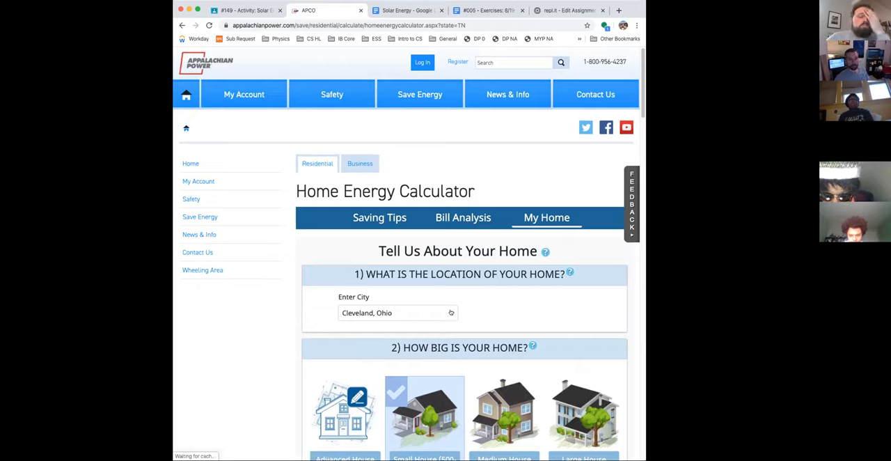
left_click(397, 312)
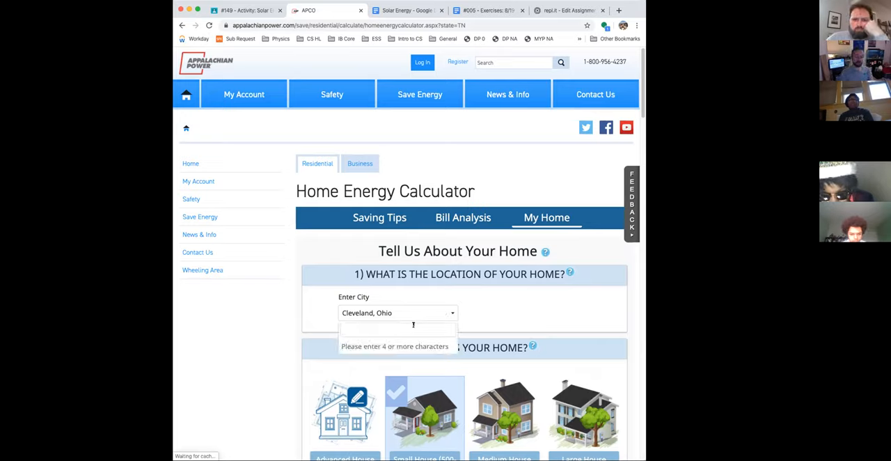
type("clev")
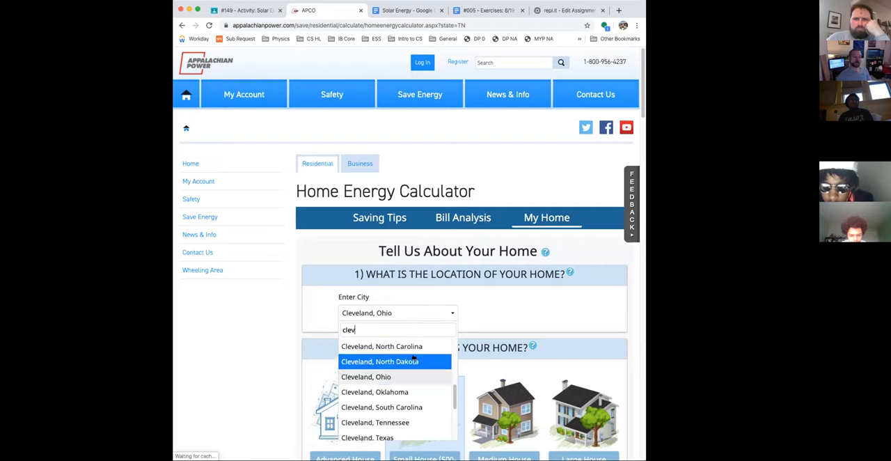
mouse_move(366, 377)
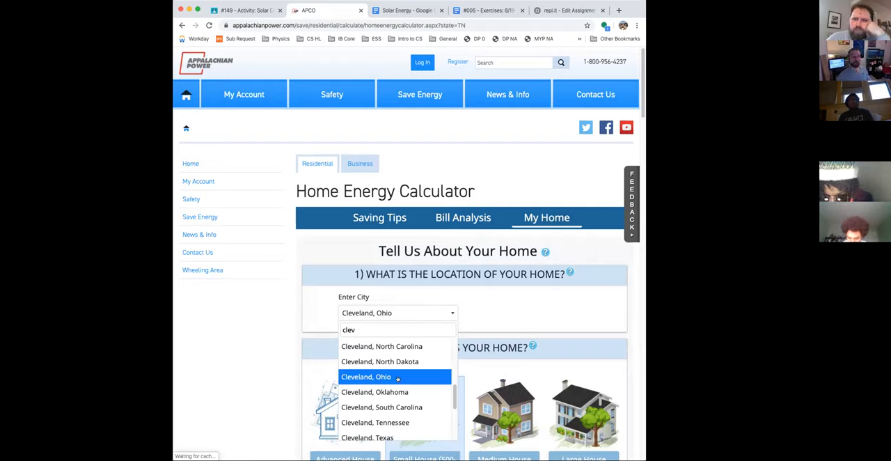
left_click(365, 377)
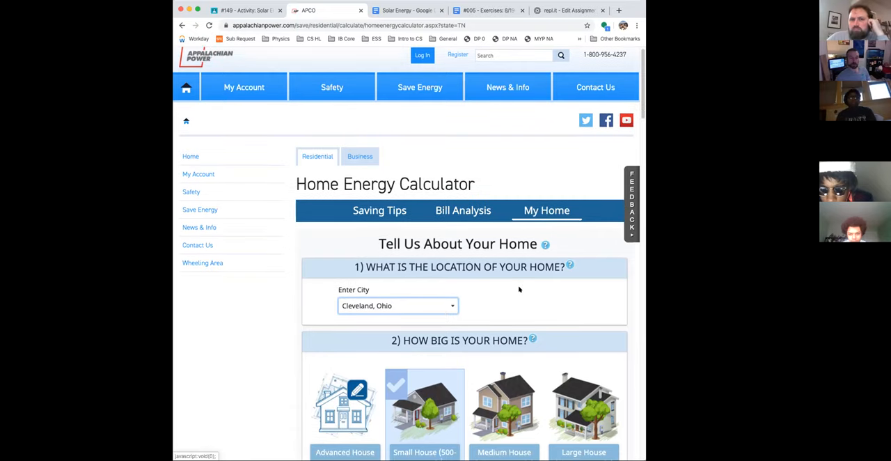
scroll("down", 3)
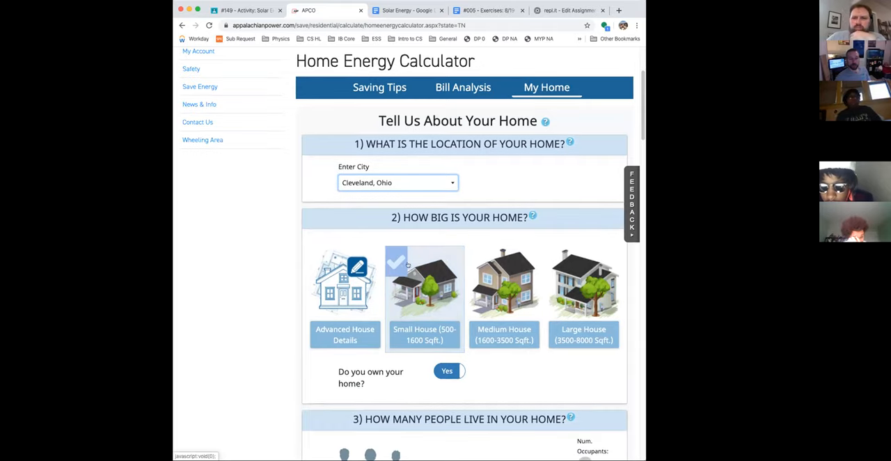
mouse_move(421, 289)
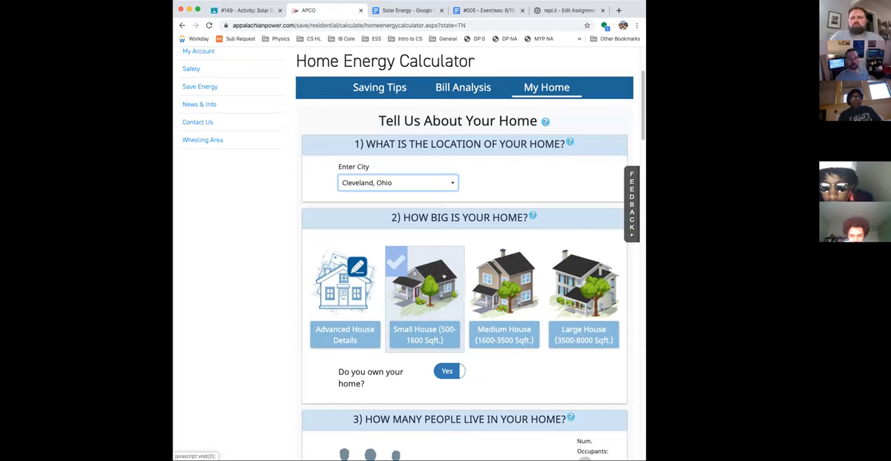
mouse_move(451, 296)
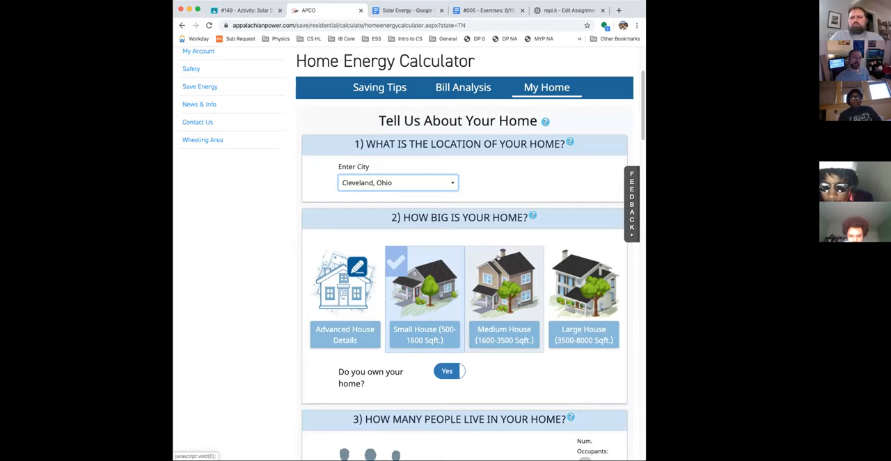
mouse_move(526, 298)
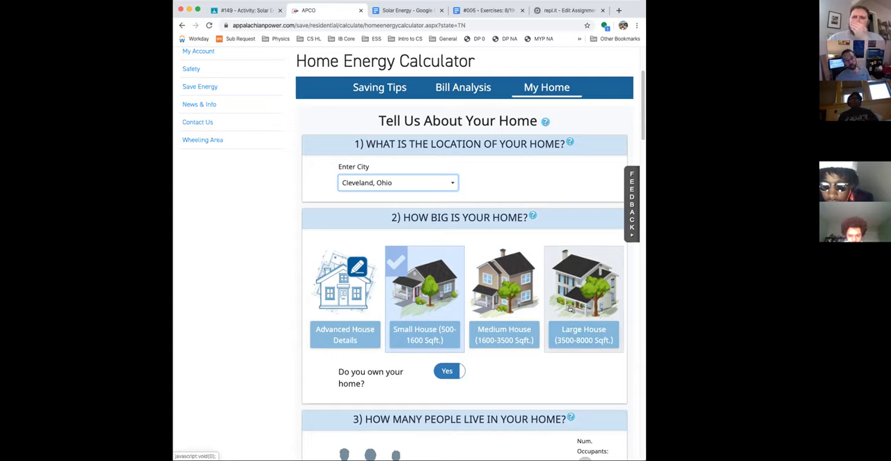
mouse_move(605, 300)
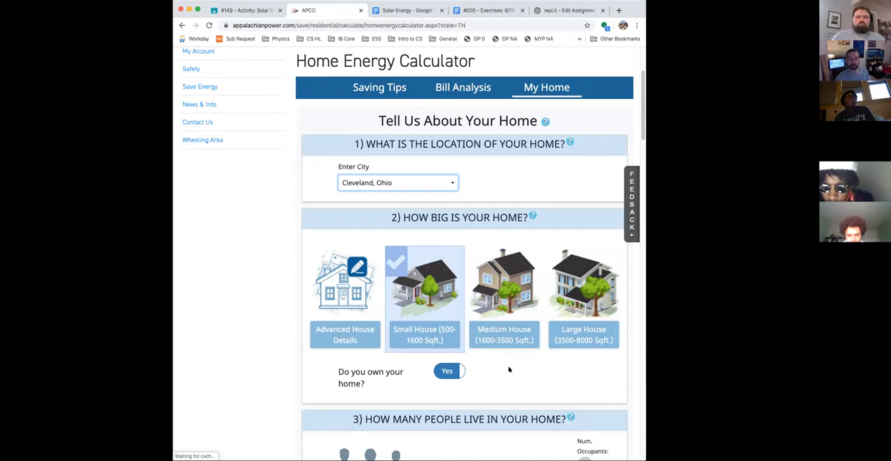
scroll("down", 3)
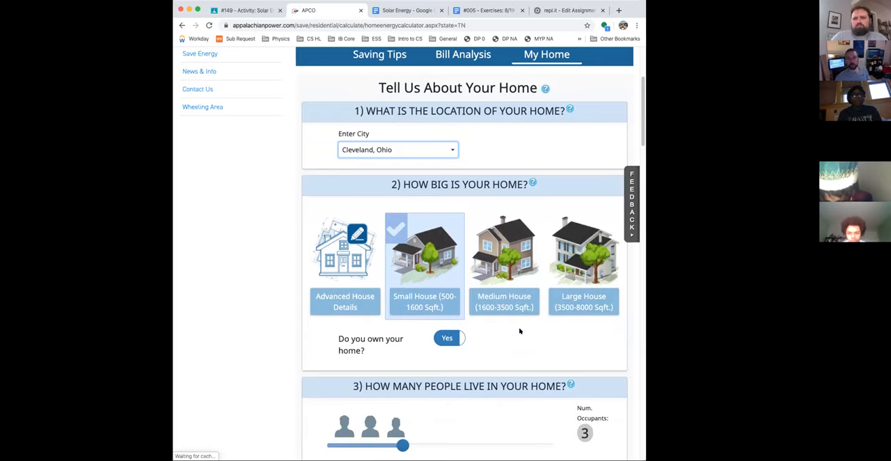
scroll("down", 3)
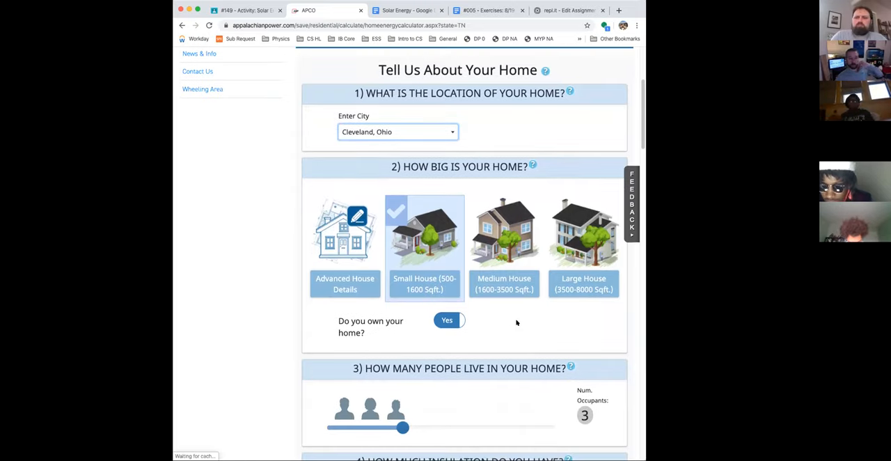
scroll("down", 3)
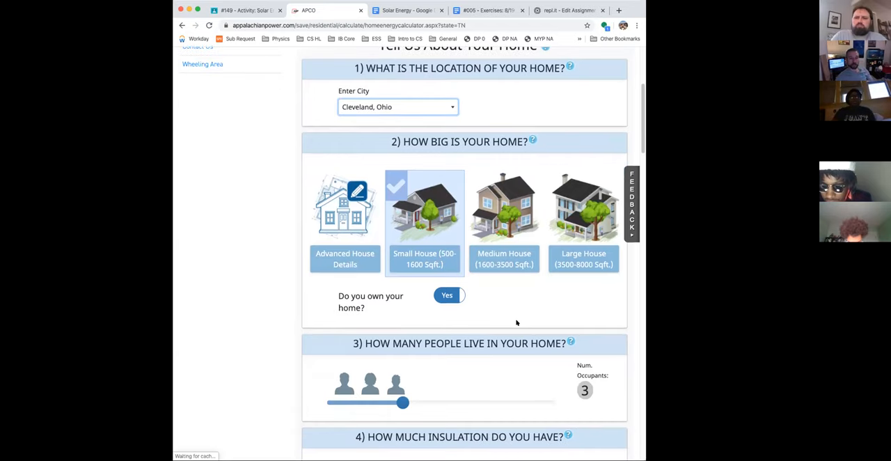
scroll("down", 3)
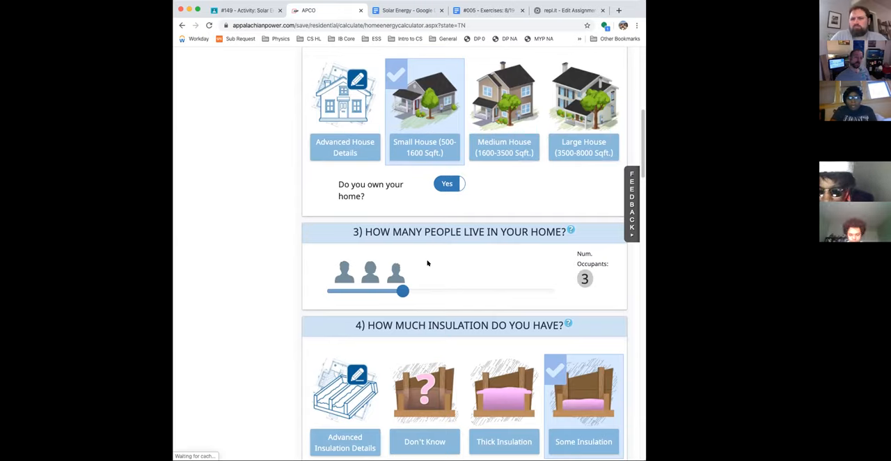
mouse_move(458, 308)
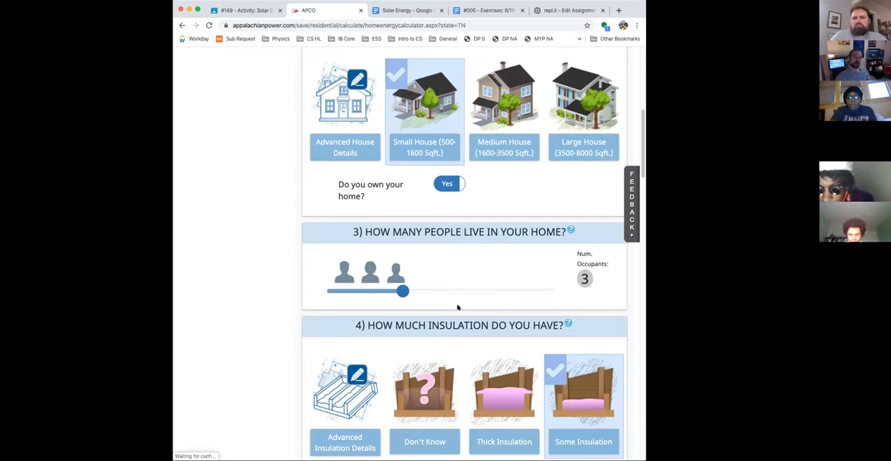
mouse_move(360, 307)
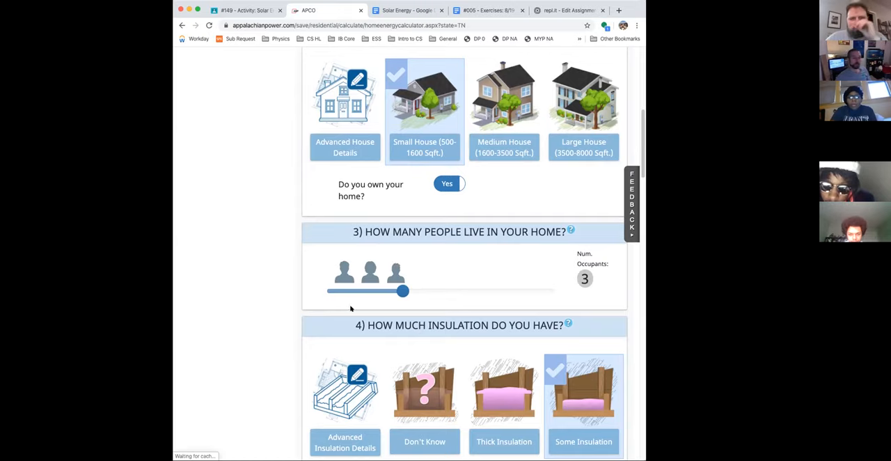
mouse_move(433, 273)
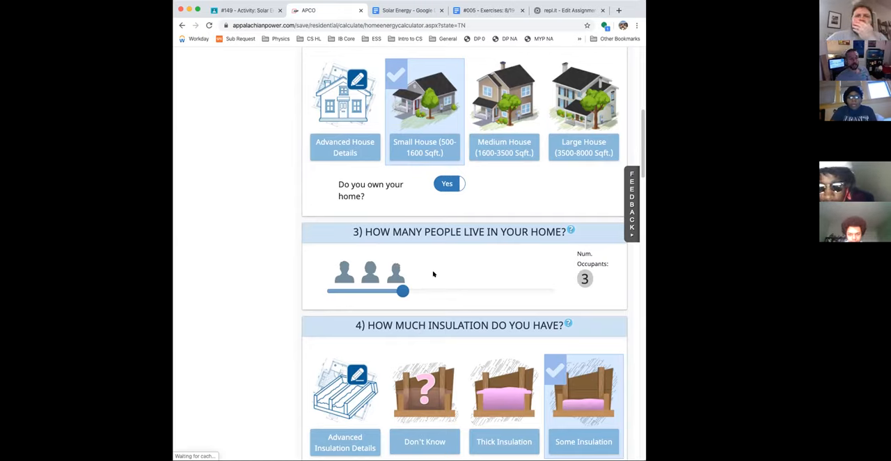
mouse_move(462, 273)
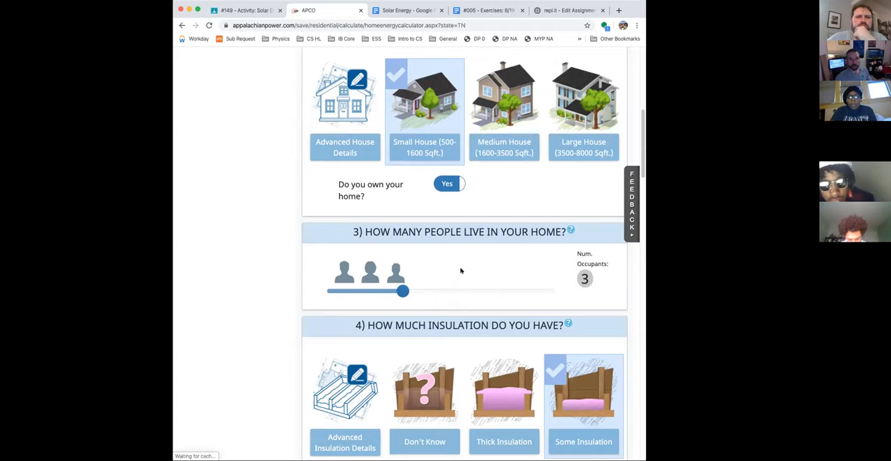
scroll("down", 3)
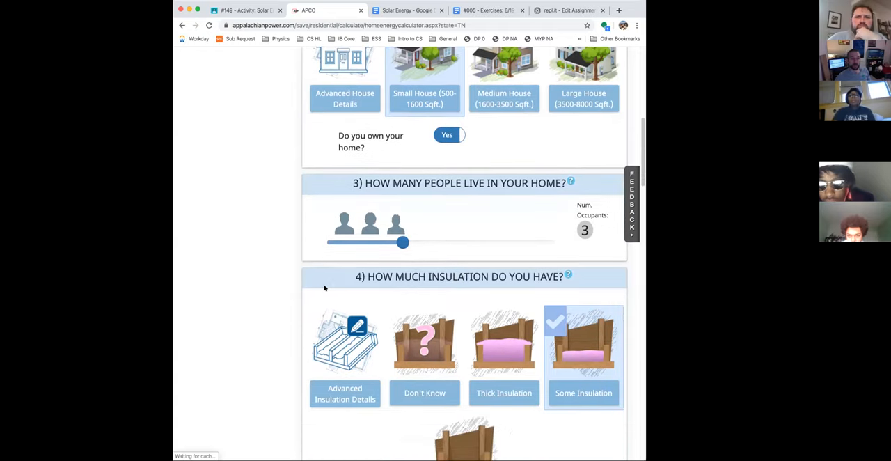
scroll("down", 3)
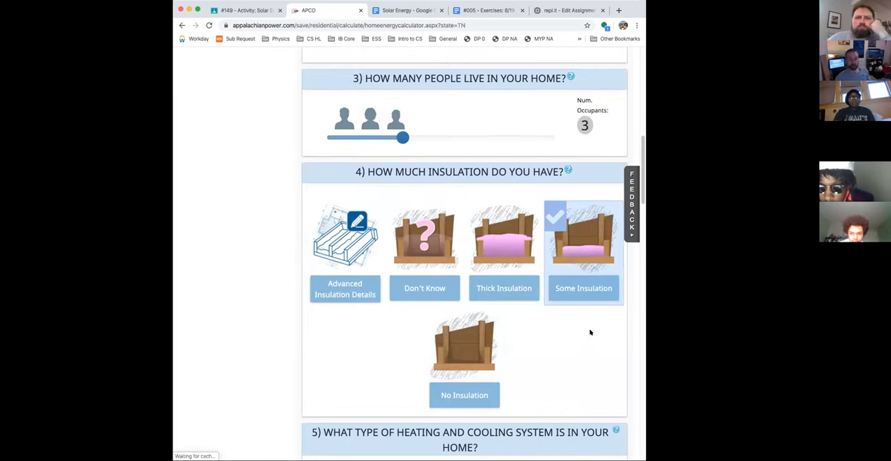
mouse_move(577, 322)
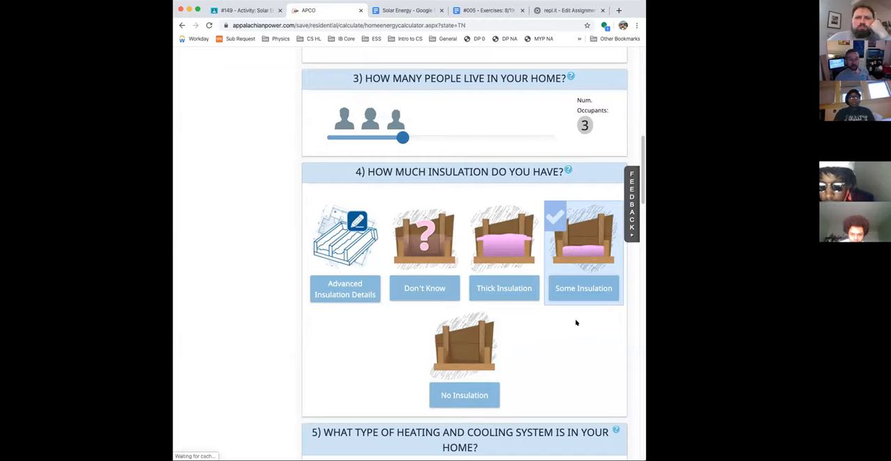
mouse_move(573, 318)
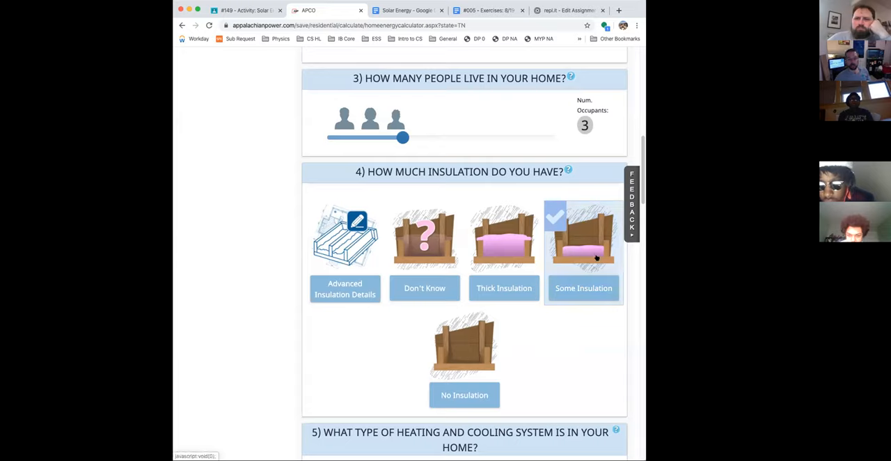
mouse_move(604, 250)
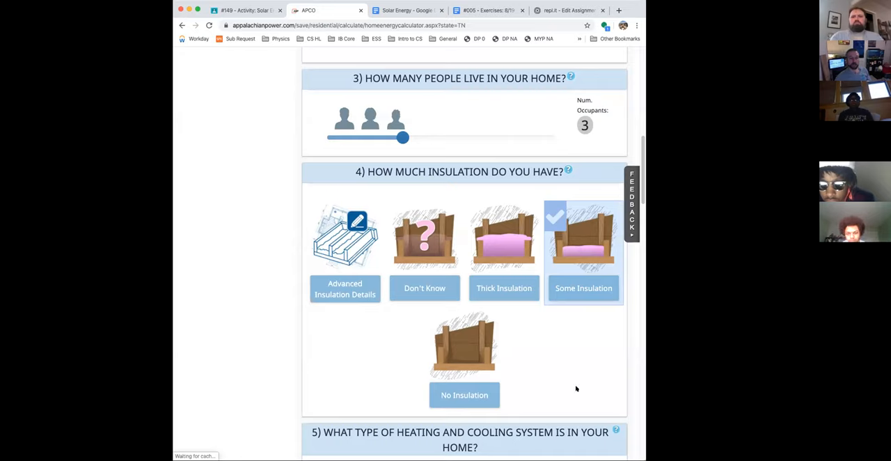
mouse_move(504, 355)
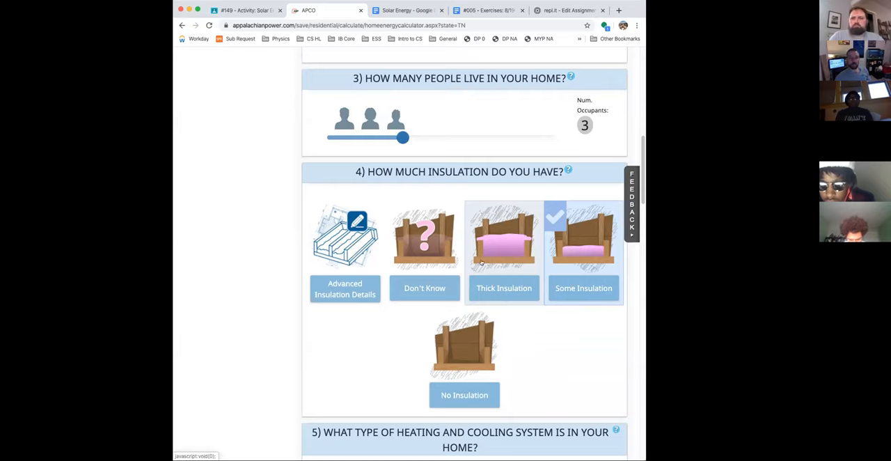
mouse_move(503, 264)
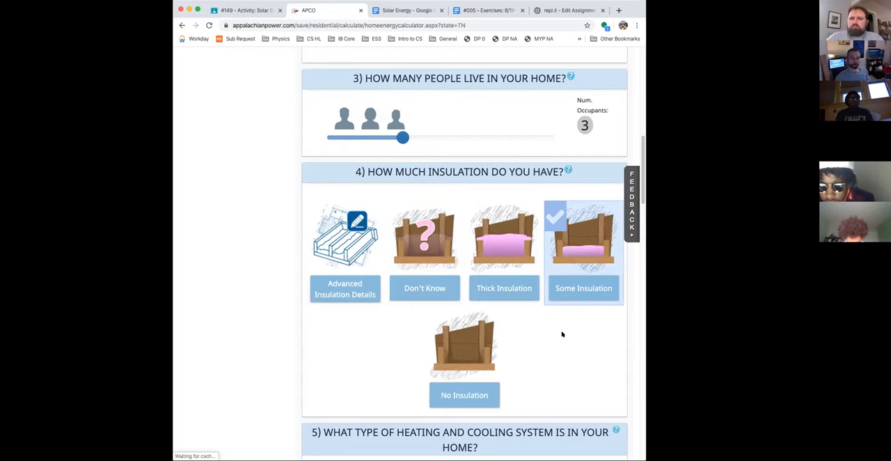
scroll("down", 3)
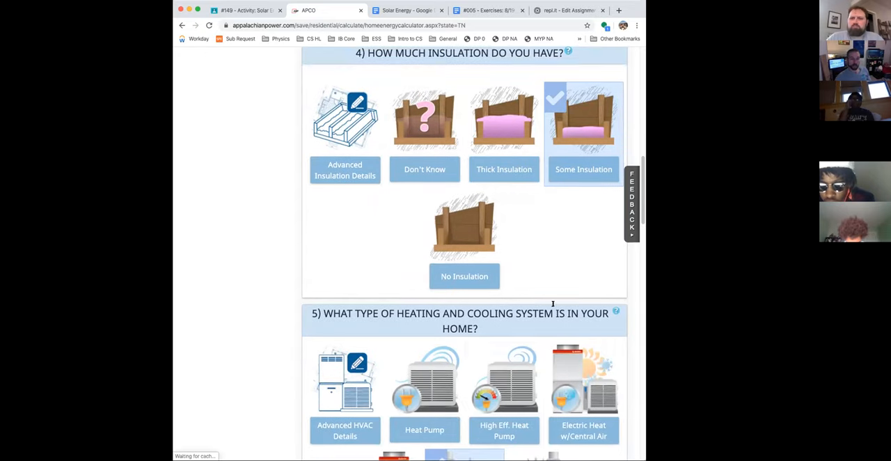
scroll("down", 3)
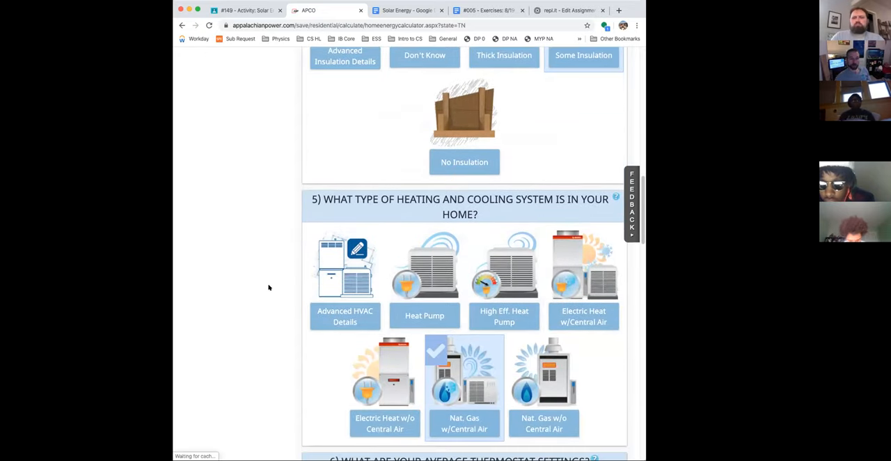
scroll("down", 3)
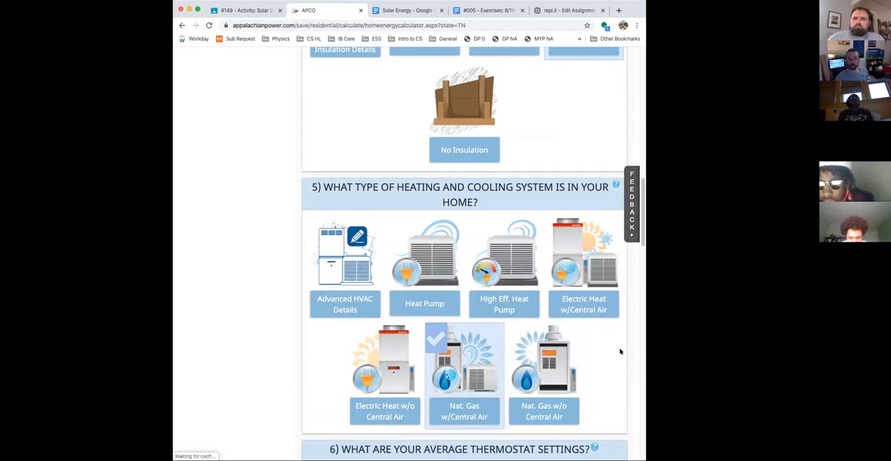
mouse_move(614, 351)
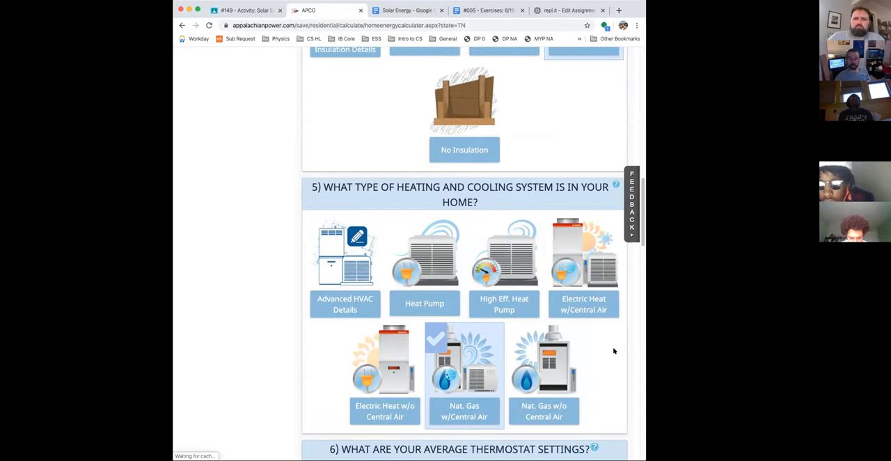
mouse_move(611, 346)
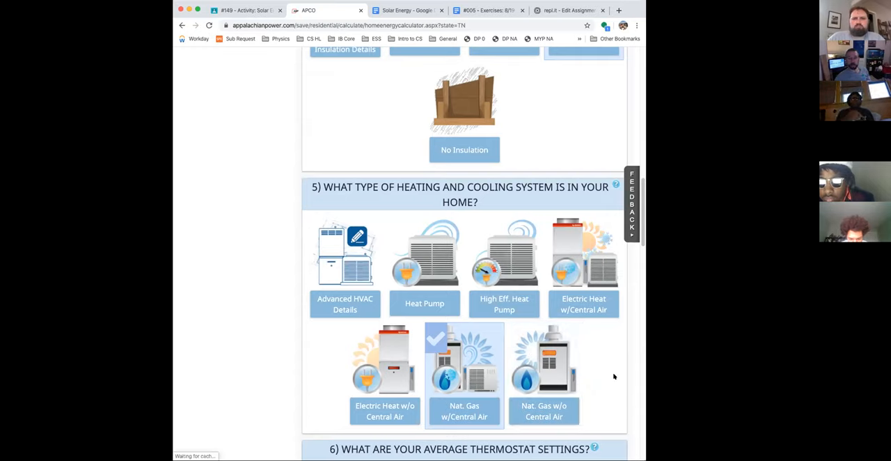
mouse_move(595, 298)
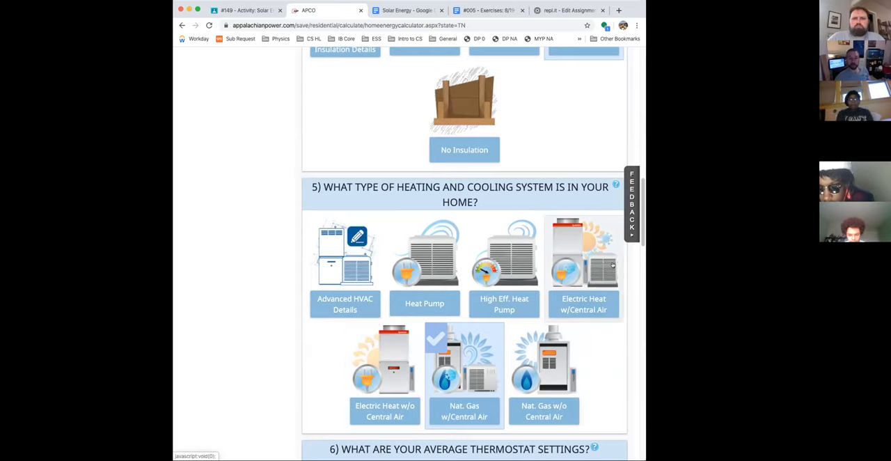
mouse_move(611, 334)
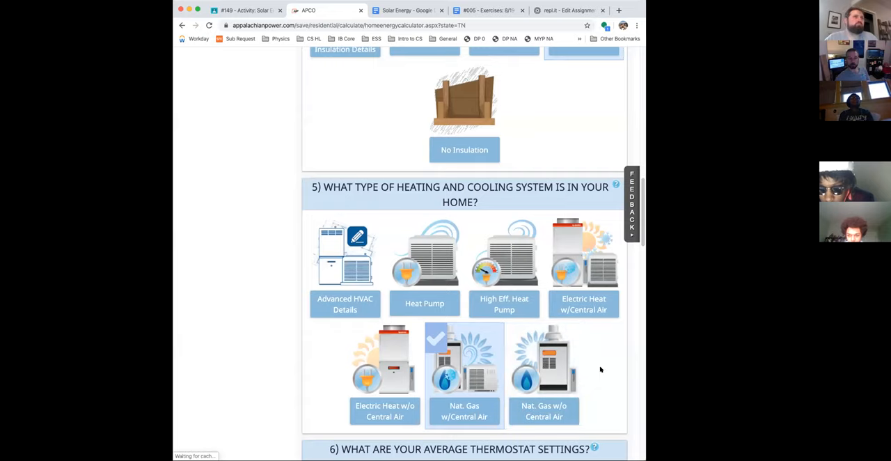
scroll("down", 3)
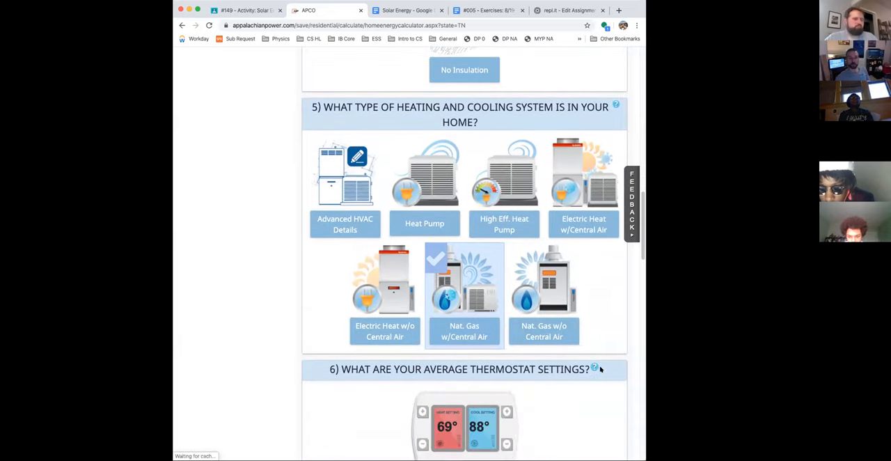
scroll("down", 3)
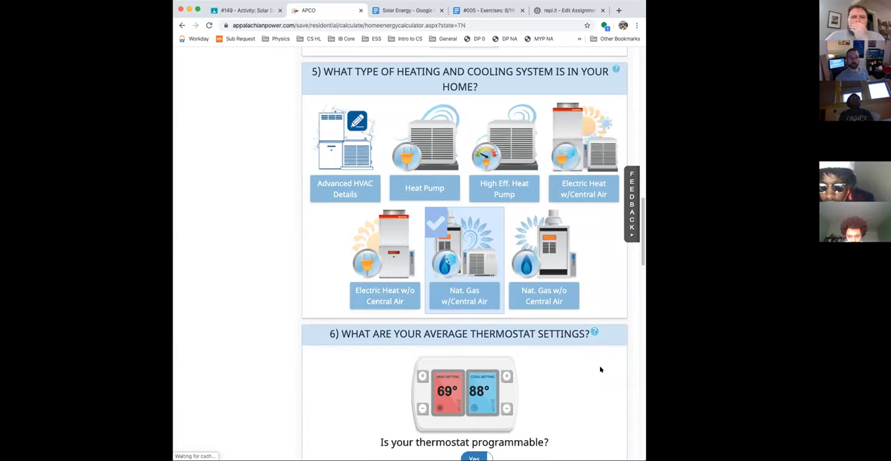
scroll("down", 3)
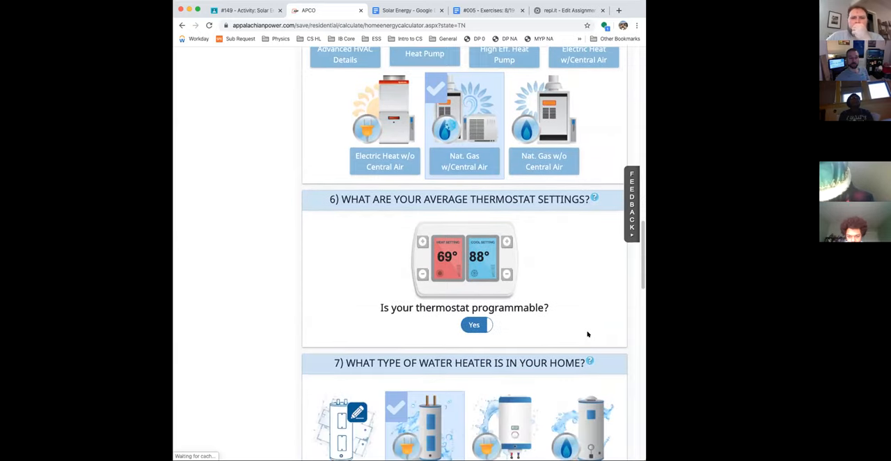
mouse_move(522, 274)
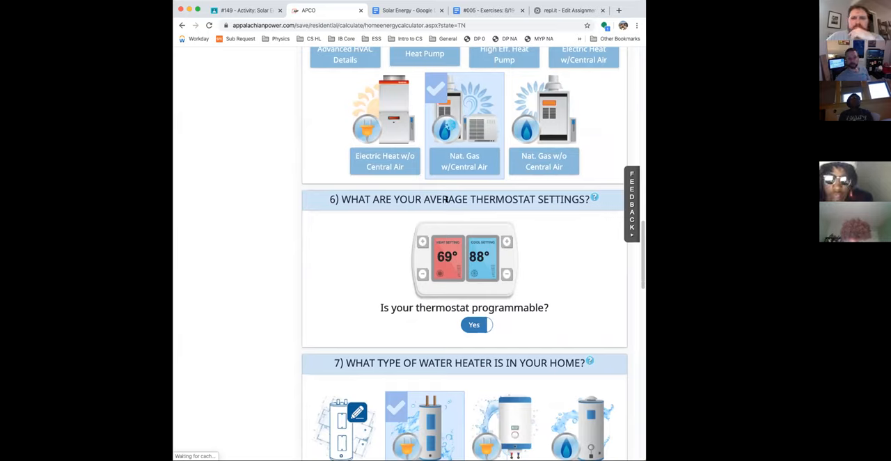
mouse_move(406, 215)
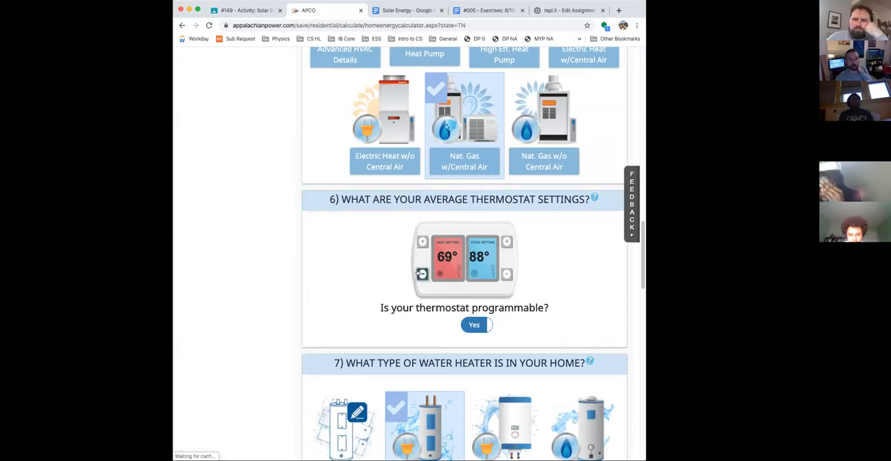
left_click(422, 242)
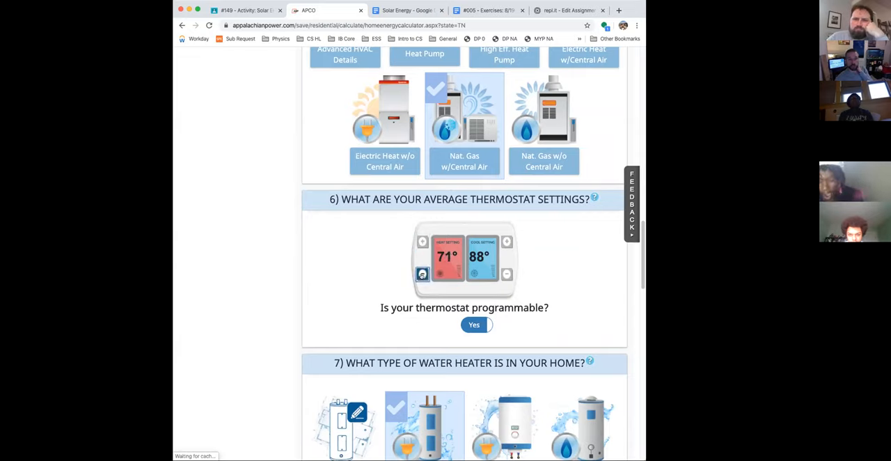
left_click(422, 242)
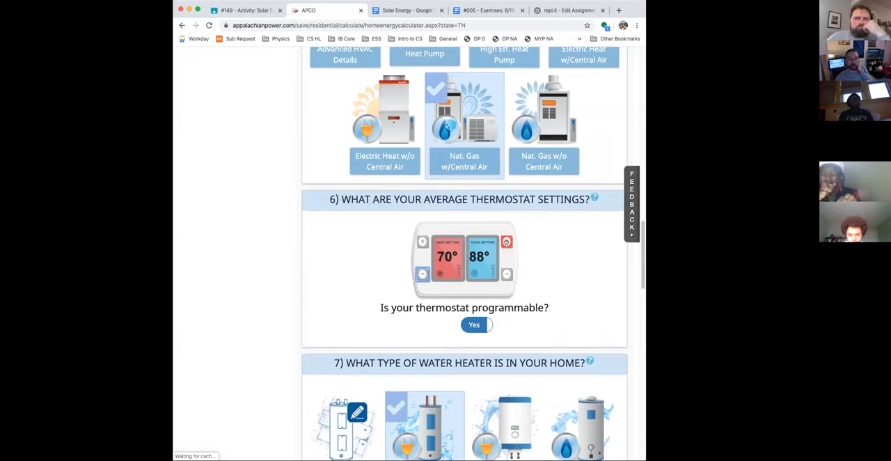
left_click(507, 273)
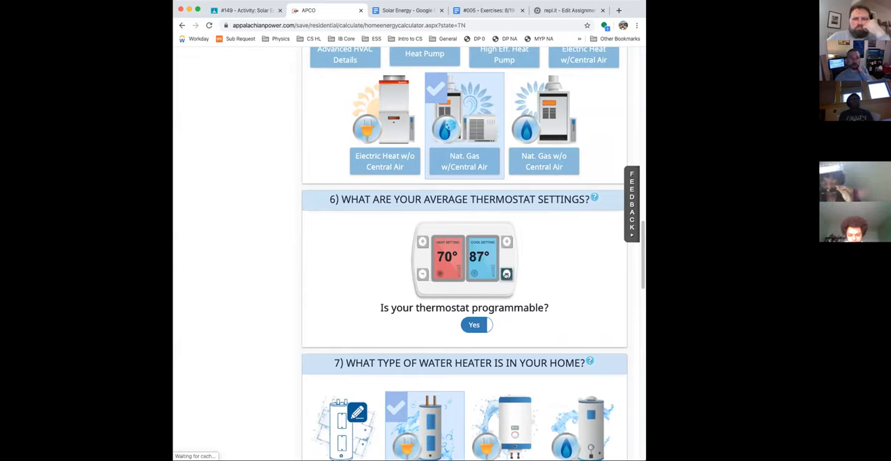
left_click(507, 273)
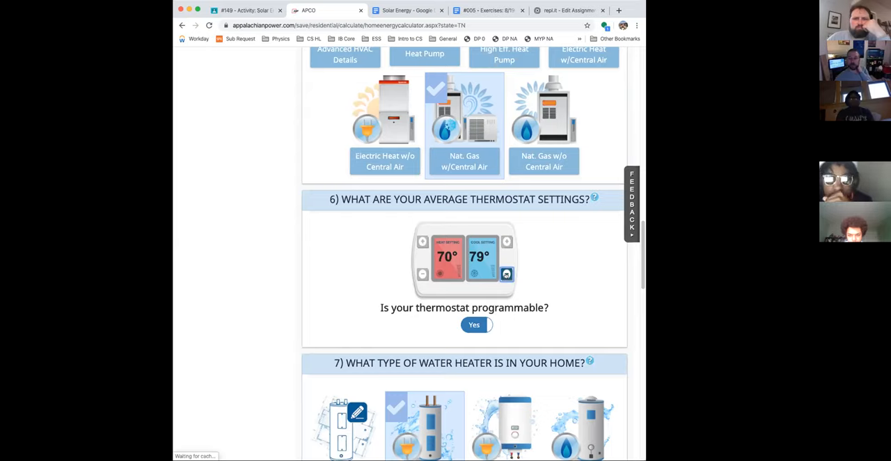
left_click(507, 241)
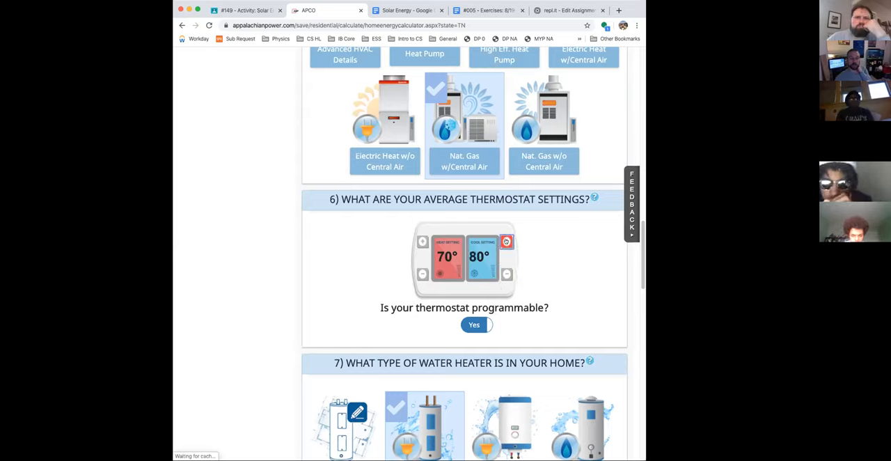
left_click(507, 249)
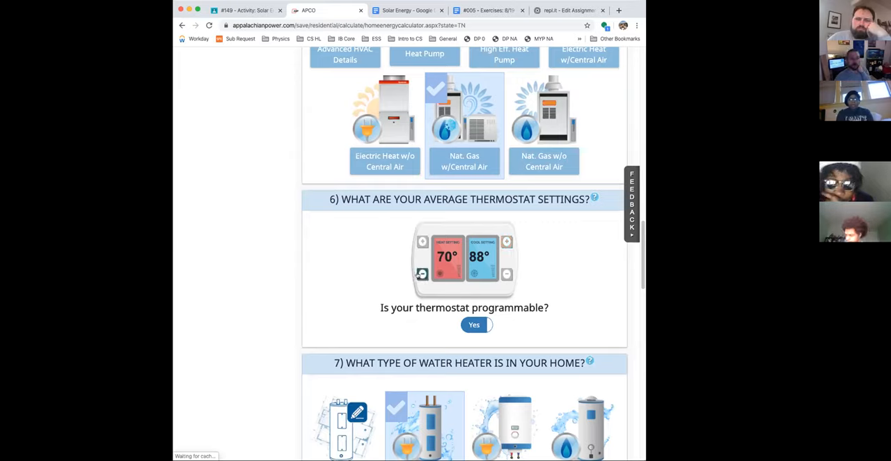
left_click(422, 274)
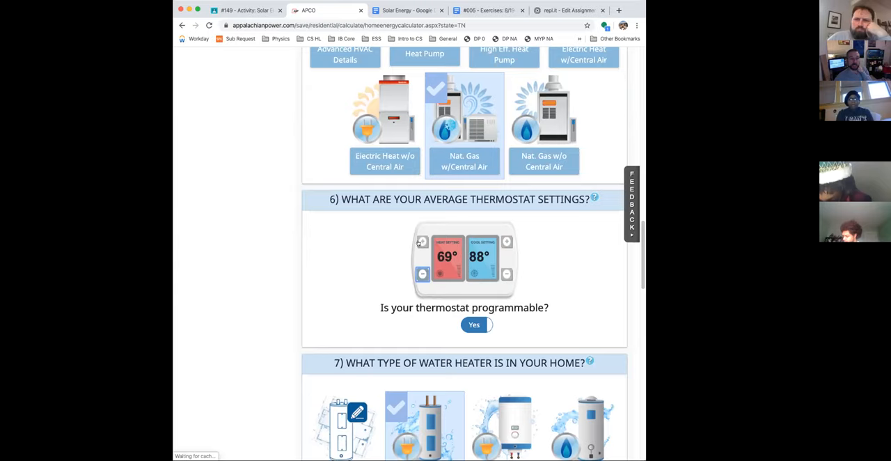
left_click(422, 241)
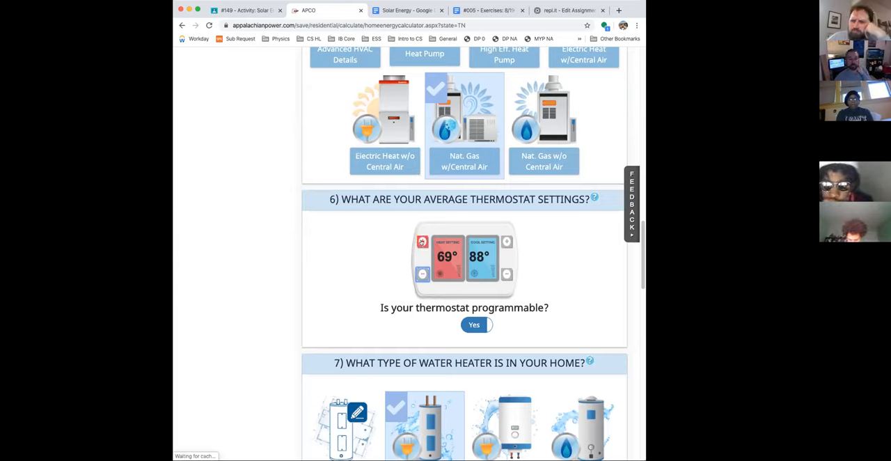
scroll("down", 3)
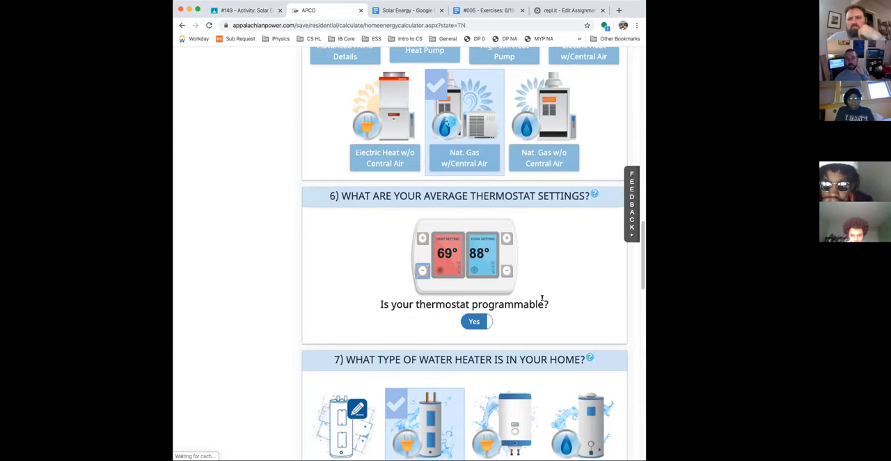
scroll("down", 3)
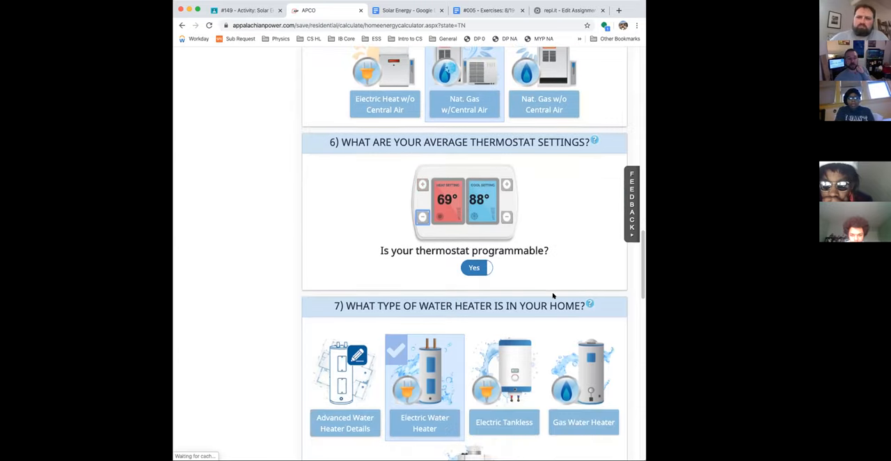
scroll("down", 3)
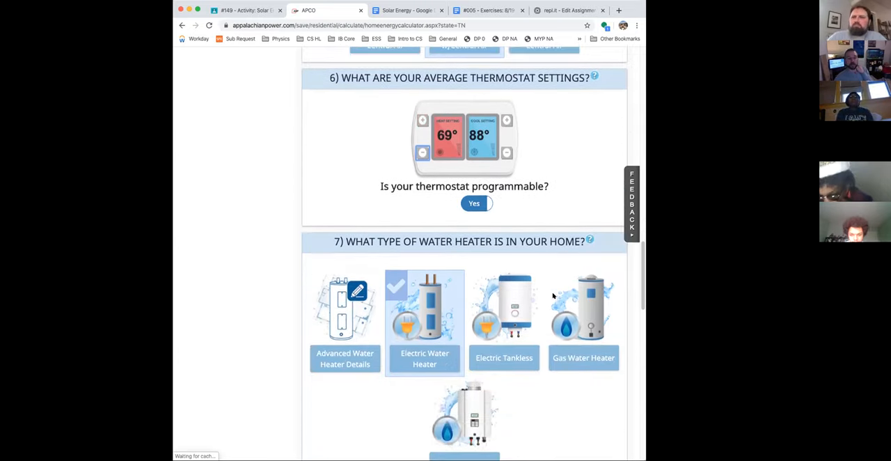
scroll("down", 3)
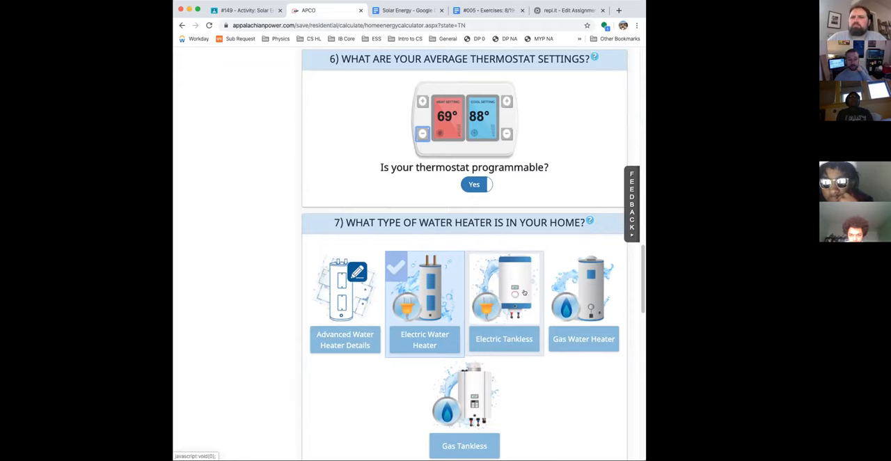
scroll("down", 3)
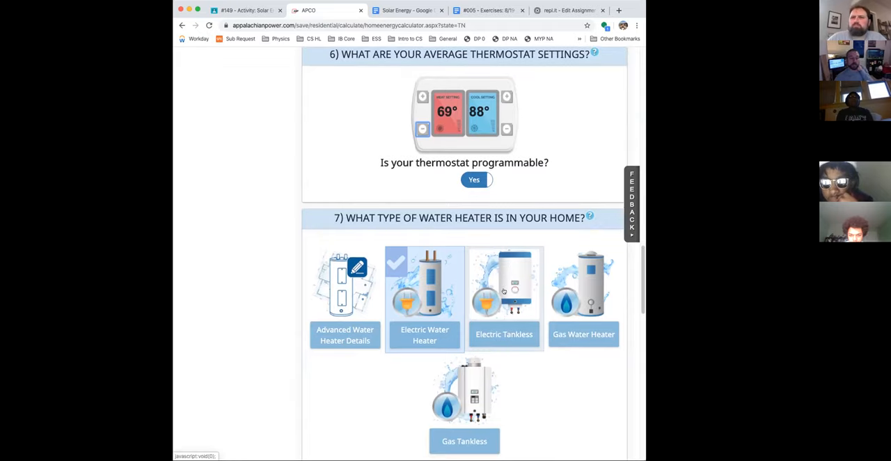
left_click(464, 393)
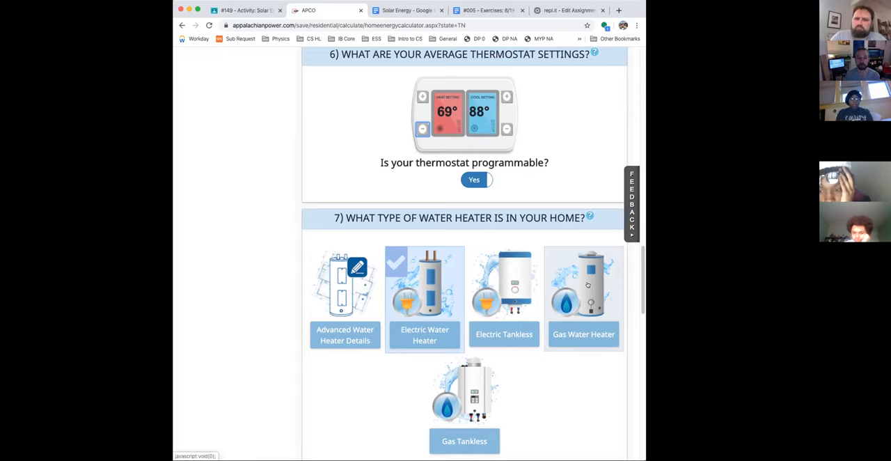
mouse_move(574, 319)
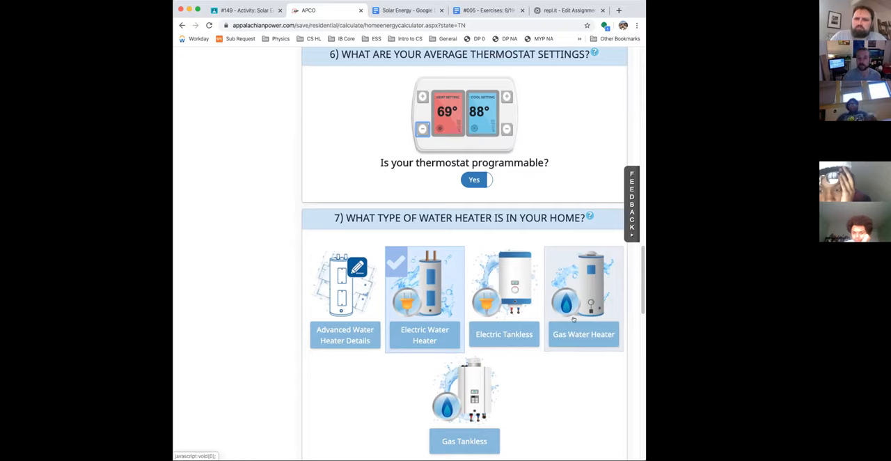
scroll("down", 3)
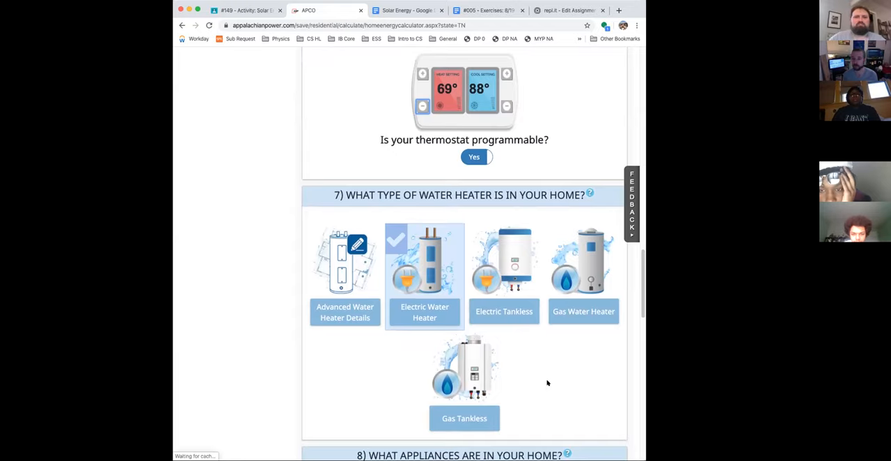
mouse_move(549, 377)
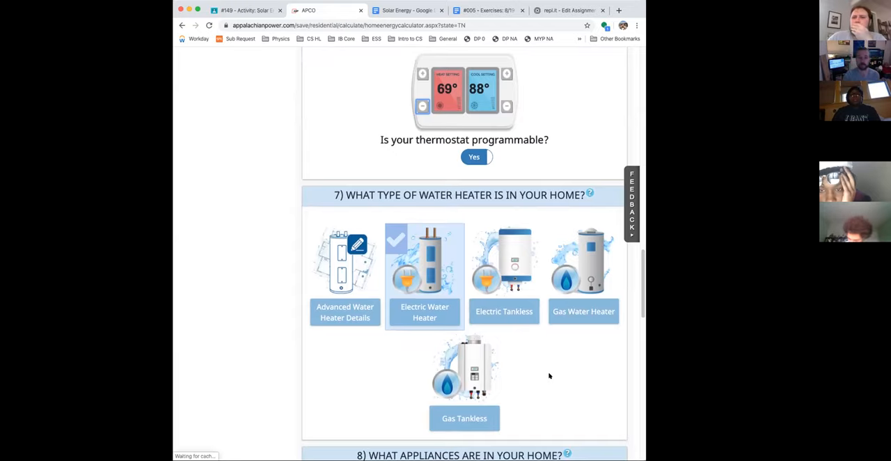
- Scroll to the appliances question and pick the washer and dryer fuel combination
scroll("down", 3)
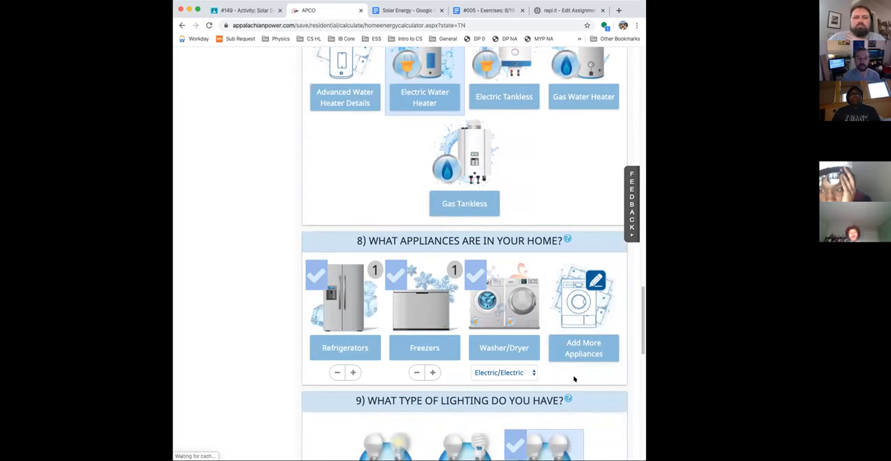
scroll("down", 3)
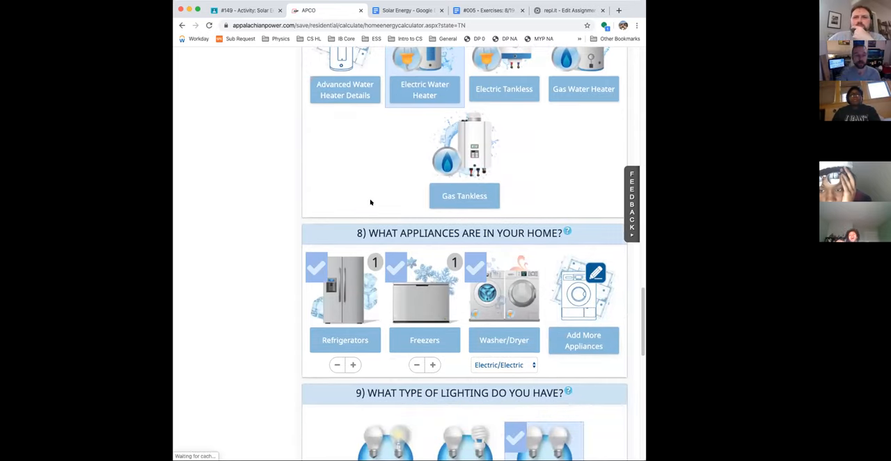
mouse_move(458, 296)
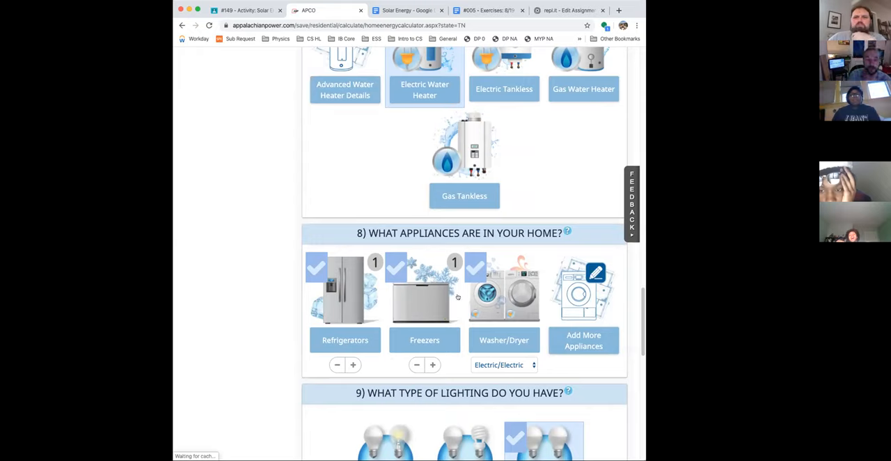
mouse_move(371, 312)
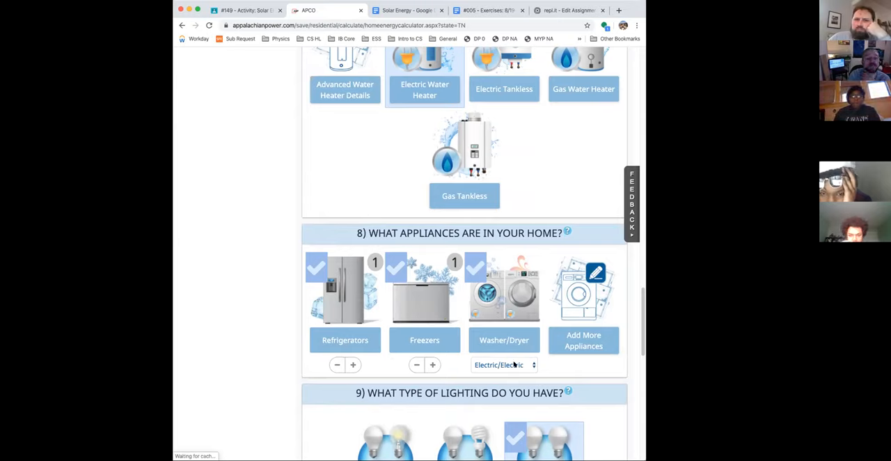
mouse_move(436, 327)
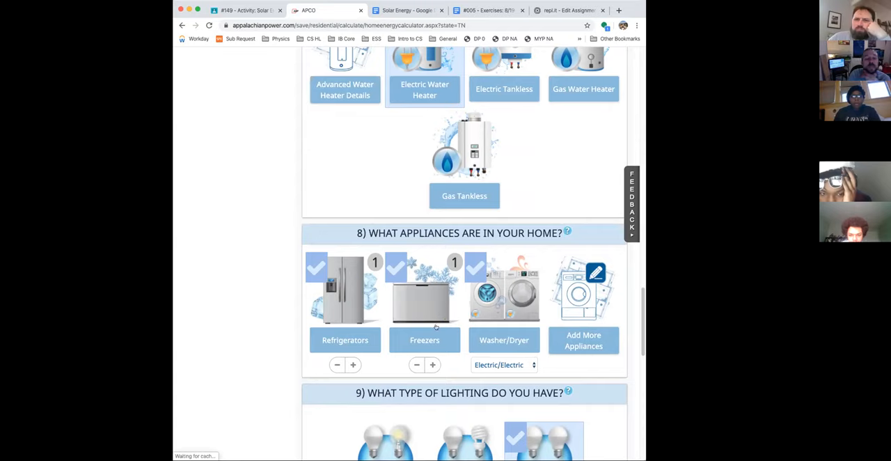
mouse_move(427, 303)
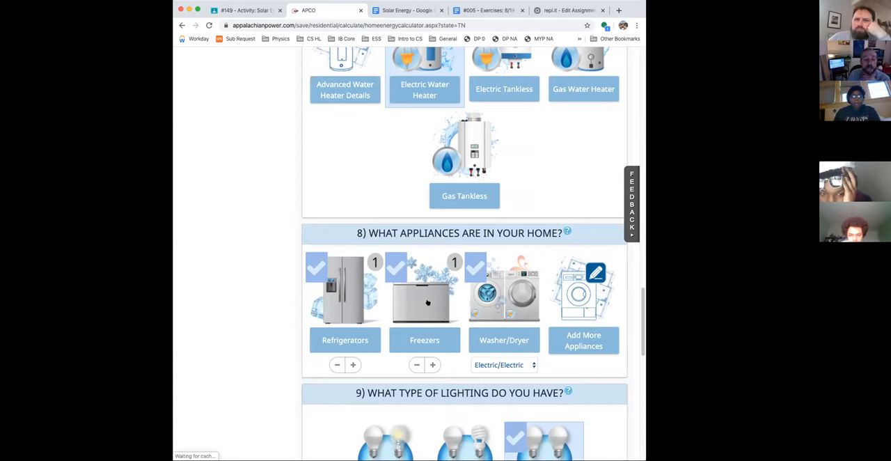
mouse_move(428, 303)
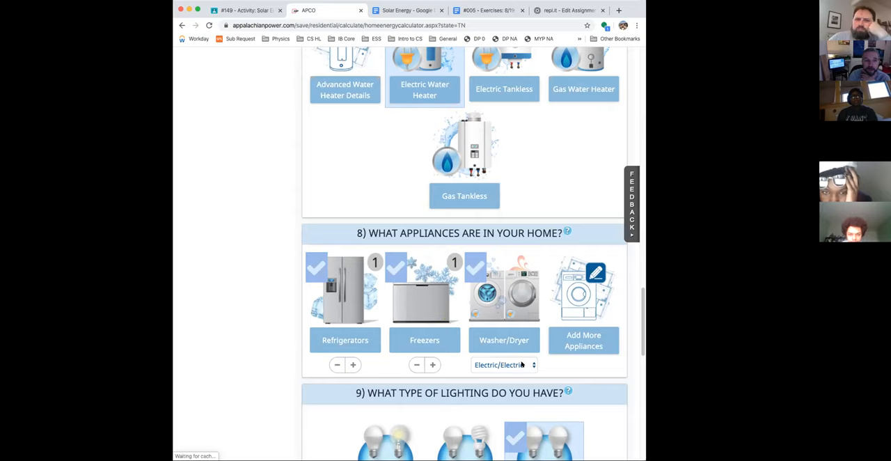
left_click(503, 365)
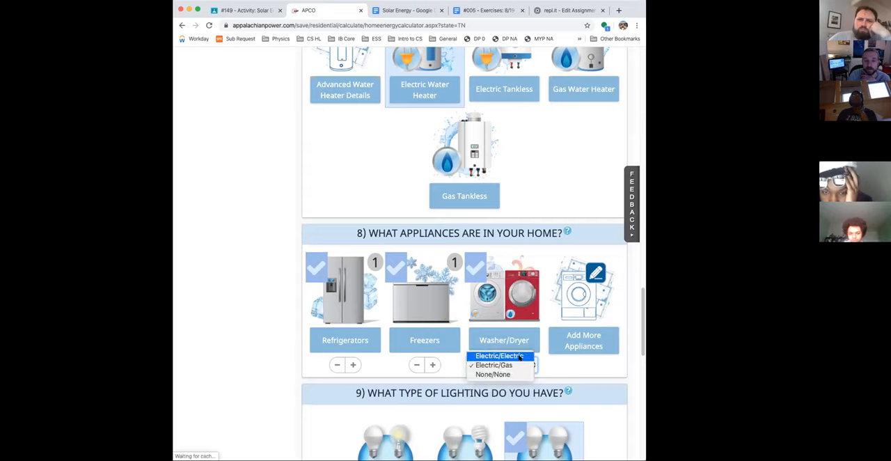
left_click(499, 356)
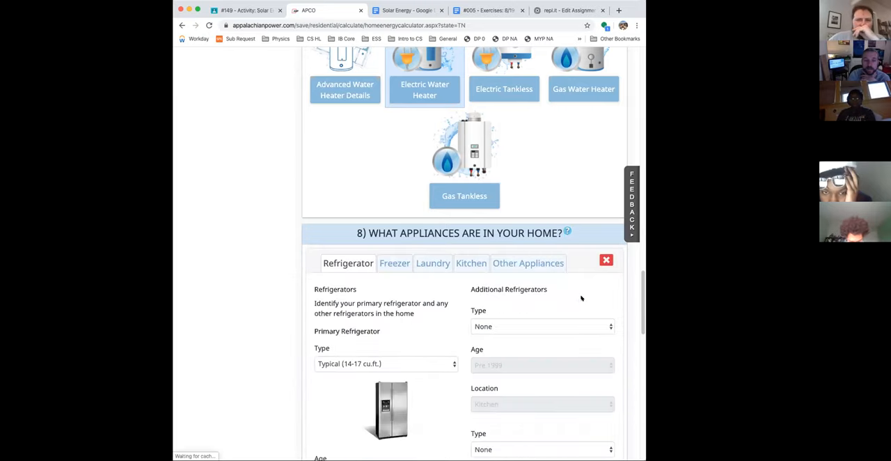
- Keep additional refrigerators at None and show the Freezer tab details
scroll("down", 3)
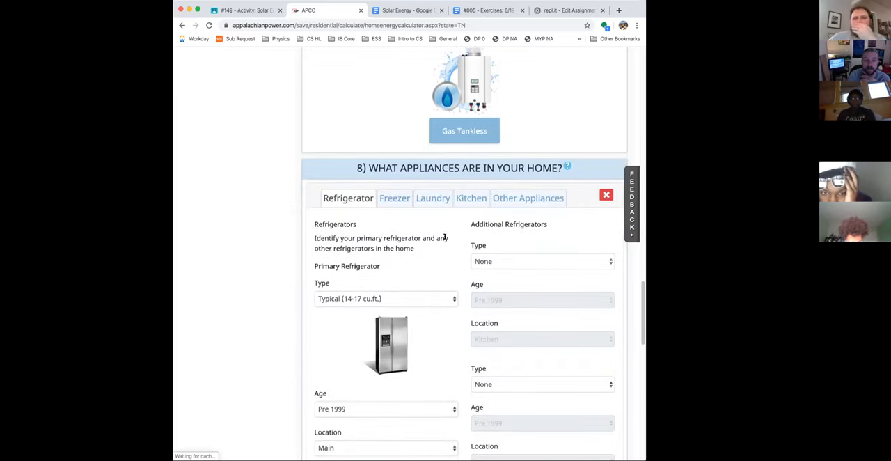
scroll("down", 3)
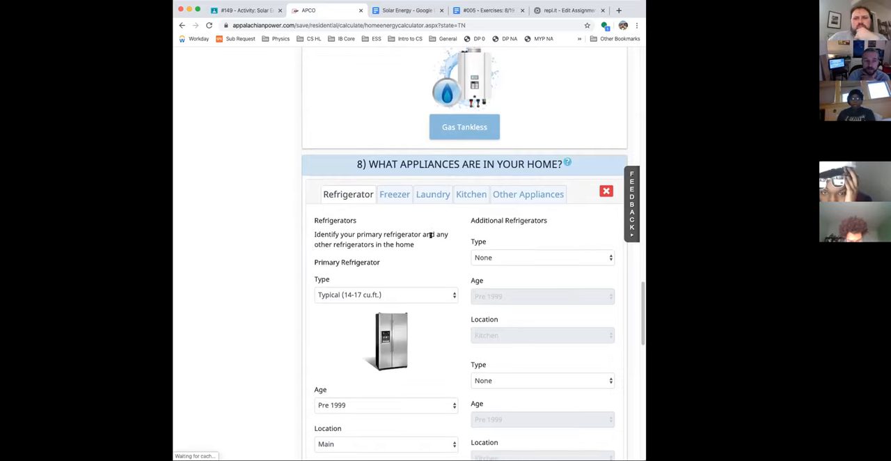
left_click(542, 257)
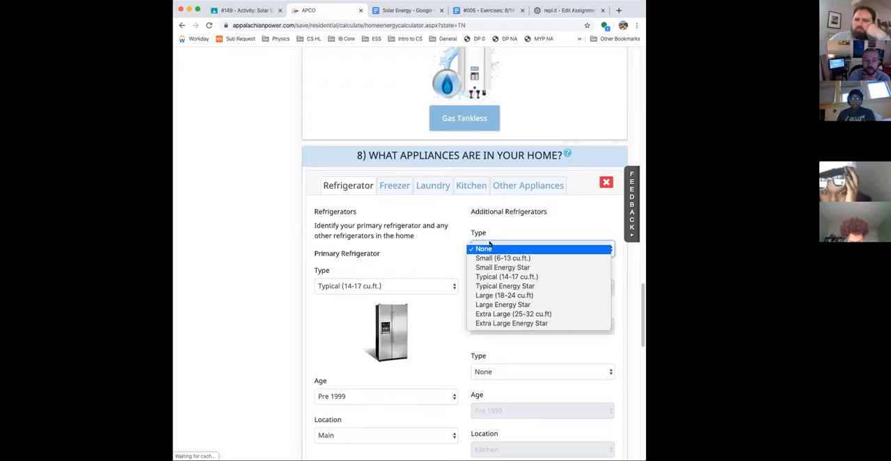
mouse_move(506, 276)
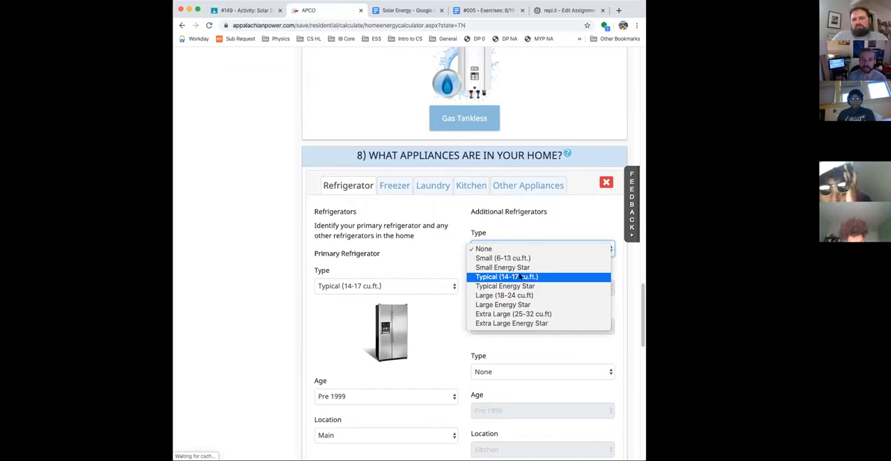
mouse_move(514, 314)
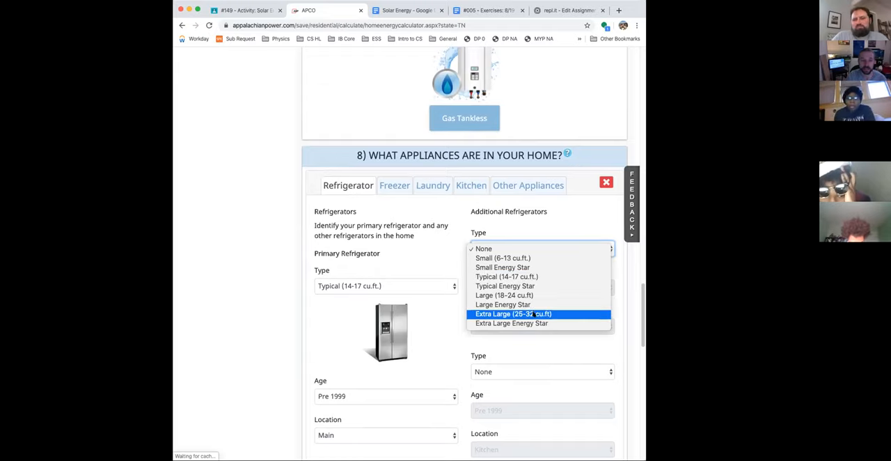
mouse_move(506, 277)
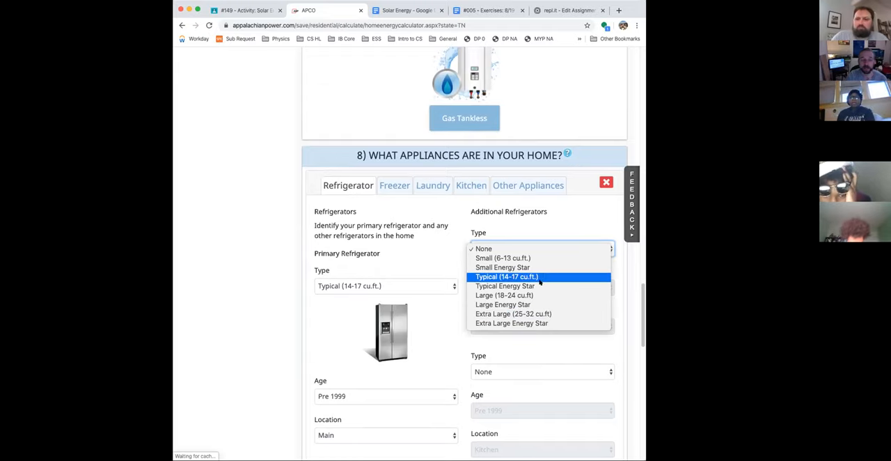
mouse_move(526, 286)
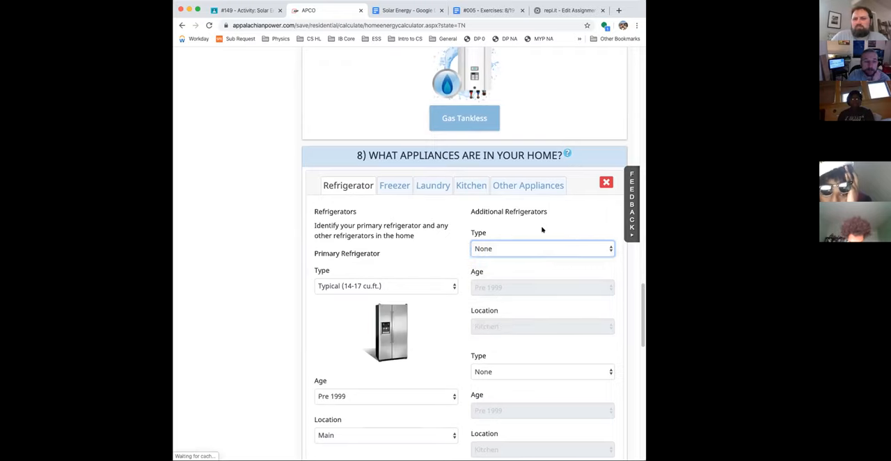
left_click(394, 185)
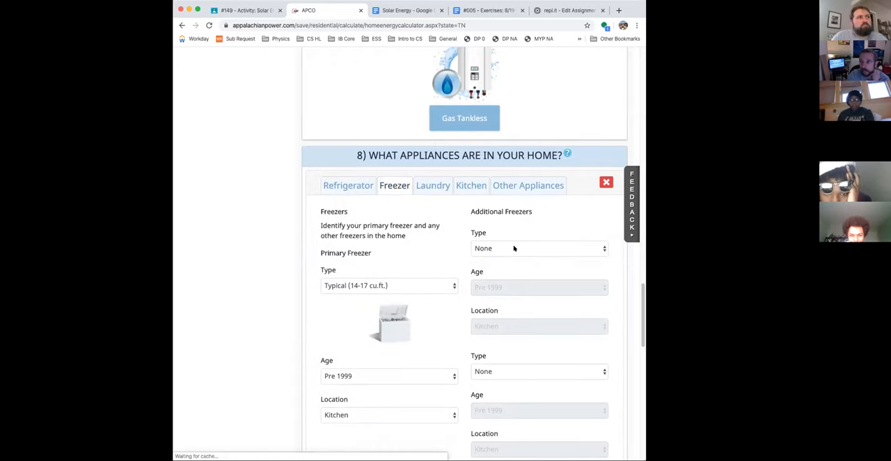
mouse_move(425, 195)
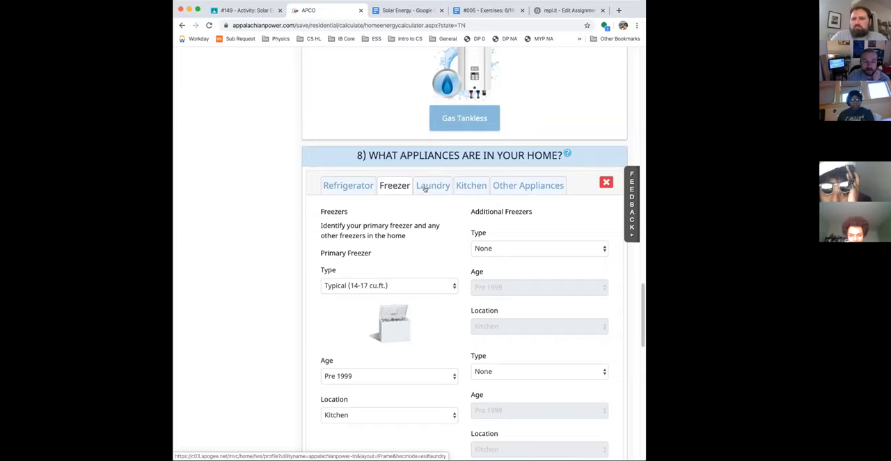
left_click(433, 185)
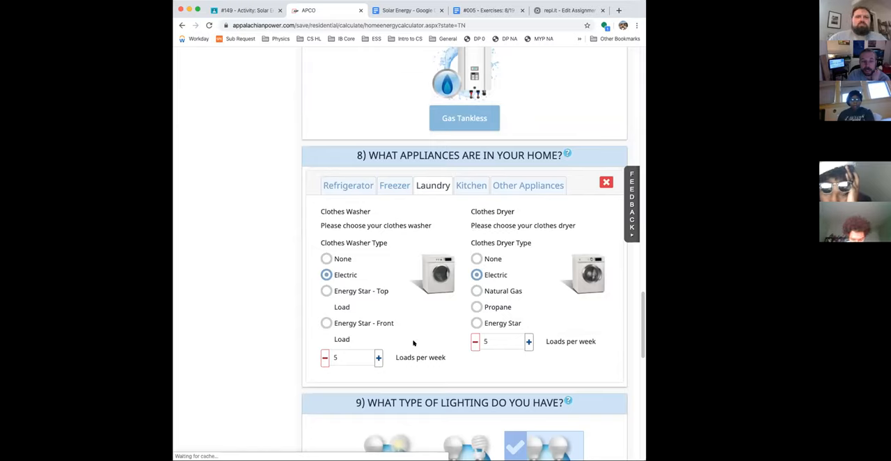
mouse_move(391, 363)
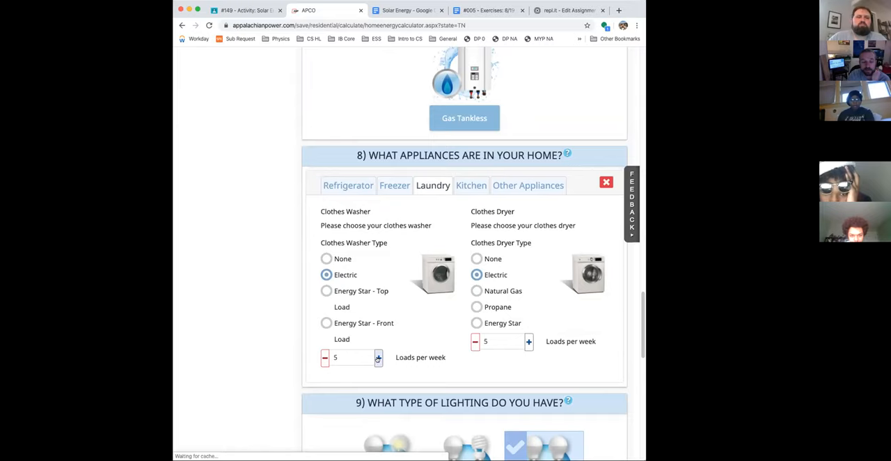
left_click(378, 357)
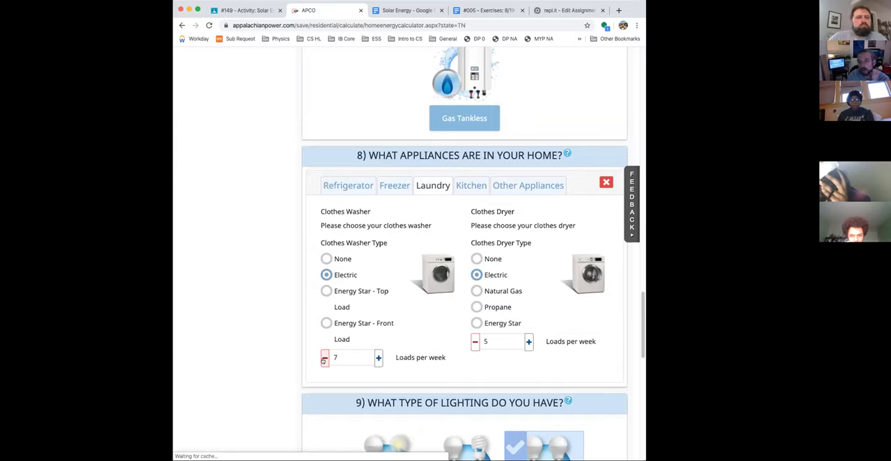
left_click(324, 357)
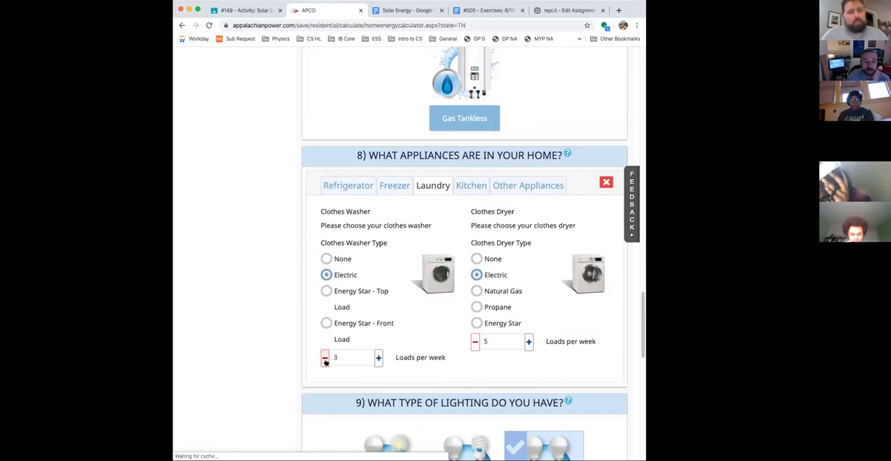
left_click(378, 357)
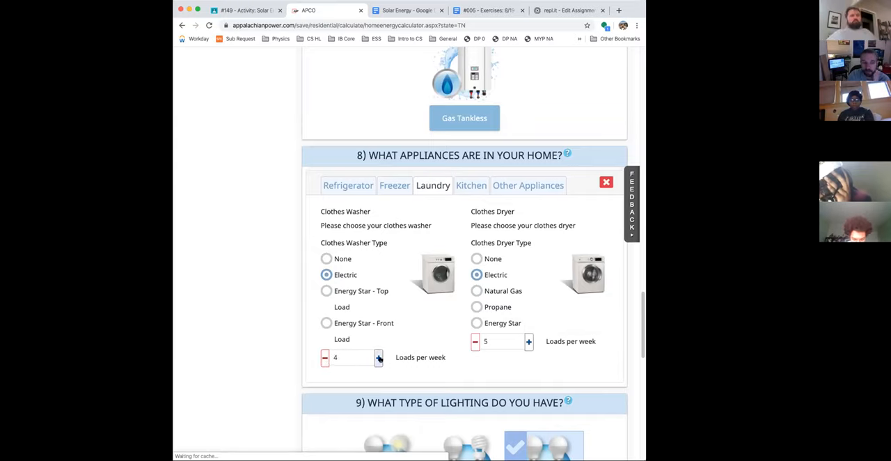
left_click(378, 358)
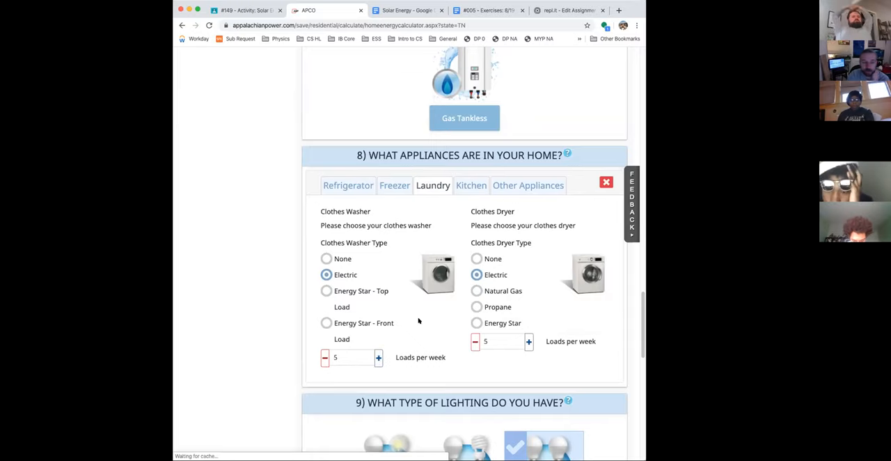
mouse_move(408, 311)
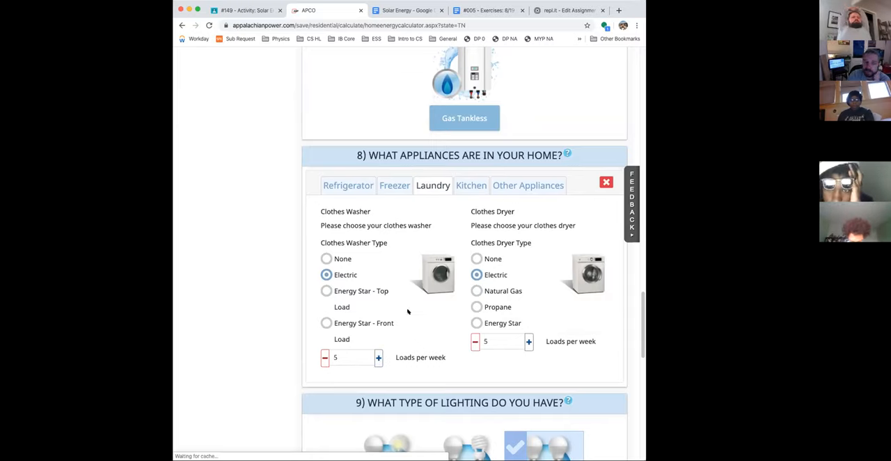
mouse_move(527, 266)
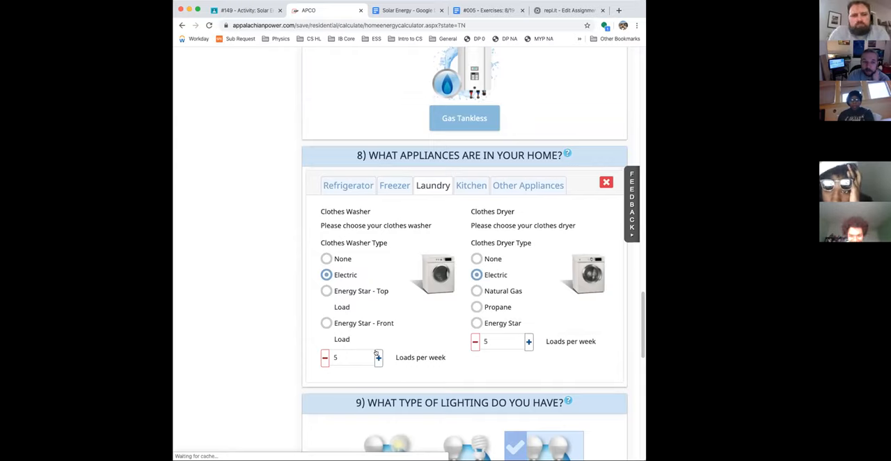
mouse_move(520, 266)
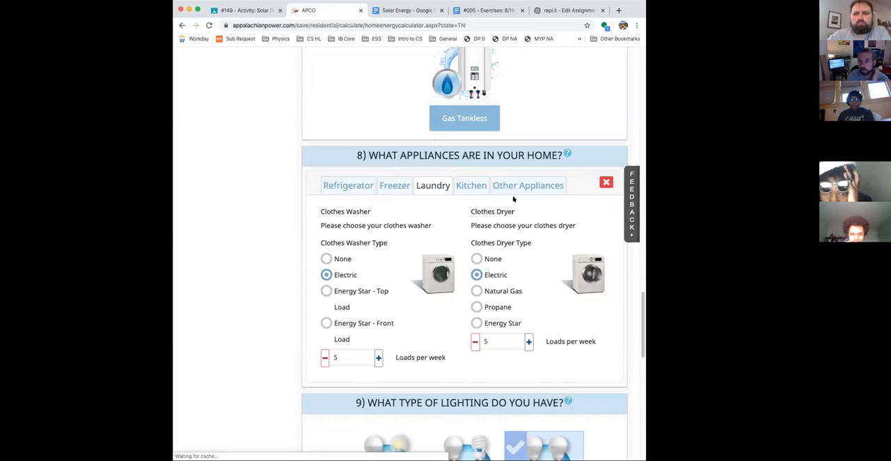
mouse_move(472, 185)
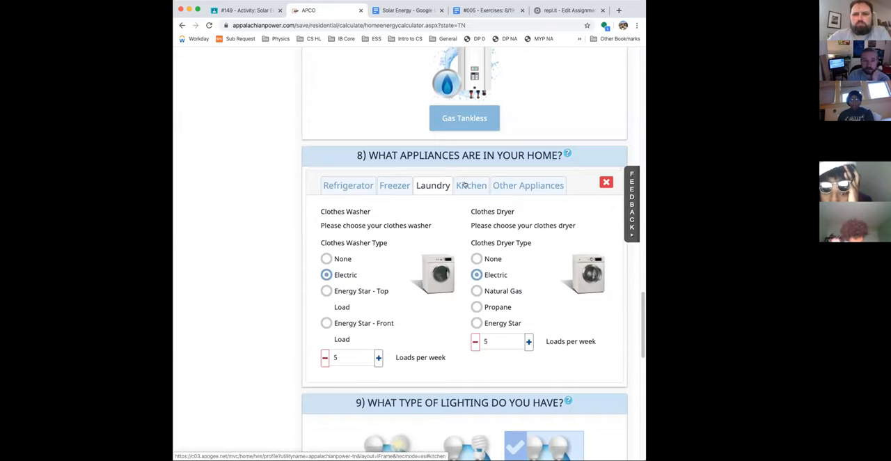
- Open the Kitchen appliance tab and set Cooking Type to Electric
left_click(471, 186)
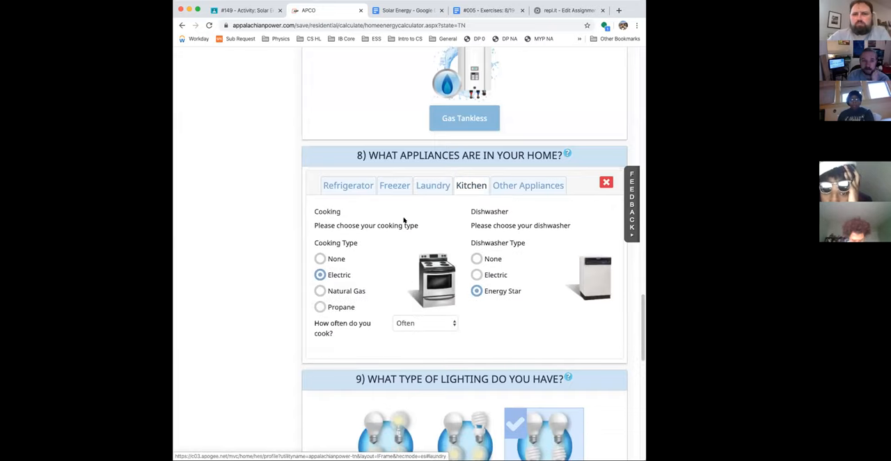
mouse_move(364, 221)
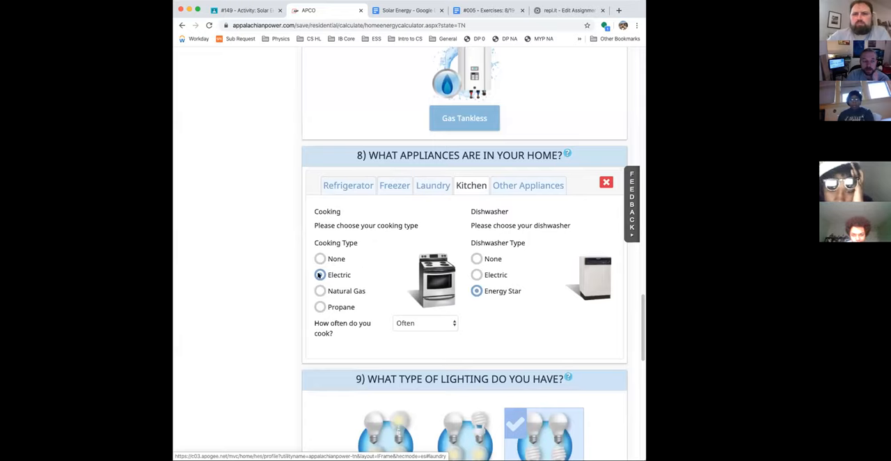
left_click(320, 274)
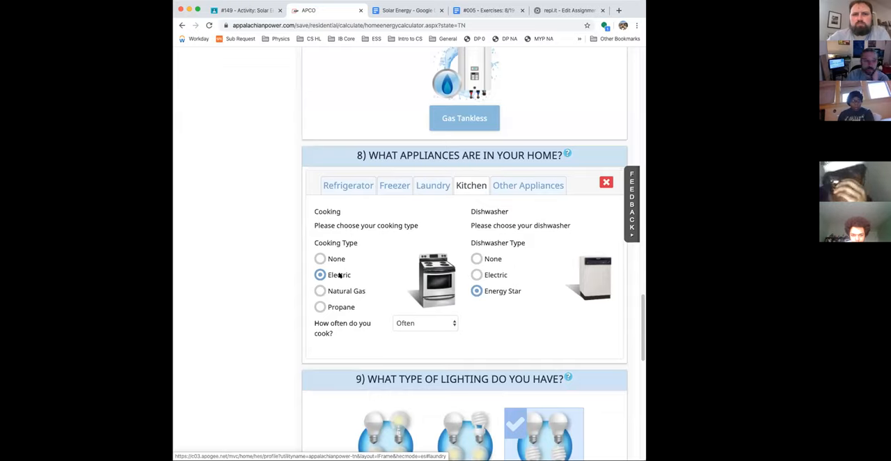
mouse_move(508, 256)
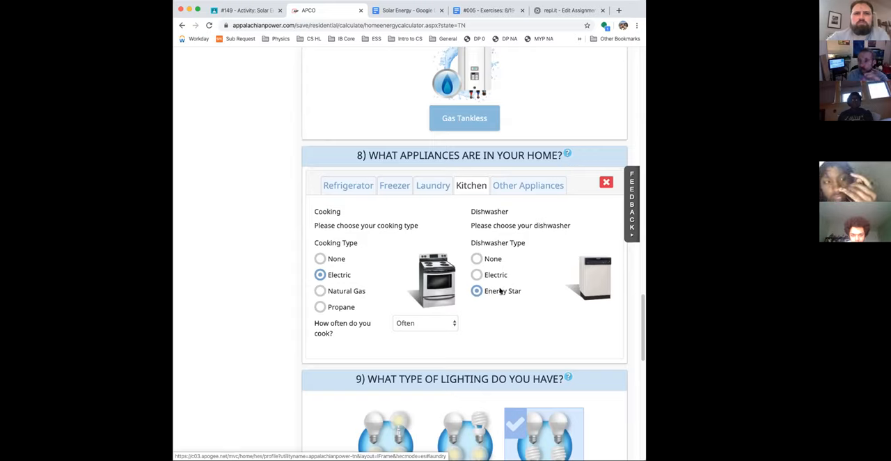
mouse_move(498, 293)
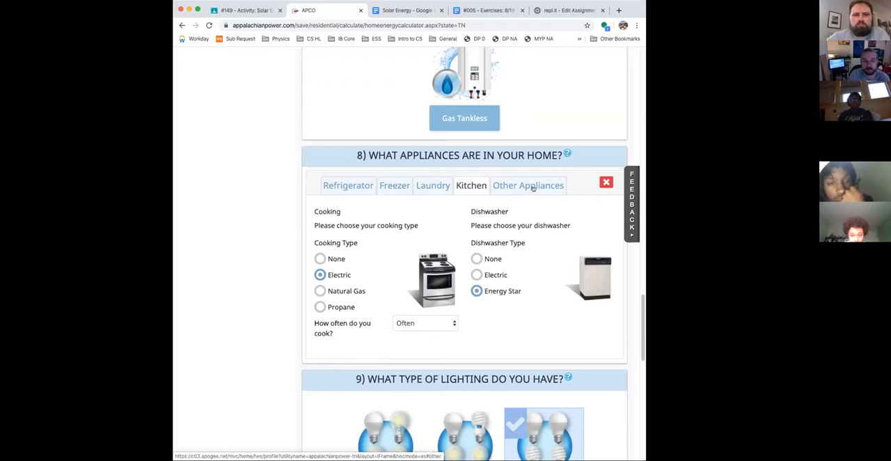
- On Other Appliances, choose TV from the Customize dropdown without adding it
left_click(528, 185)
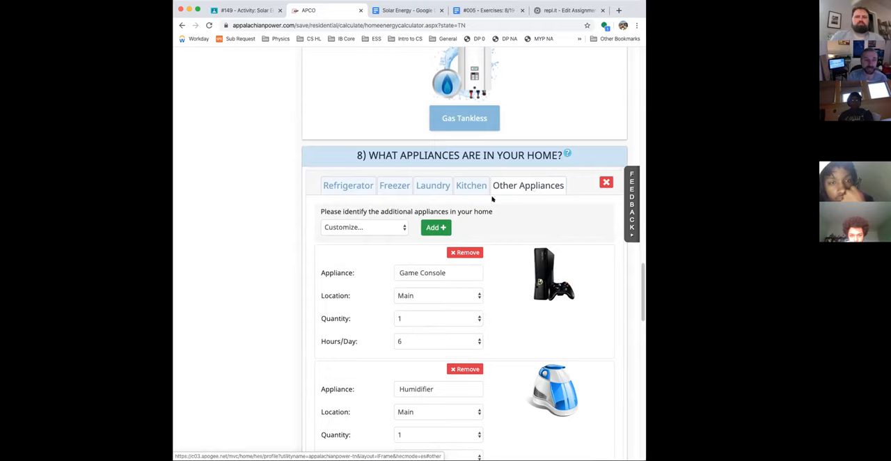
left_click(364, 227)
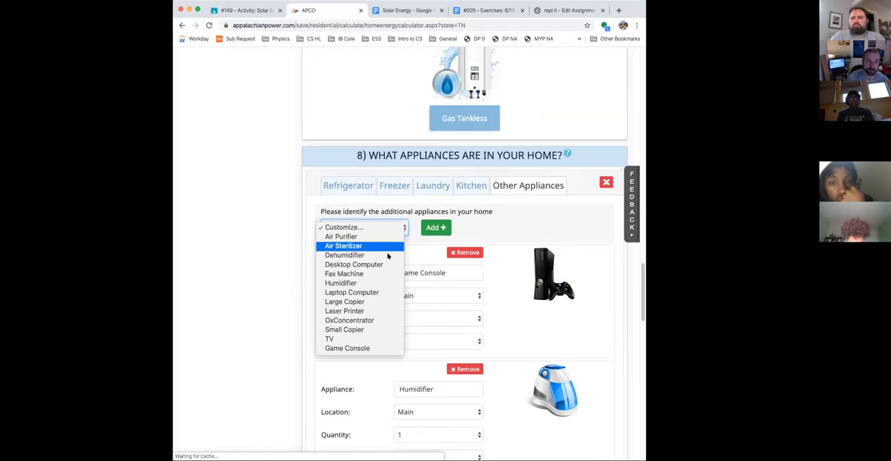
mouse_move(351, 292)
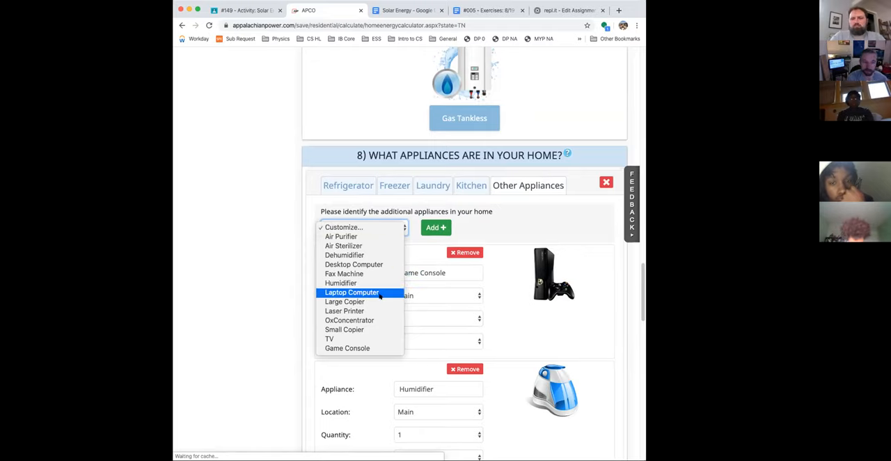
mouse_move(350, 320)
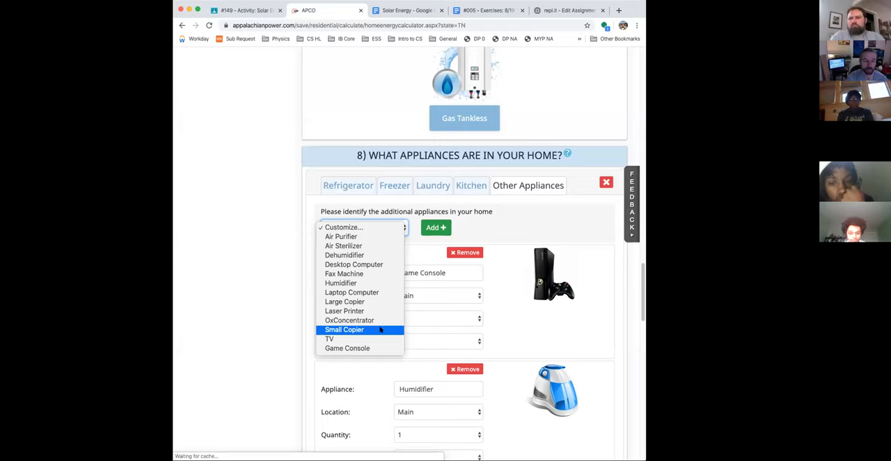
mouse_move(329, 338)
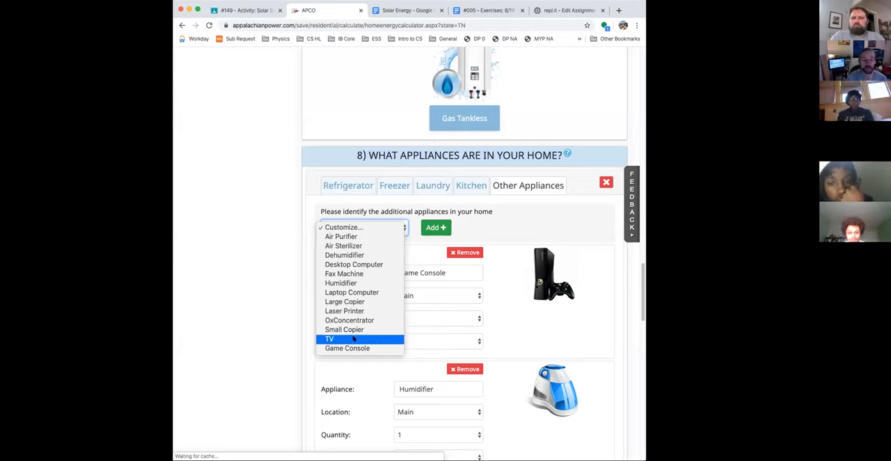
left_click(329, 338)
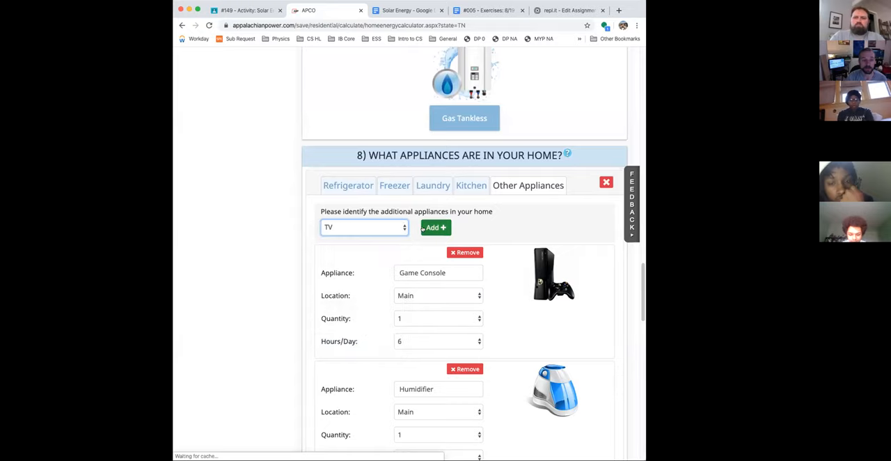
left_click(438, 319)
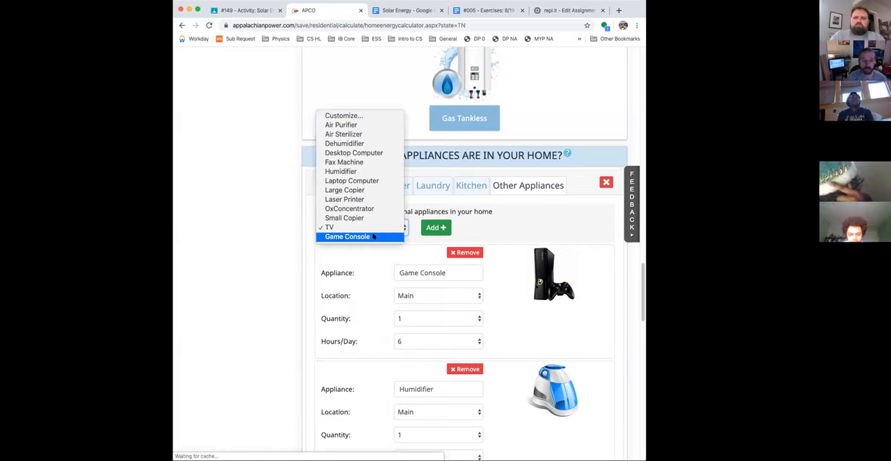
left_click(438, 318)
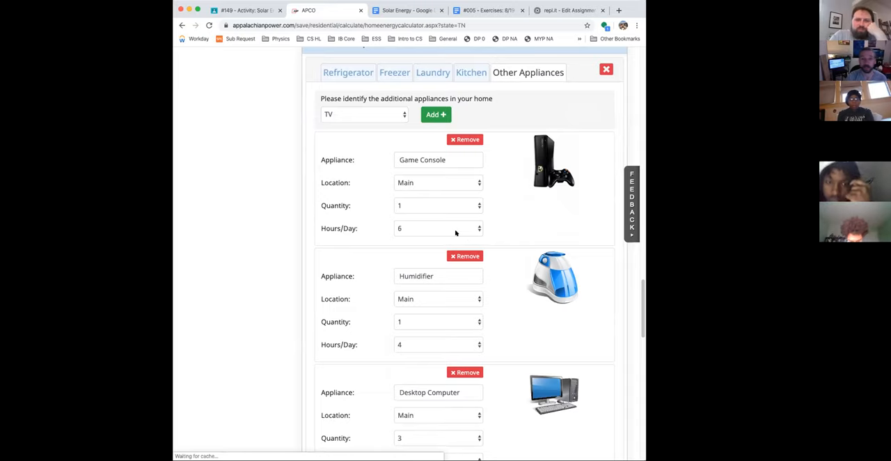
scroll("down", 3)
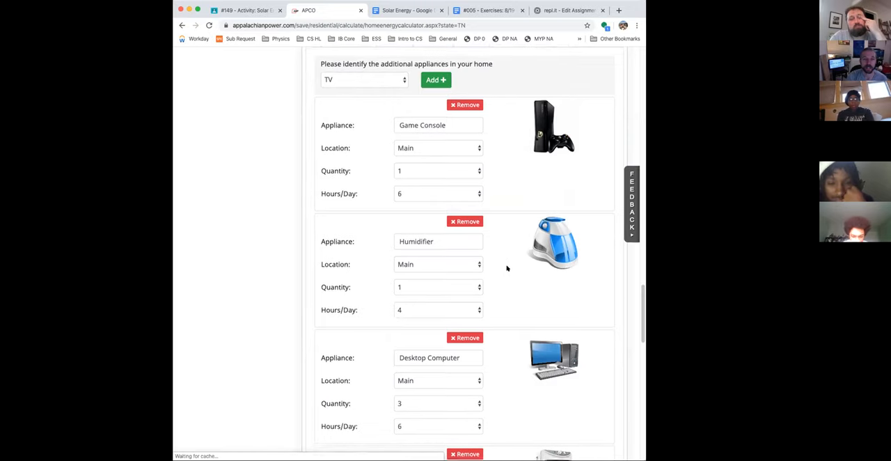
scroll("down", 3)
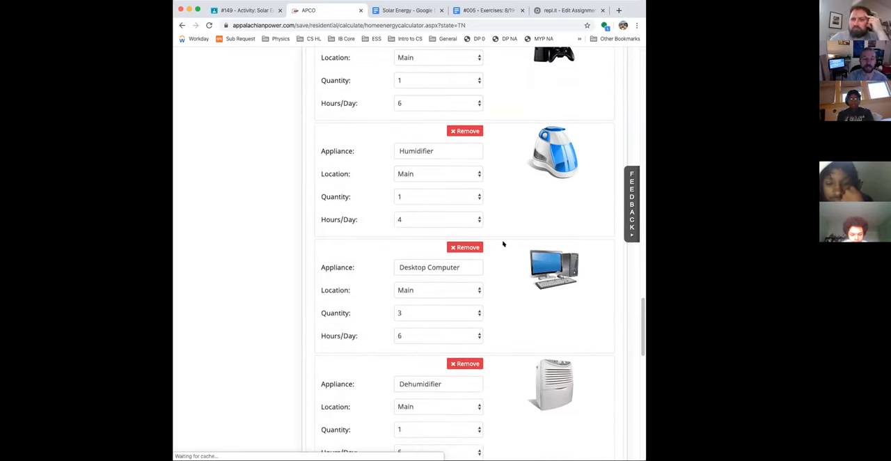
scroll("down", 3)
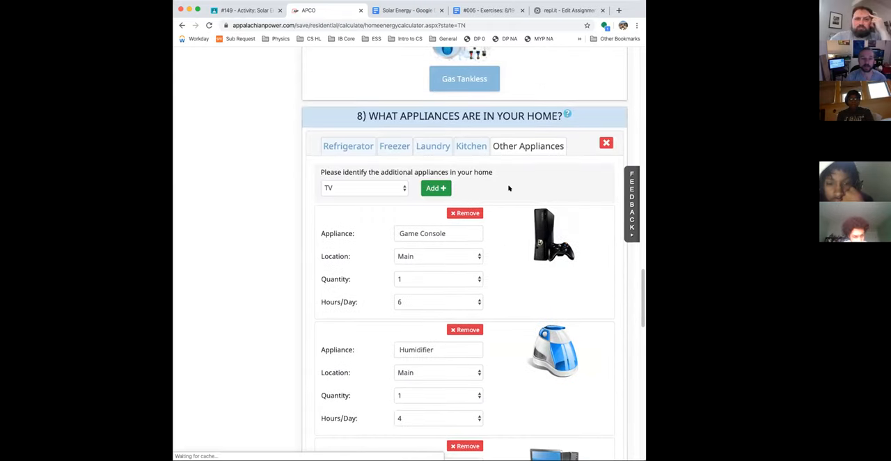
mouse_move(542, 166)
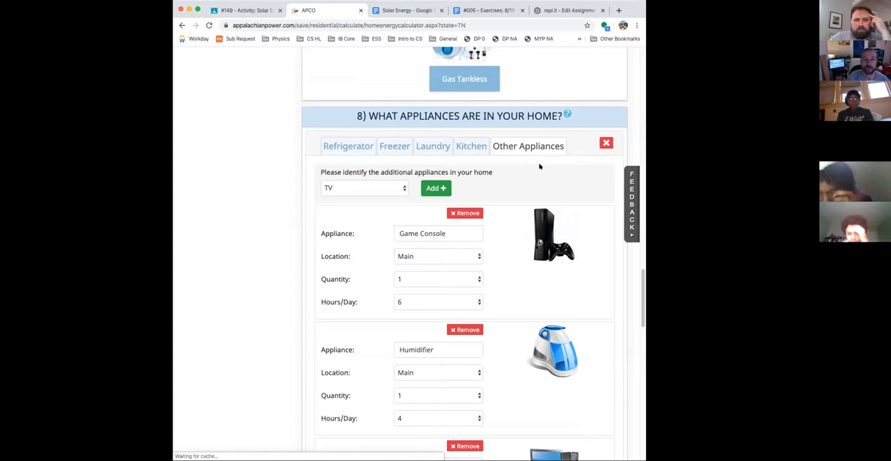
mouse_move(537, 167)
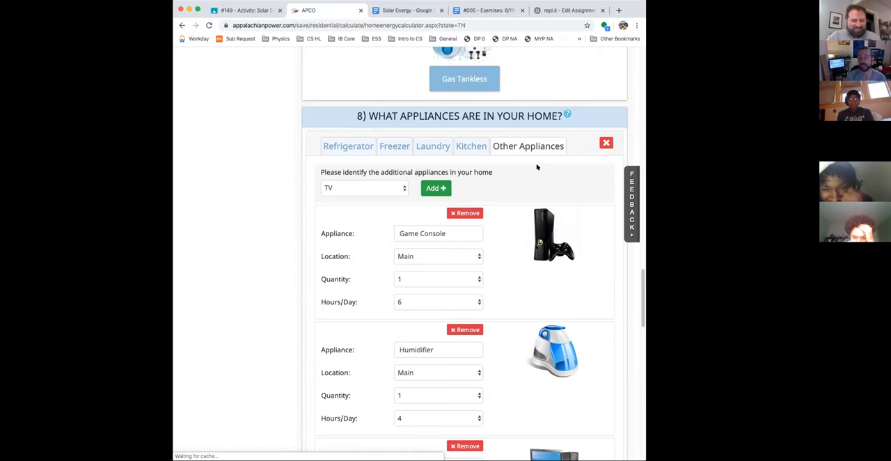
scroll("down", 3)
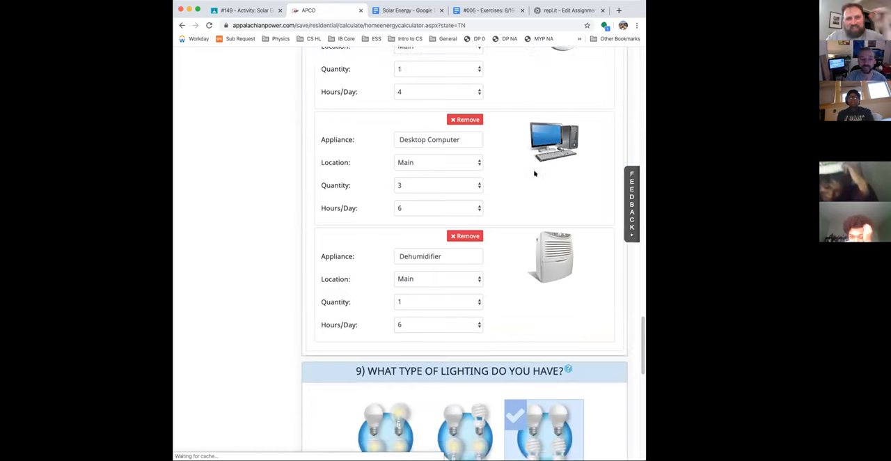
scroll("down", 3)
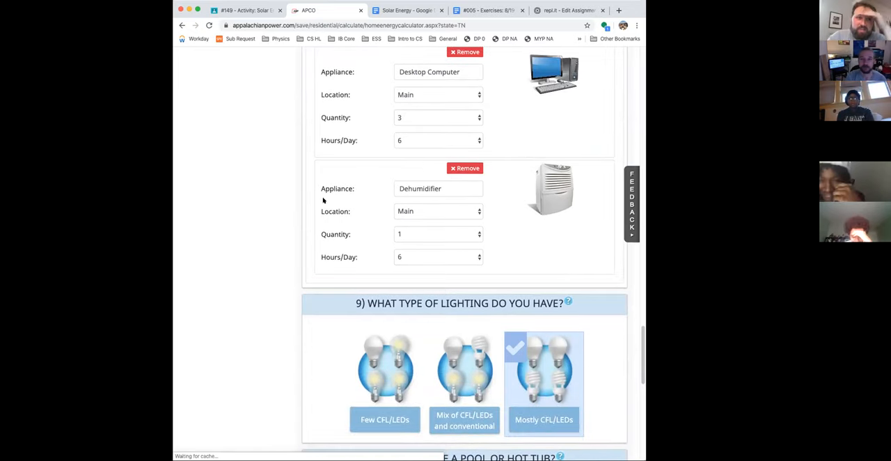
scroll("down", 3)
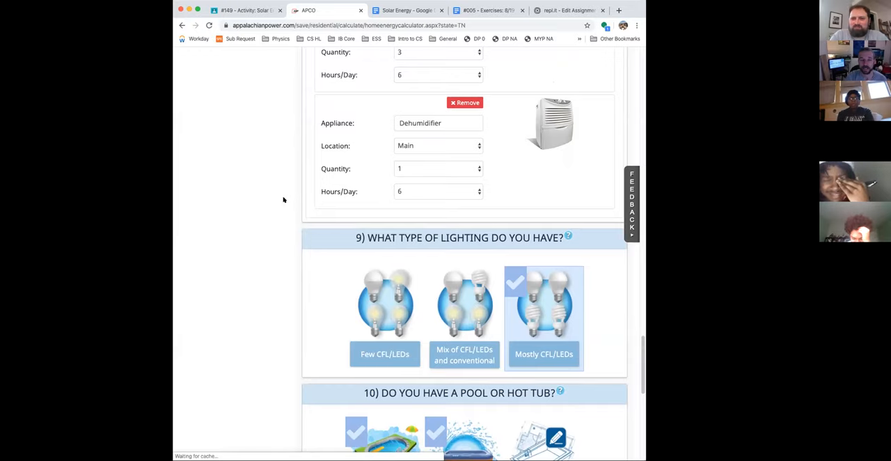
scroll("down", 3)
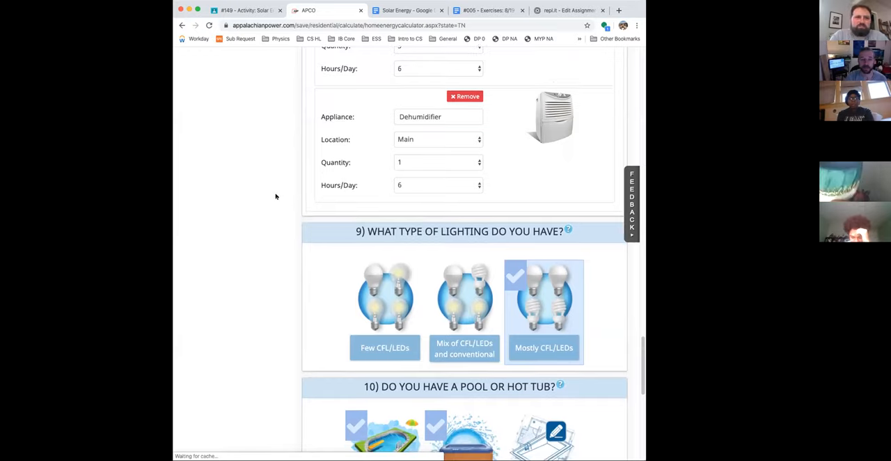
scroll("down", 3)
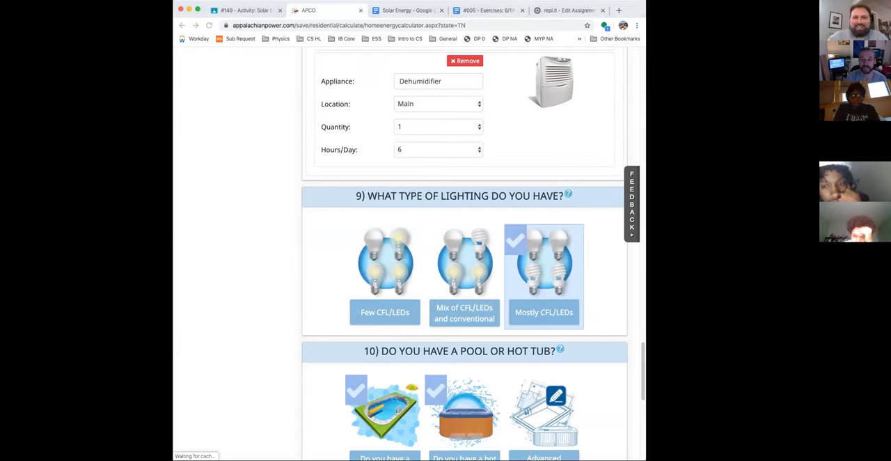
mouse_move(271, 235)
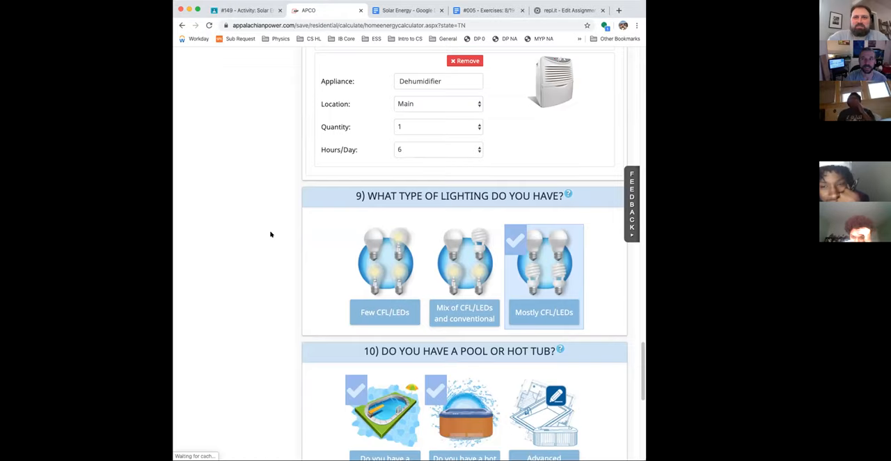
mouse_move(272, 231)
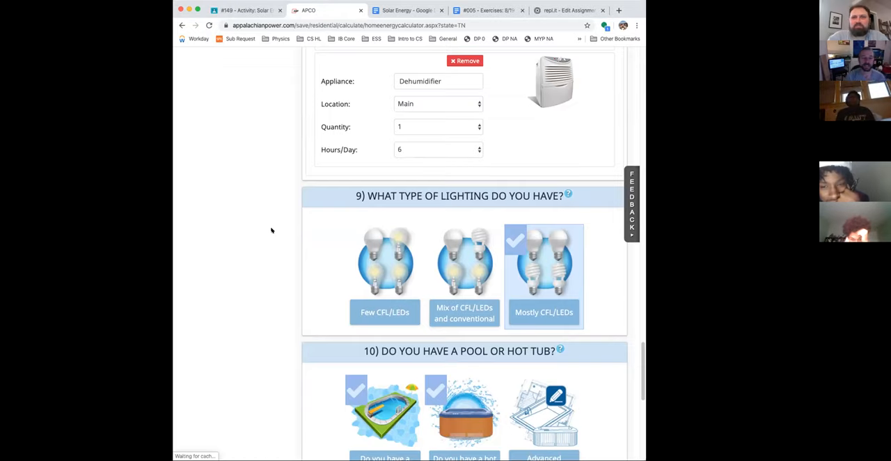
scroll("down", 3)
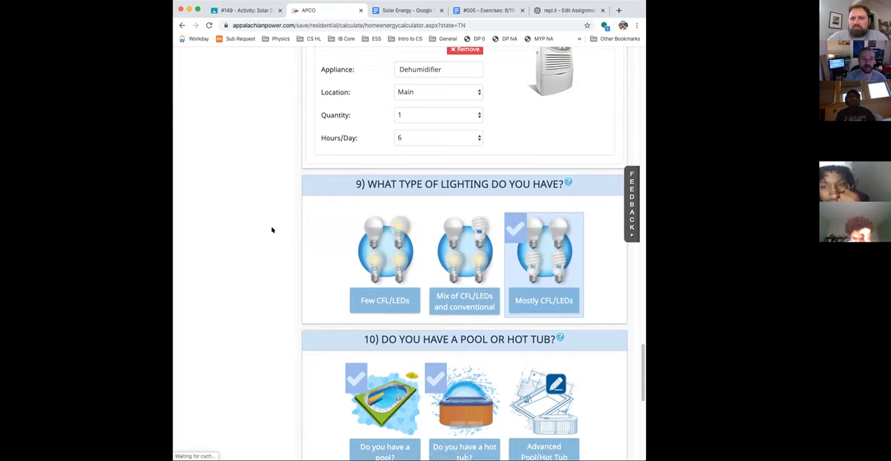
scroll("down", 3)
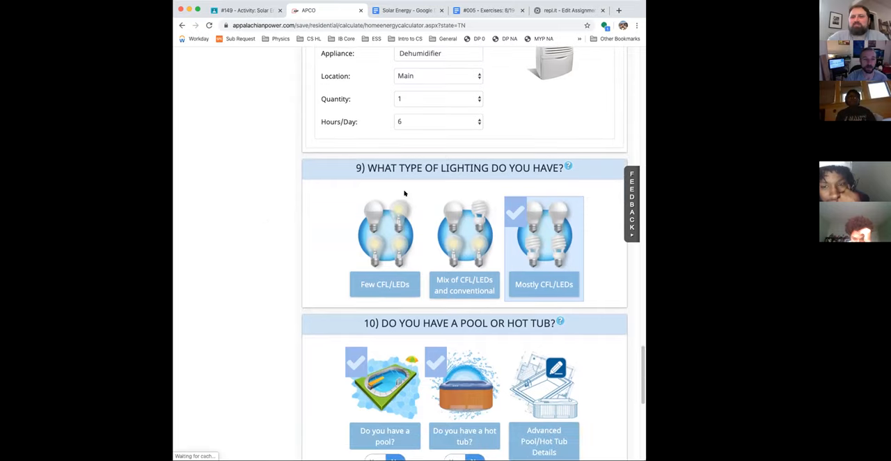
mouse_move(465, 163)
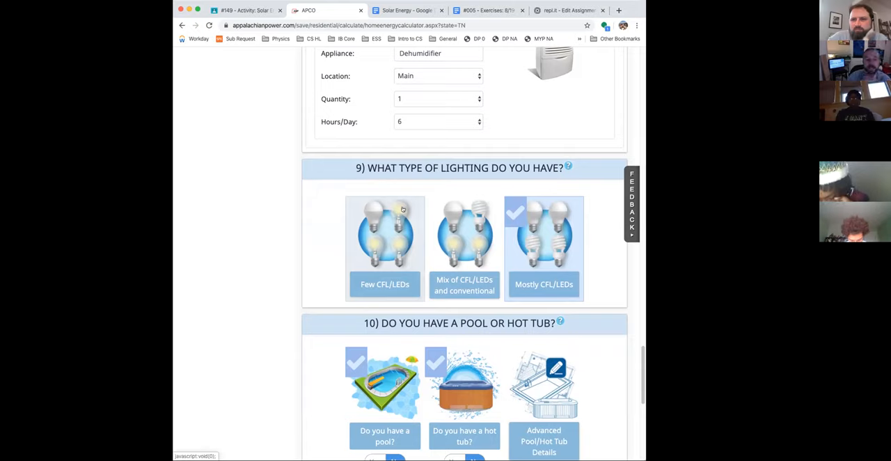
mouse_move(399, 218)
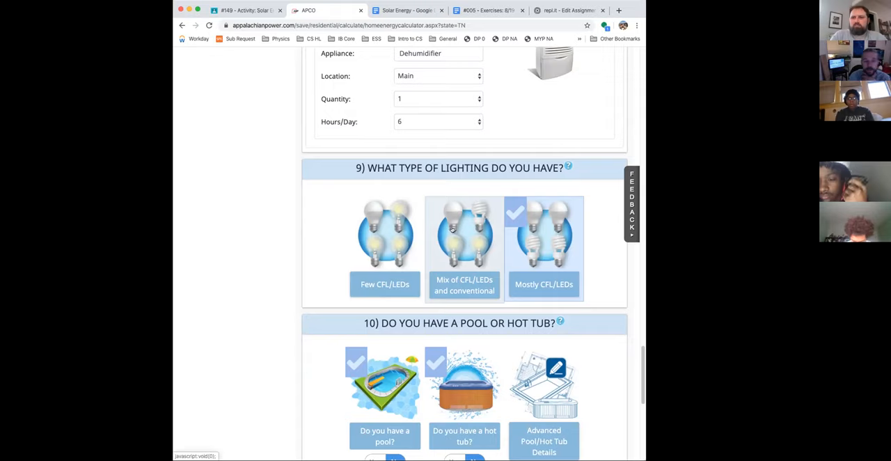
mouse_move(475, 222)
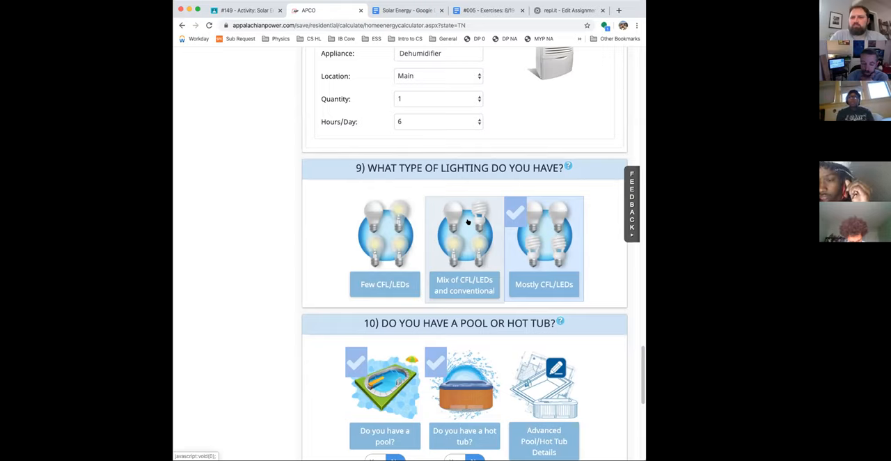
left_click(544, 244)
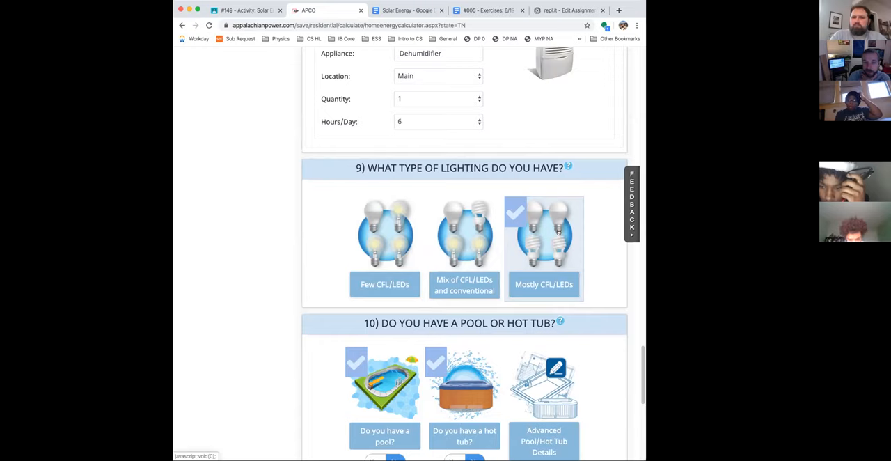
mouse_move(540, 238)
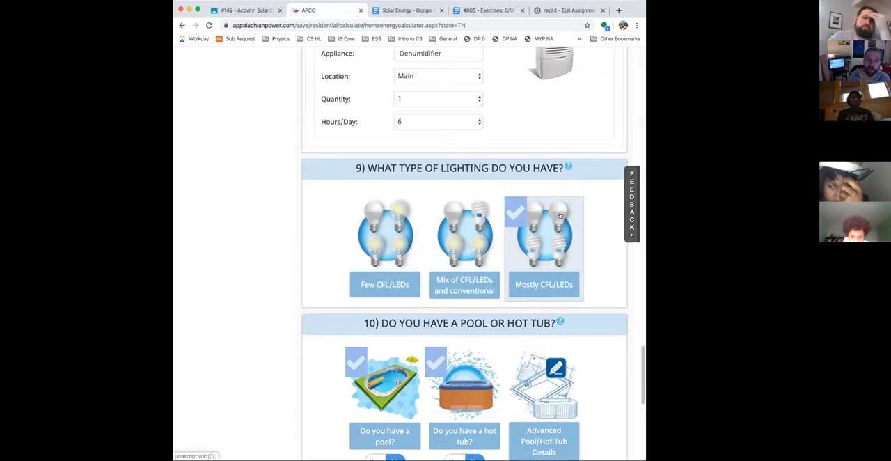
scroll("down", 3)
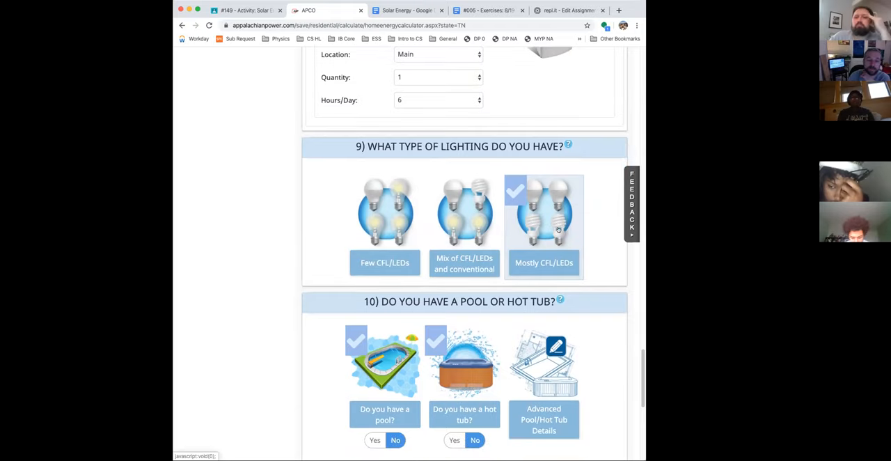
scroll("down", 3)
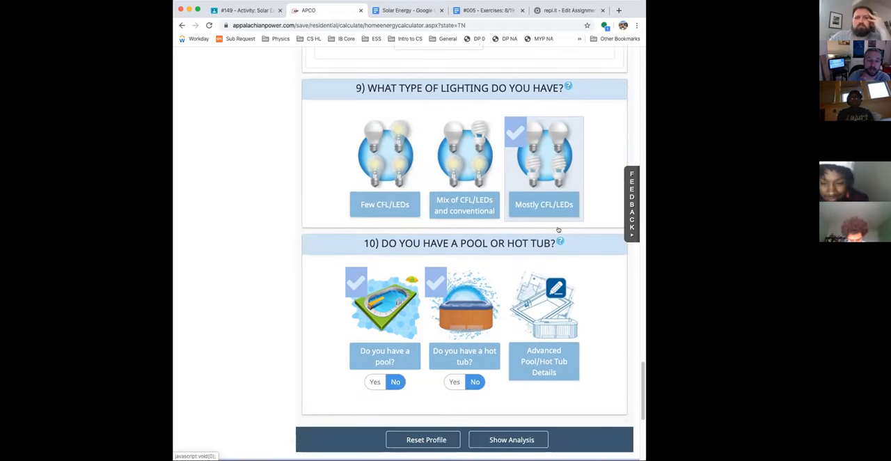
scroll("down", 3)
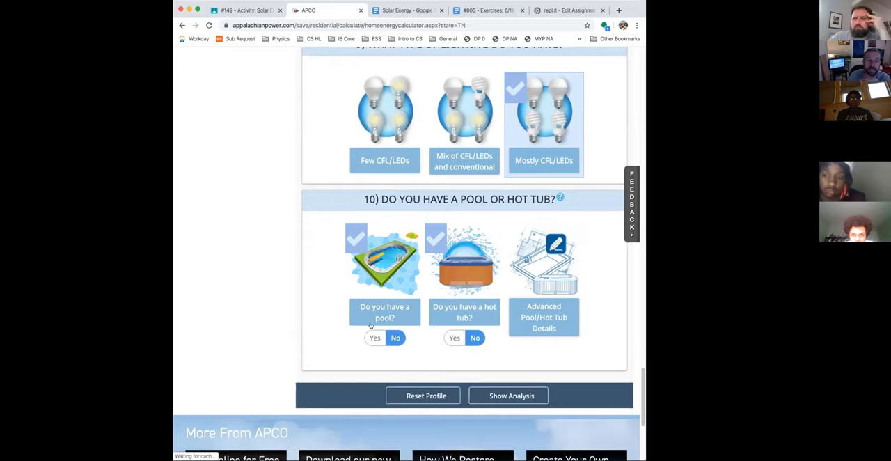
left_click(375, 338)
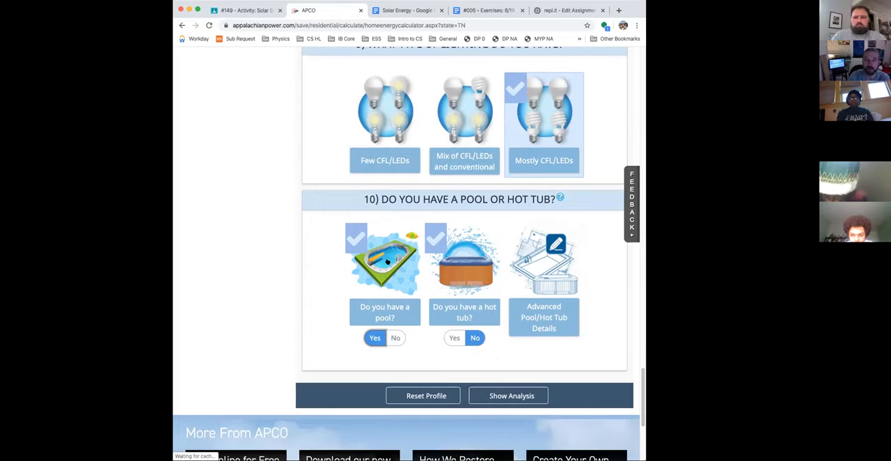
left_click(396, 338)
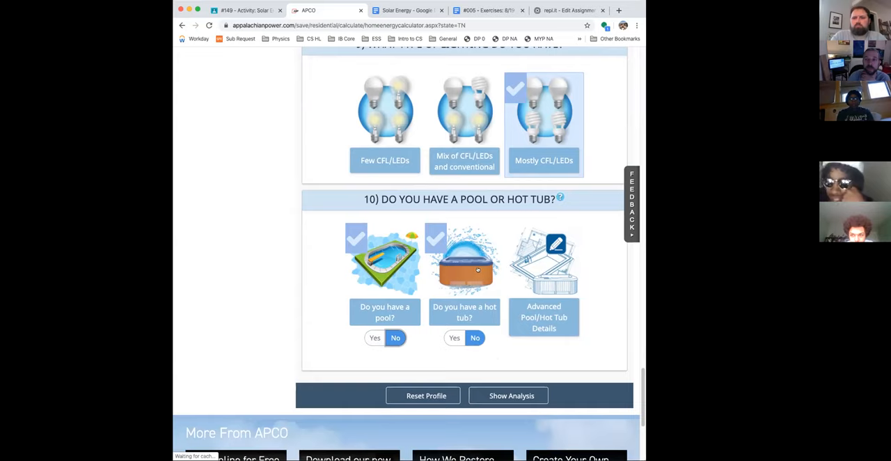
scroll("down", 3)
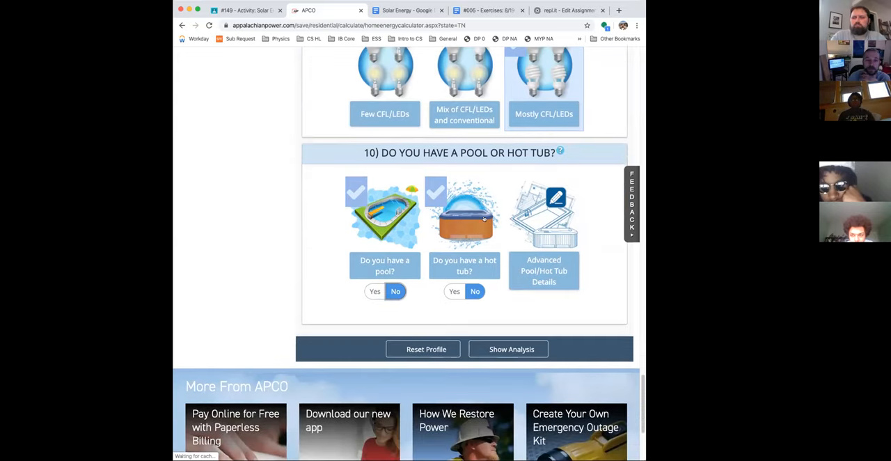
mouse_move(584, 303)
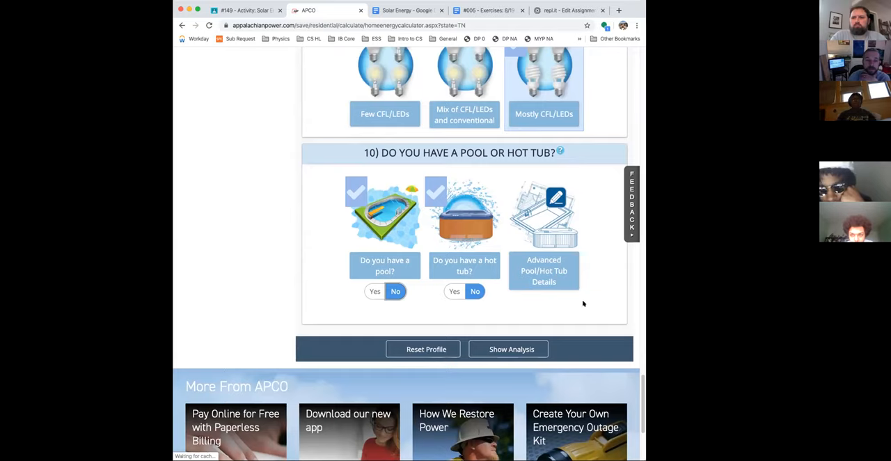
mouse_move(562, 309)
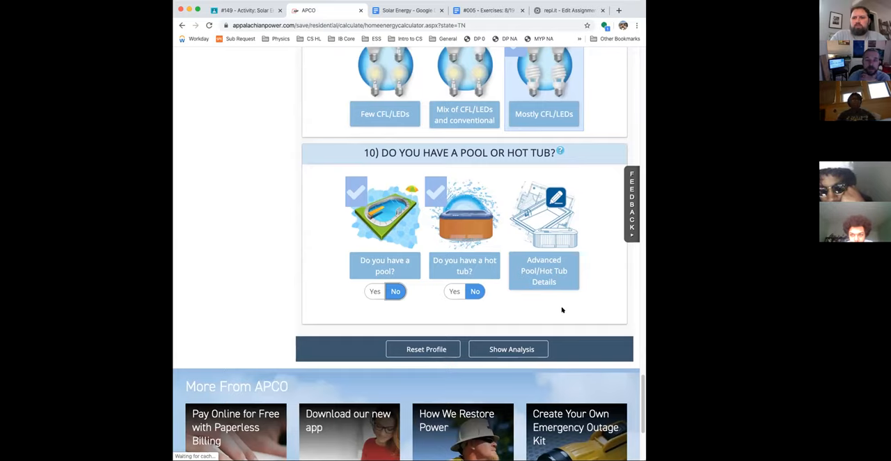
mouse_move(555, 311)
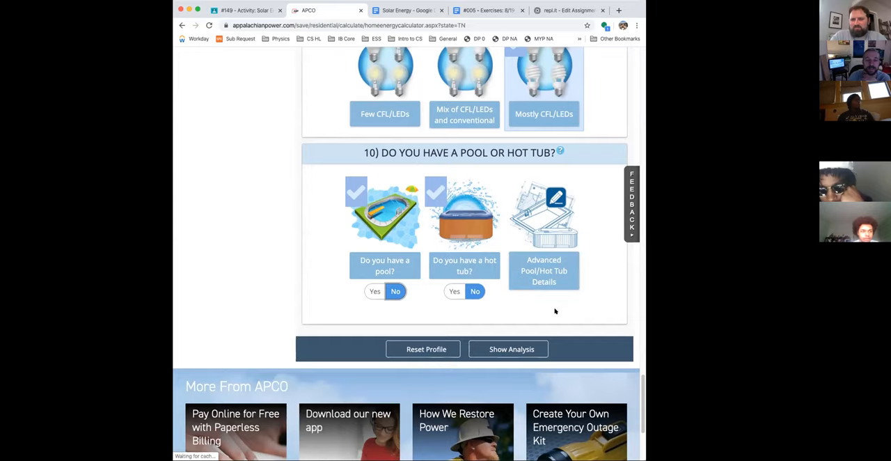
mouse_move(559, 311)
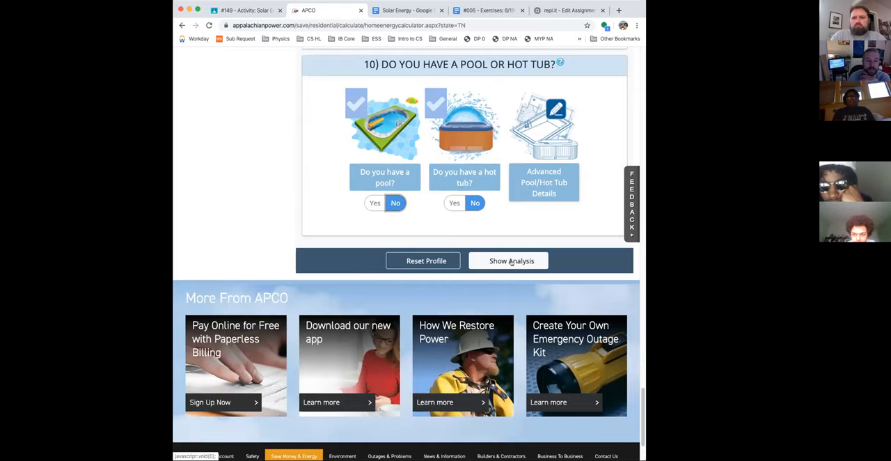
- Run Show Analysis and scroll through the resulting Saving Tips
left_click(512, 260)
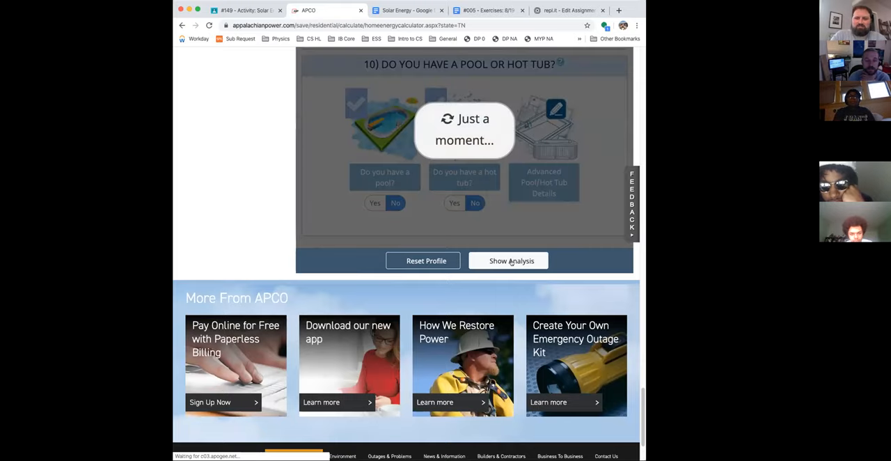
left_click(512, 260)
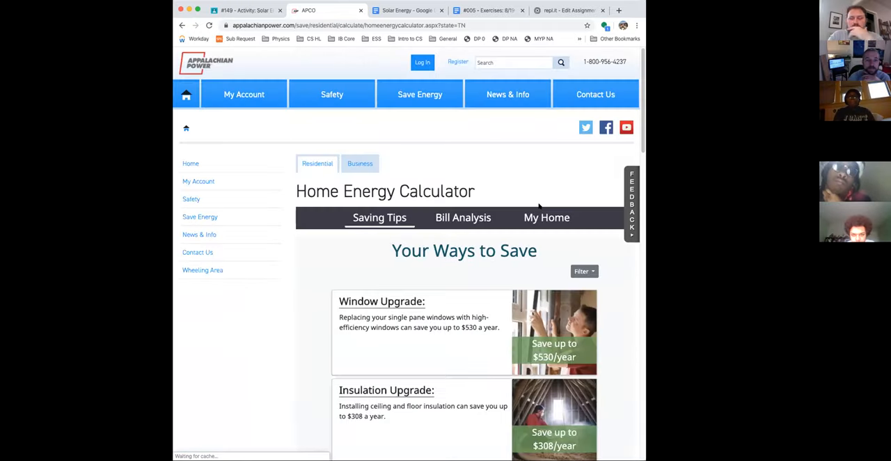
scroll("down", 3)
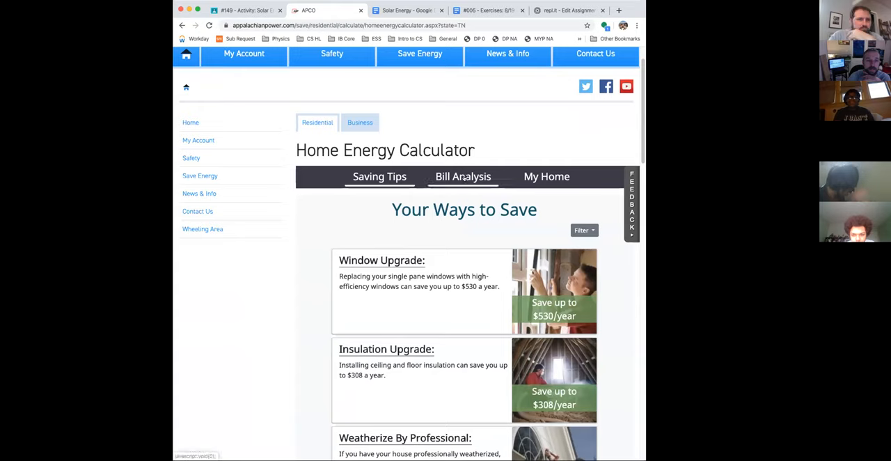
scroll("down", 3)
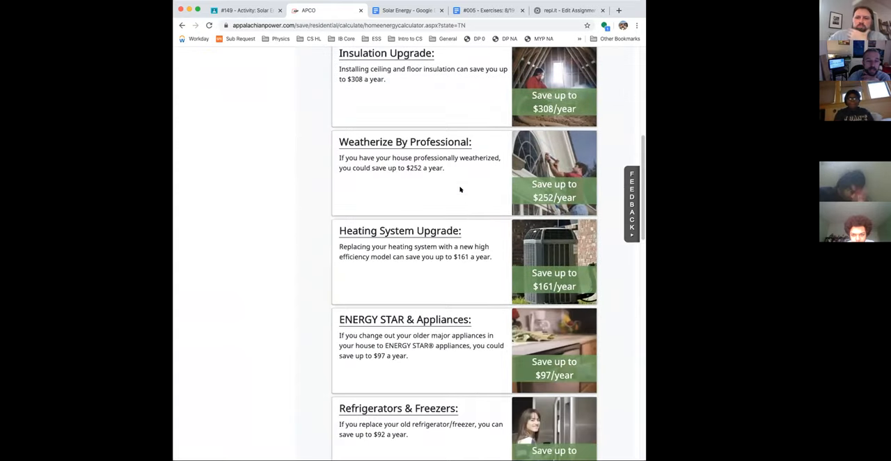
scroll("up", 3)
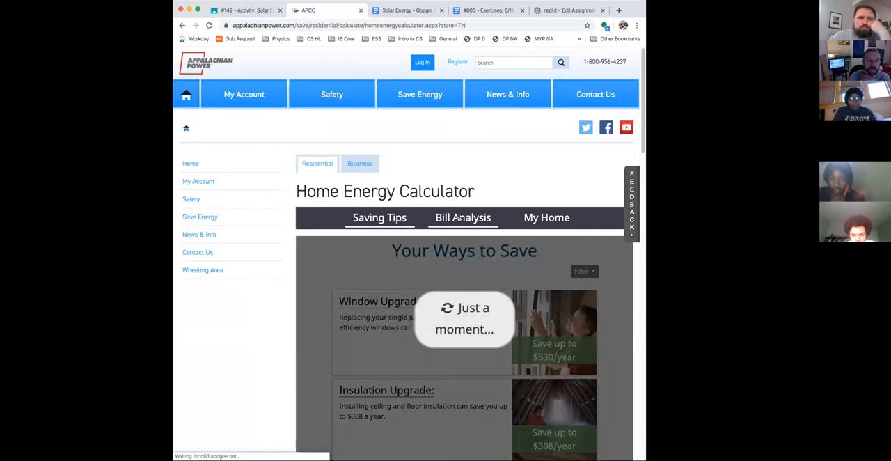
left_click(462, 217)
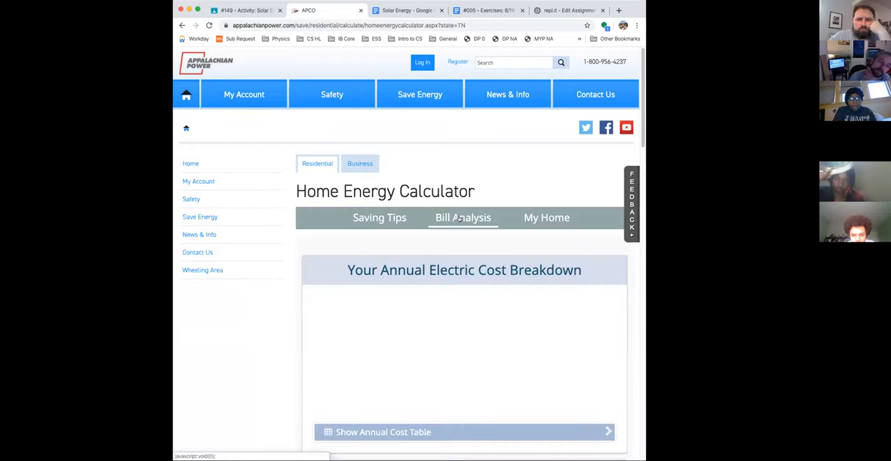
left_click(462, 218)
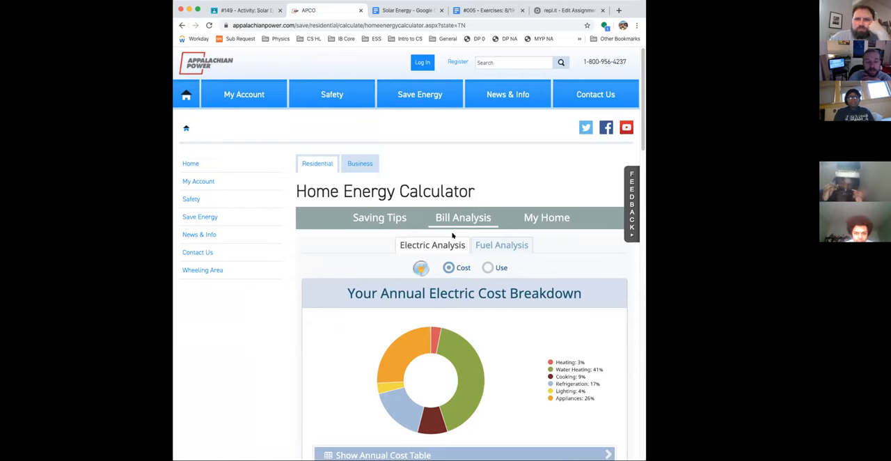
scroll("down", 3)
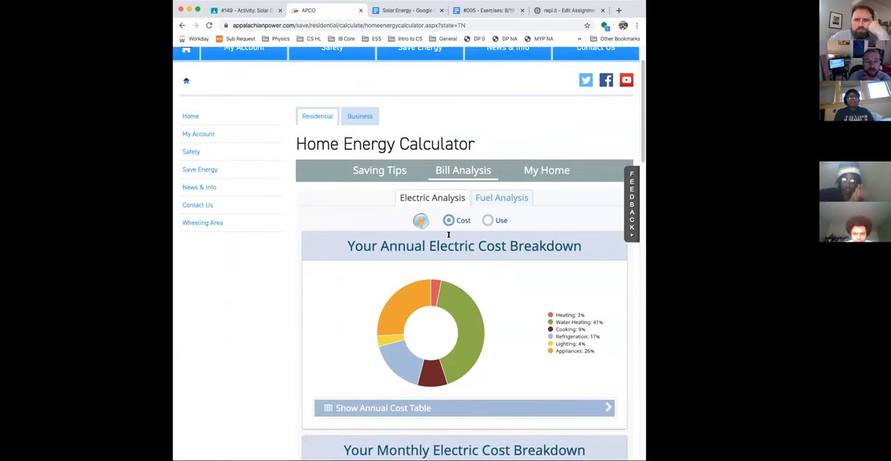
scroll("down", 3)
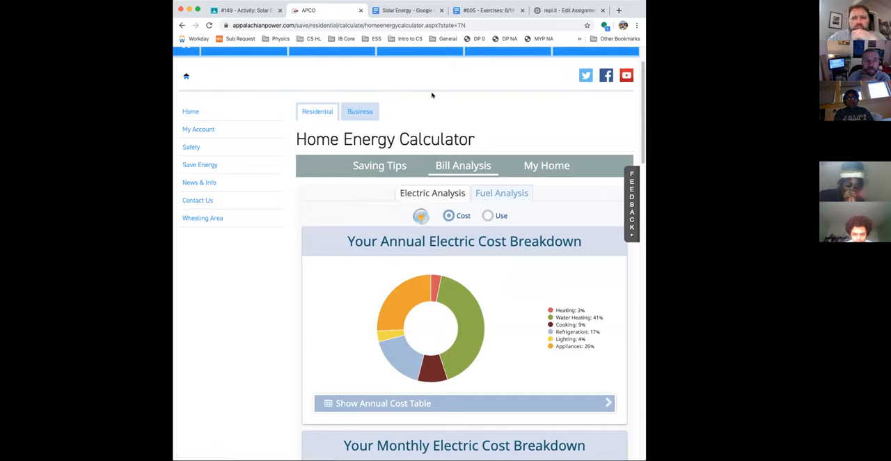
- Scroll to the Solar Energy table and select its Electricity kWh and Your Bills cells
left_click(407, 10)
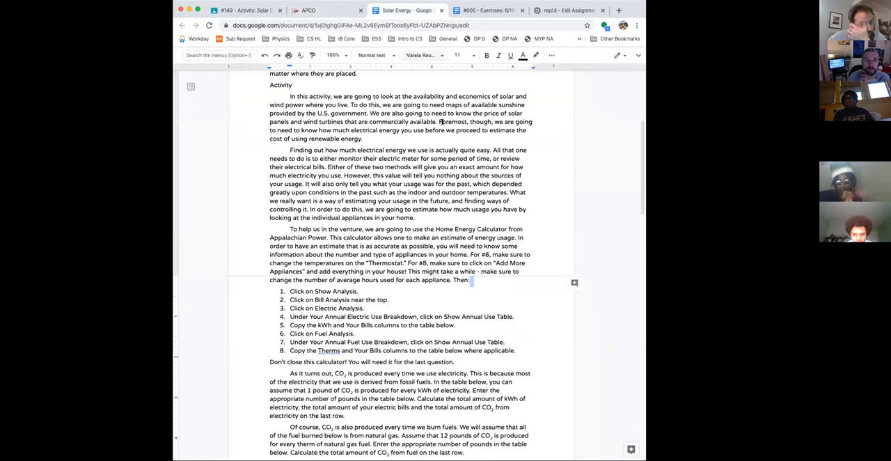
scroll("down", 3)
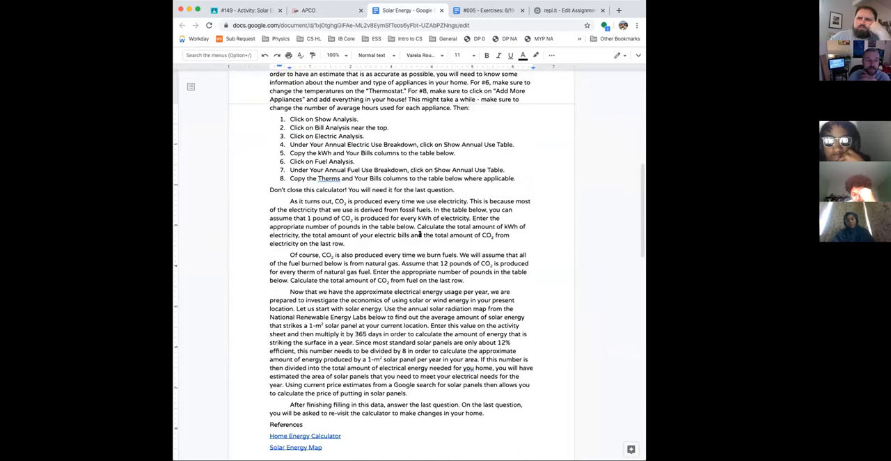
scroll("down", 3)
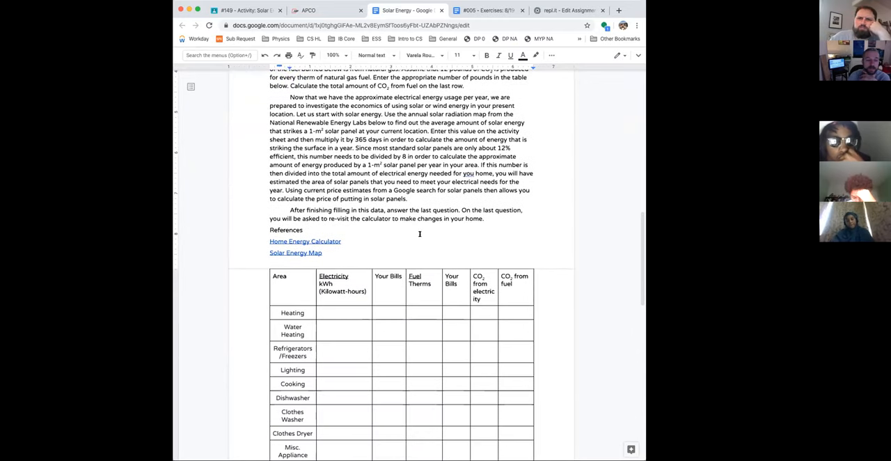
scroll("down", 3)
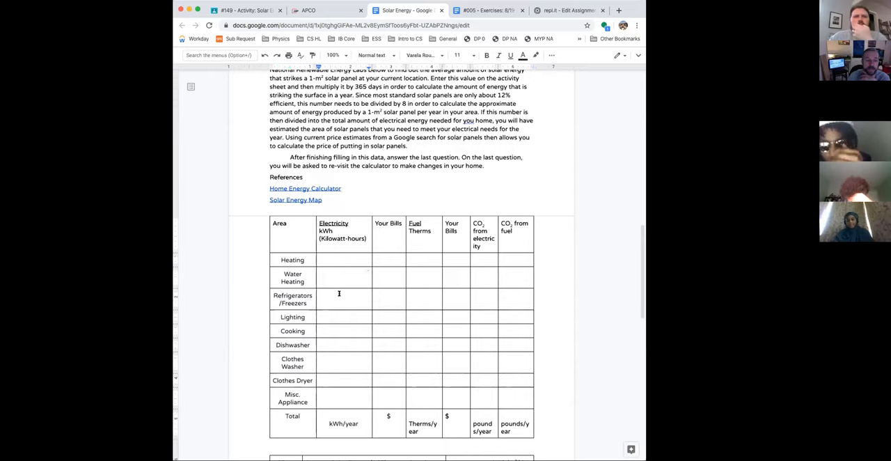
left_click(343, 316)
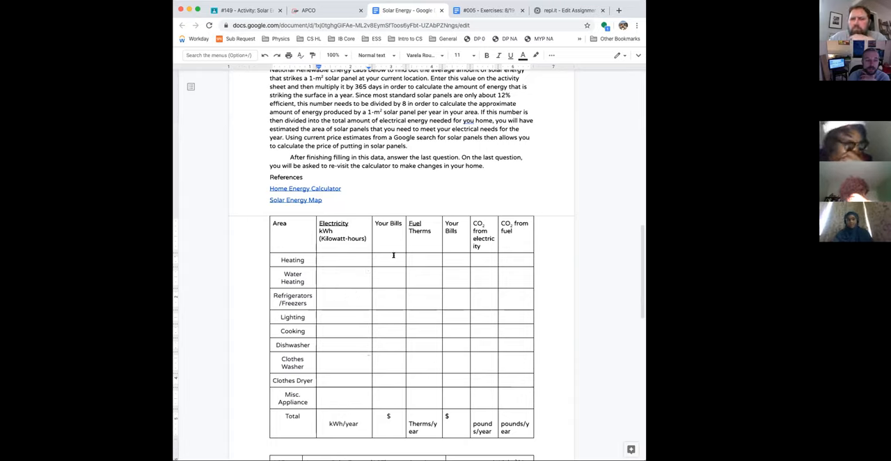
left_click(388, 295)
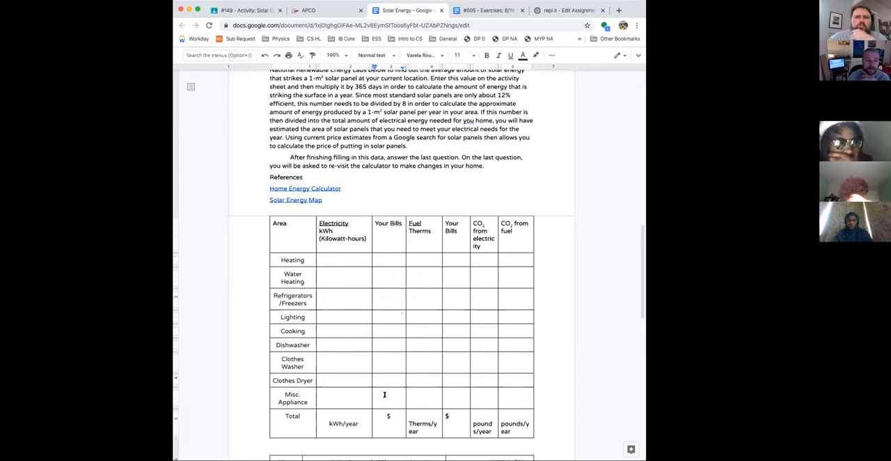
left_click_drag(344, 260, 384, 395)
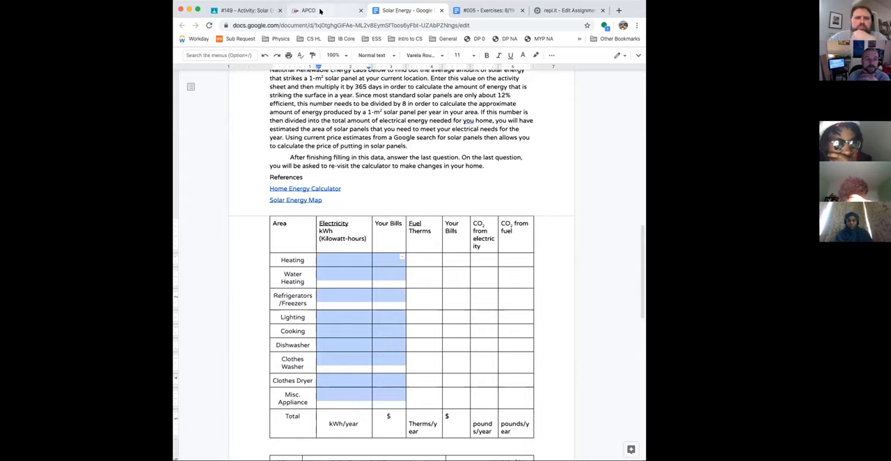
- Show the Annual Cost Table (12184 kWh, $979) and select Heating's 387 kWh value
left_click(328, 9)
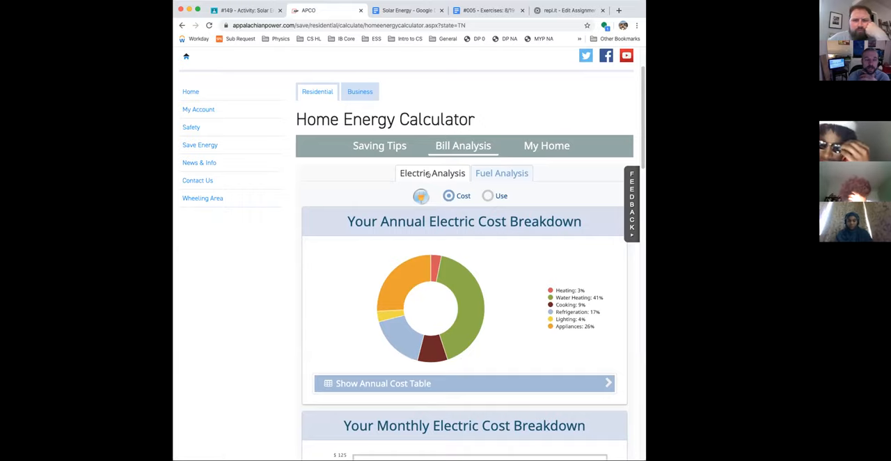
scroll("down", 3)
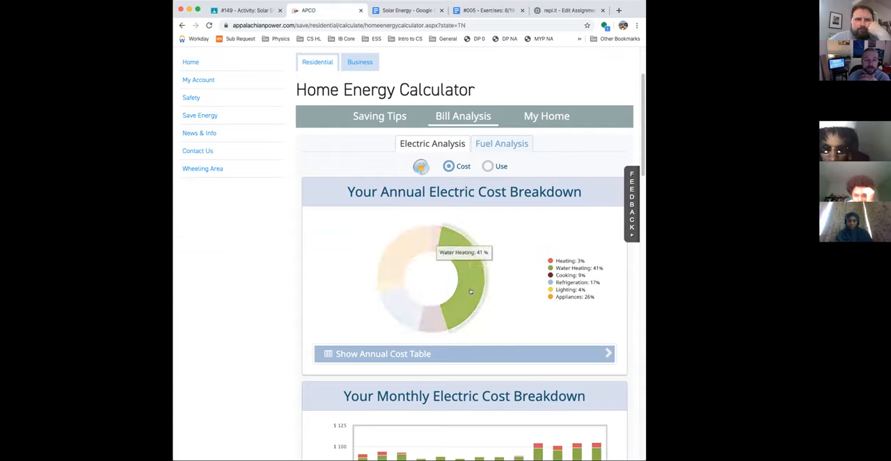
scroll("down", 3)
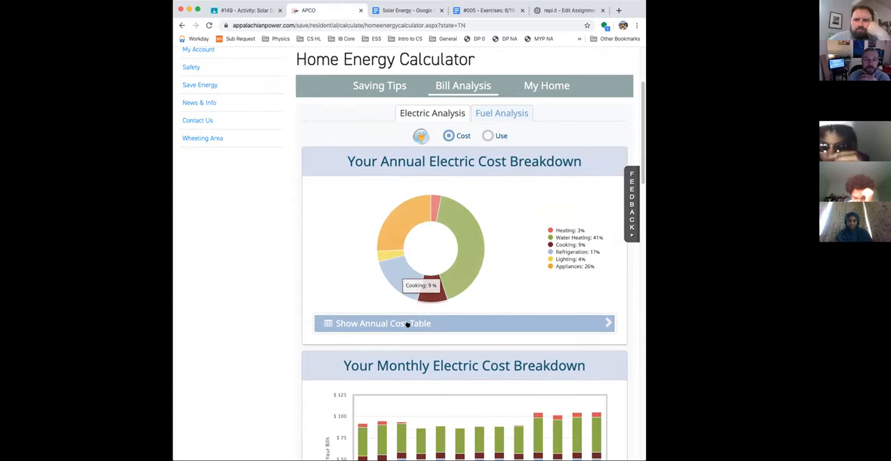
left_click(383, 323)
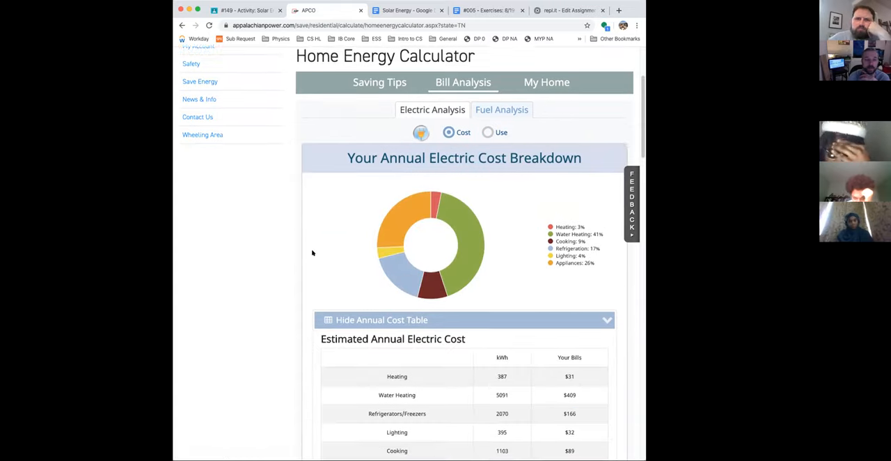
scroll("down", 3)
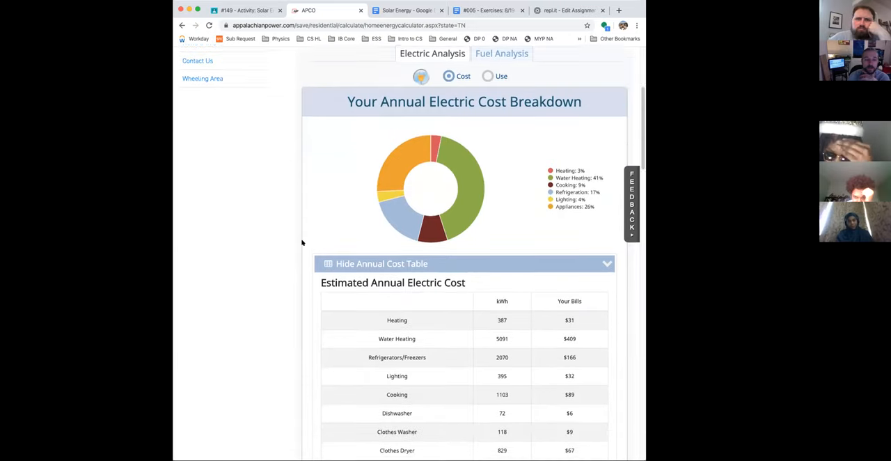
scroll("down", 3)
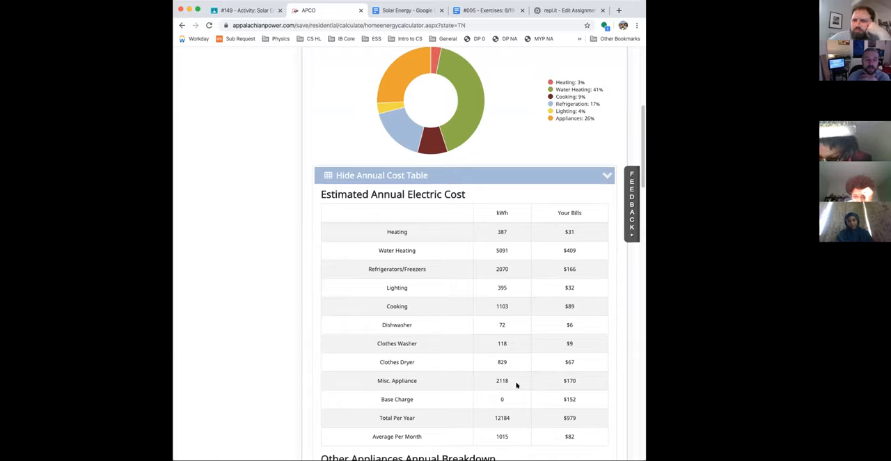
mouse_move(547, 355)
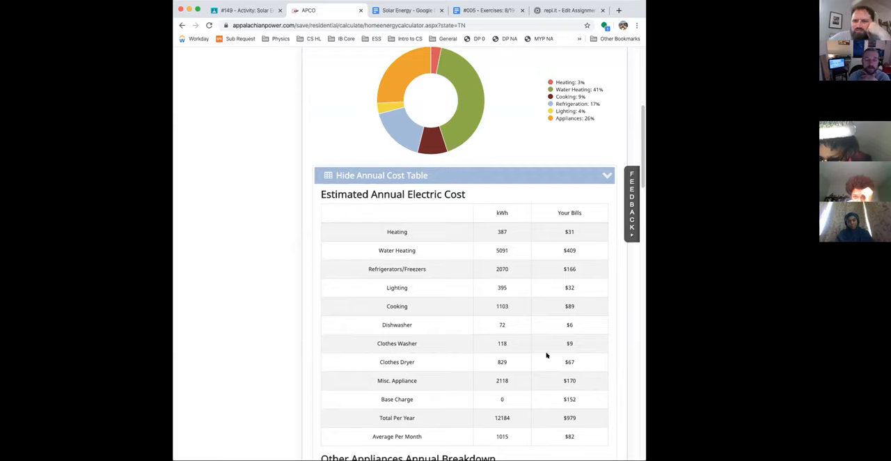
mouse_move(548, 381)
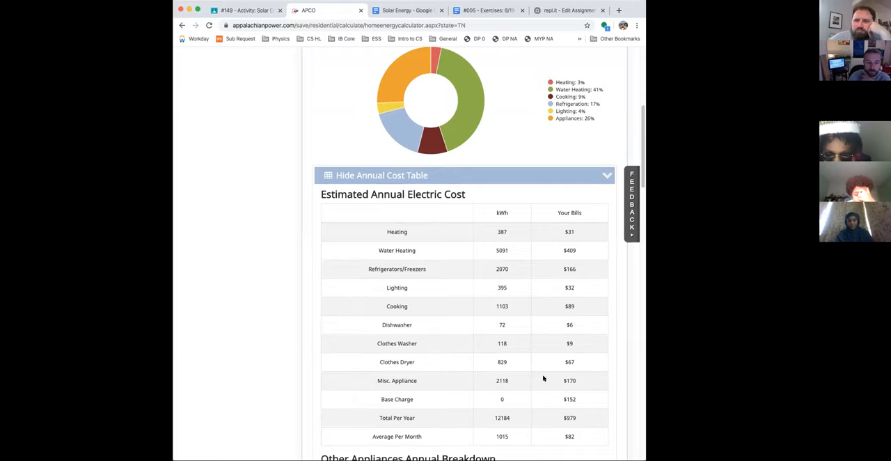
mouse_move(519, 382)
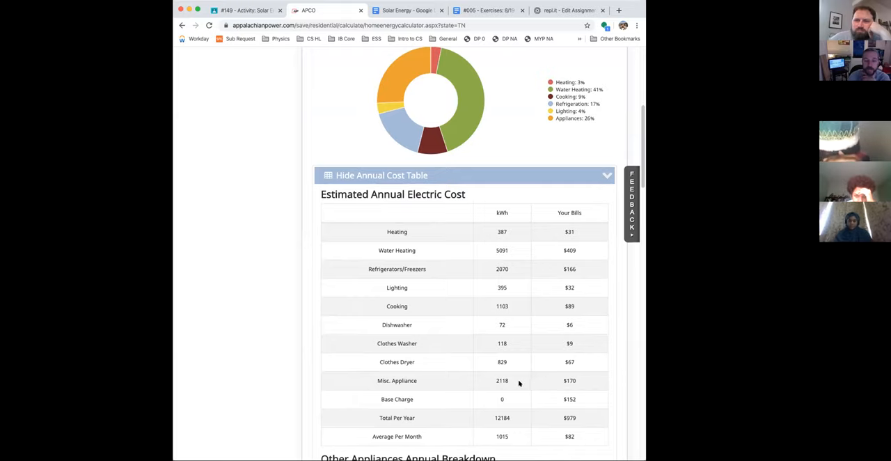
mouse_move(500, 236)
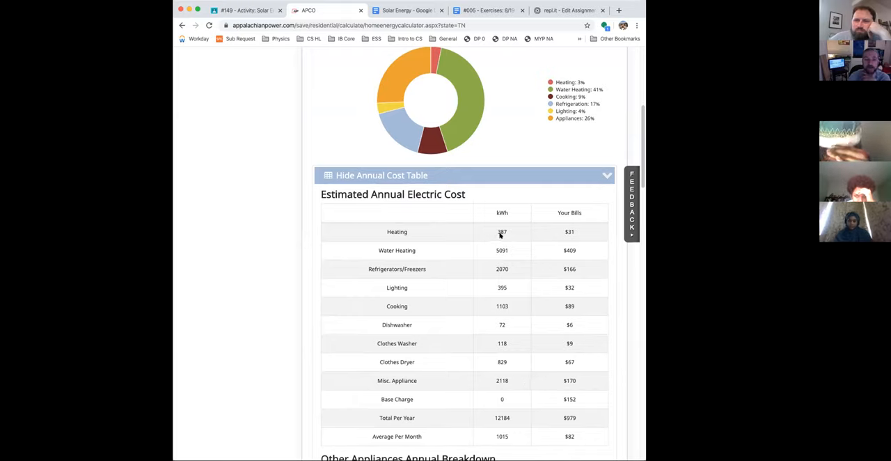
double_click(502, 231)
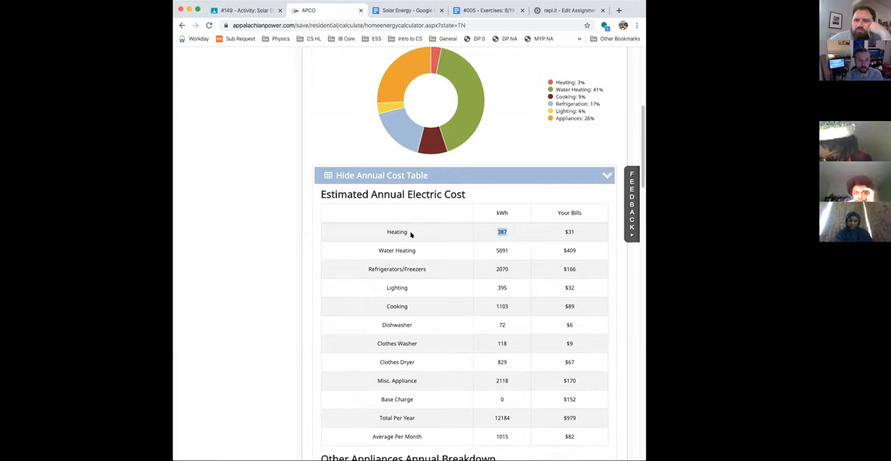
mouse_move(518, 230)
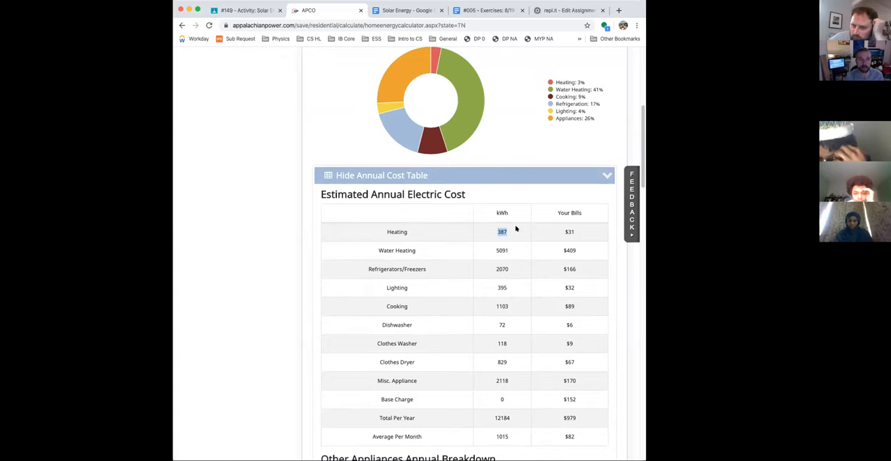
- Enter 387 kWh and the $31 bill from the calculator into the Heating row
left_click(407, 10)
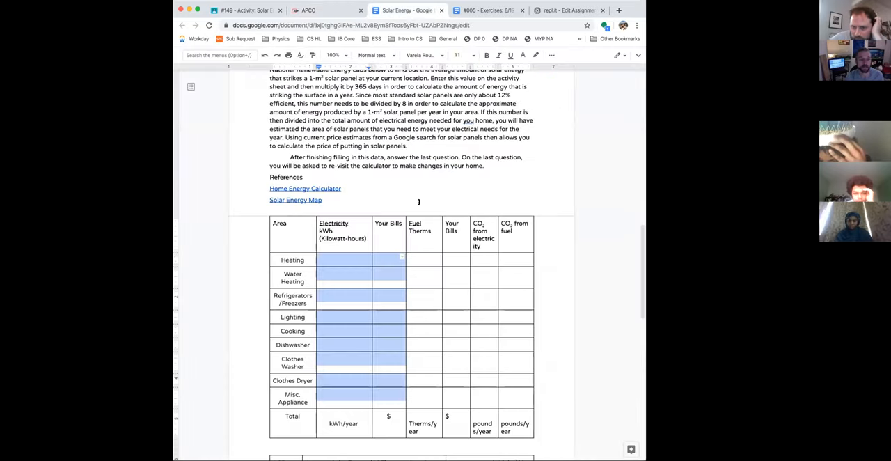
type("387")
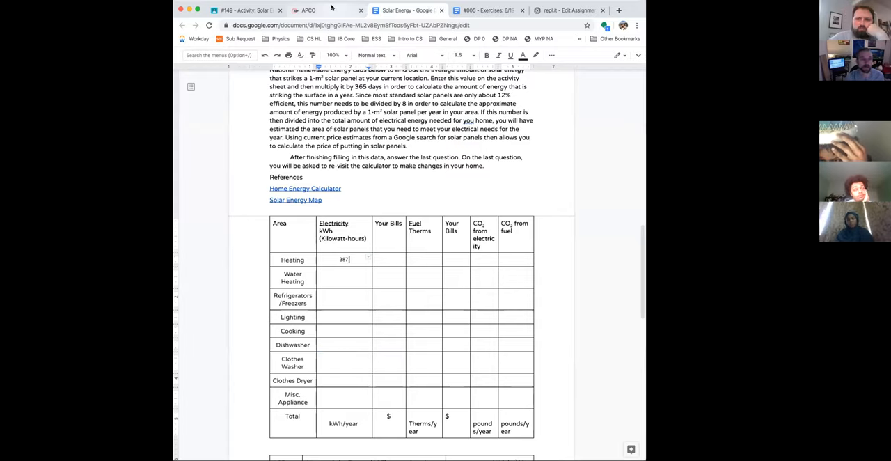
left_click(307, 10)
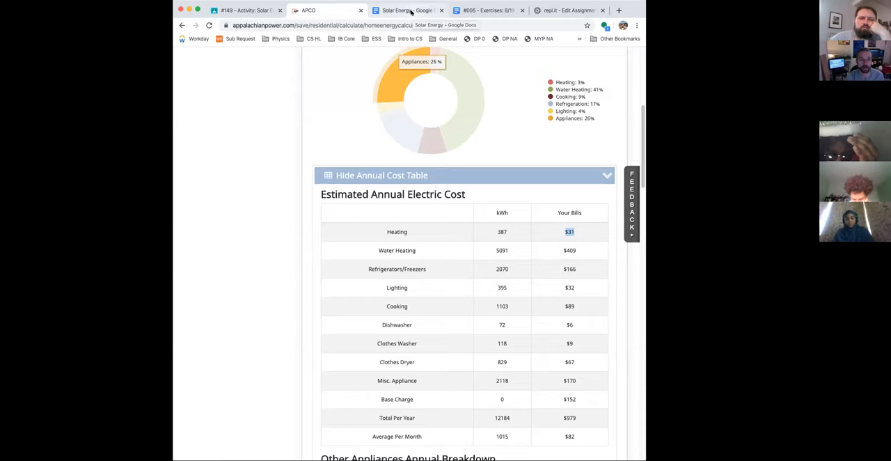
left_click(406, 10)
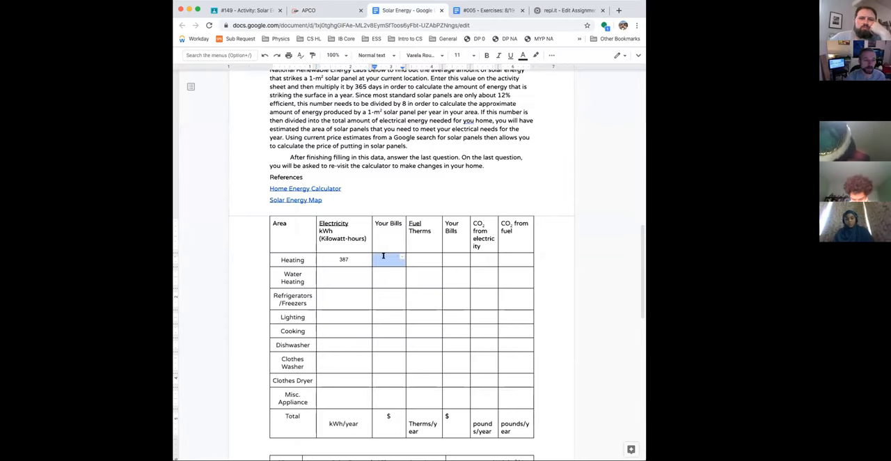
type("$31")
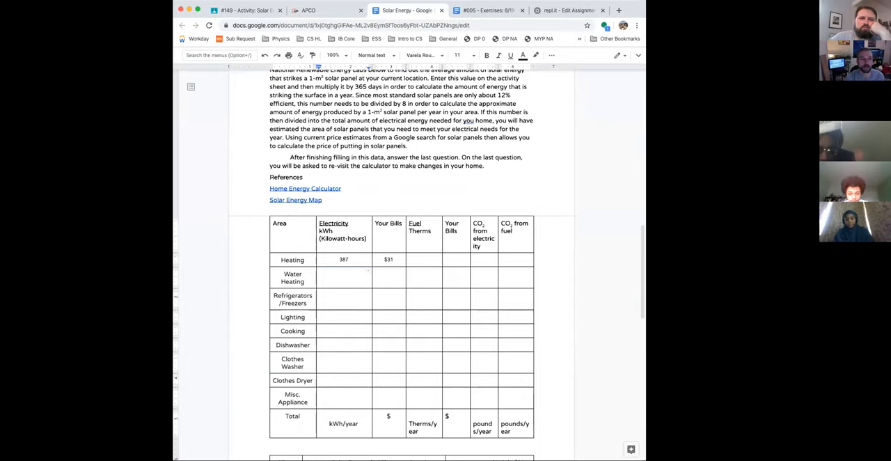
- Return to the calculator's Estimated Annual Electric Cost table
left_click(308, 9)
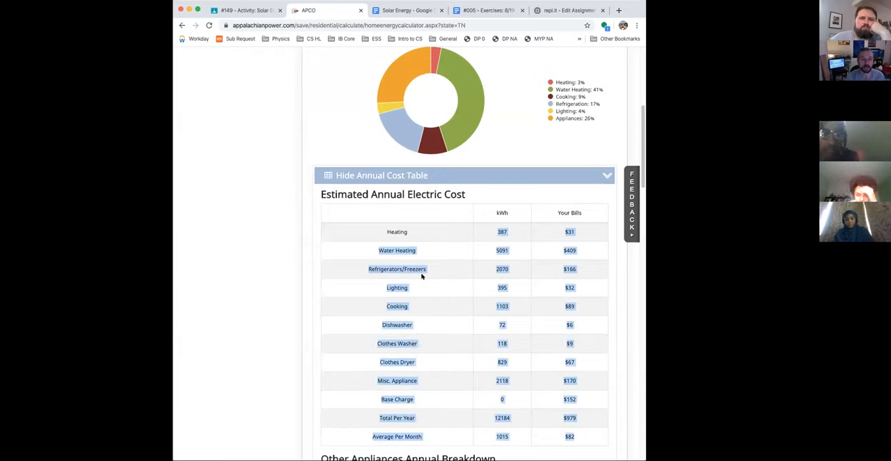
mouse_move(415, 250)
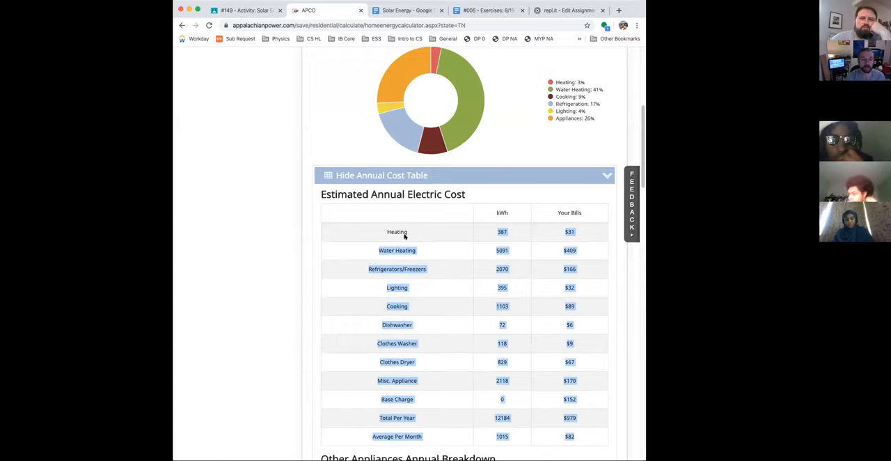
mouse_move(397, 231)
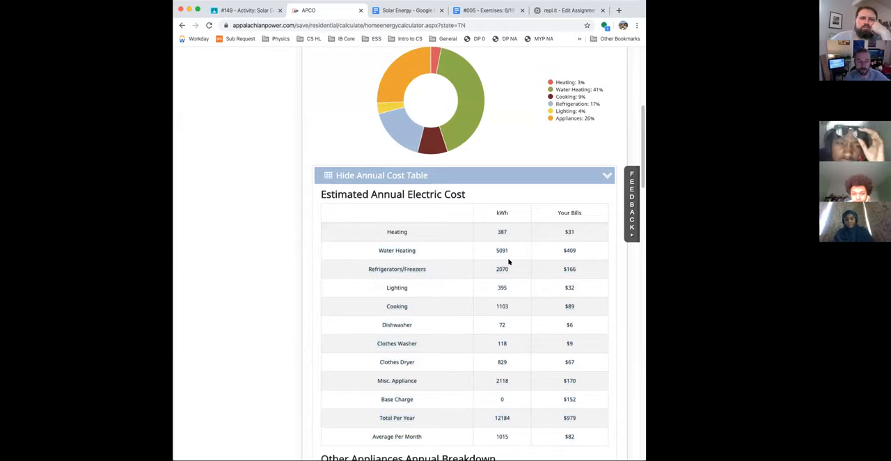
mouse_move(502, 275)
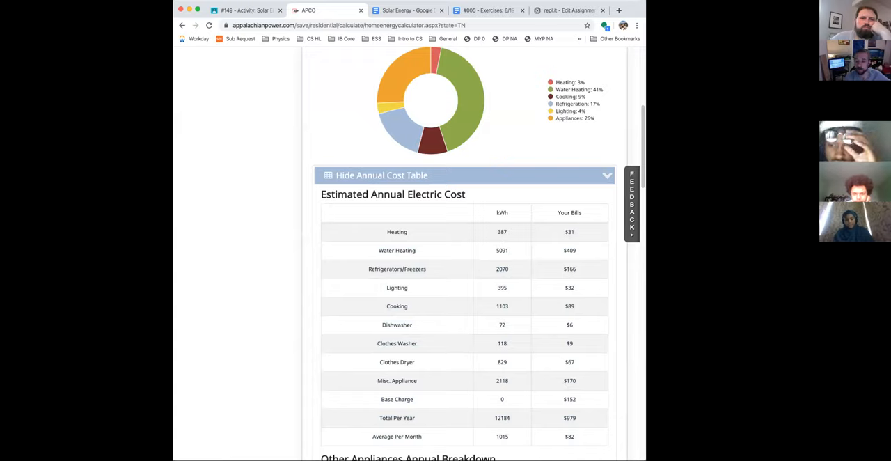
mouse_move(487, 262)
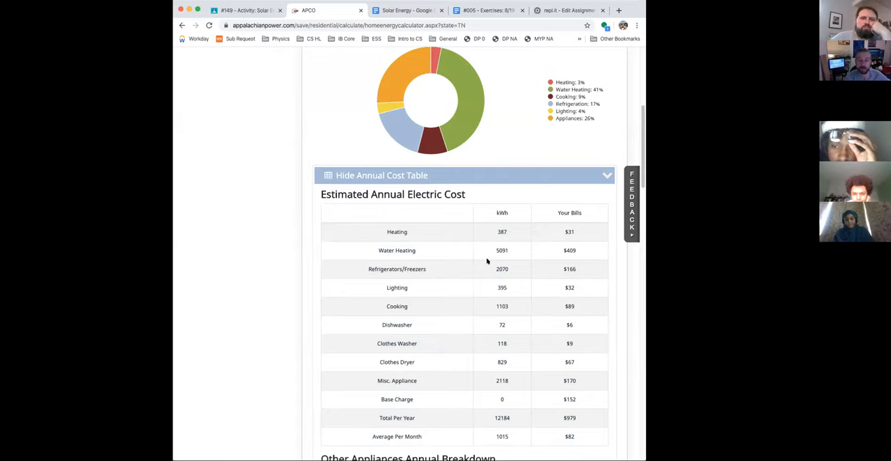
- Go back to the Solar Energy document and scroll to its data table
left_click(406, 10)
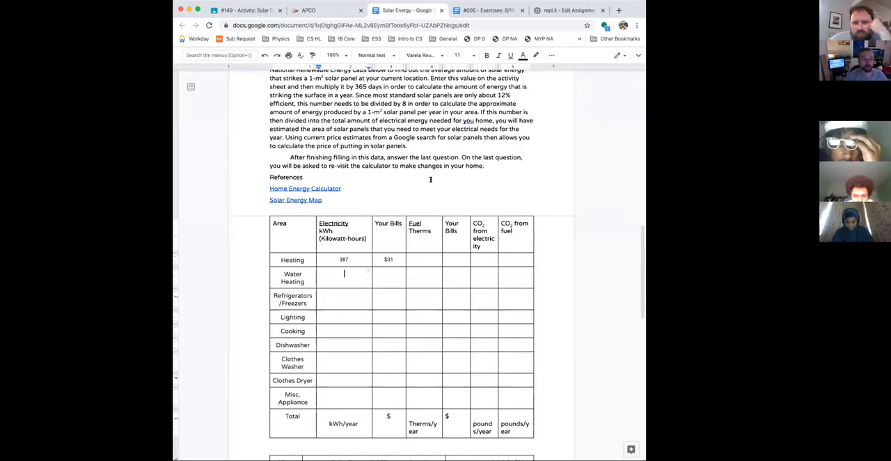
scroll("down", 3)
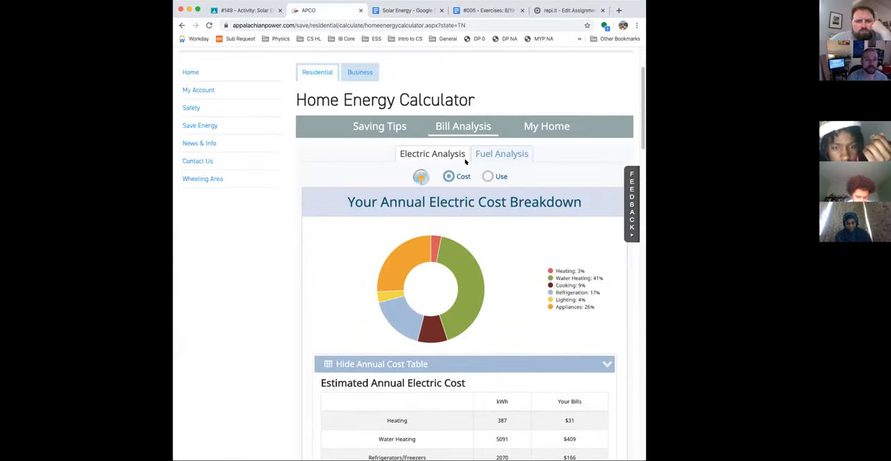
scroll("down", 3)
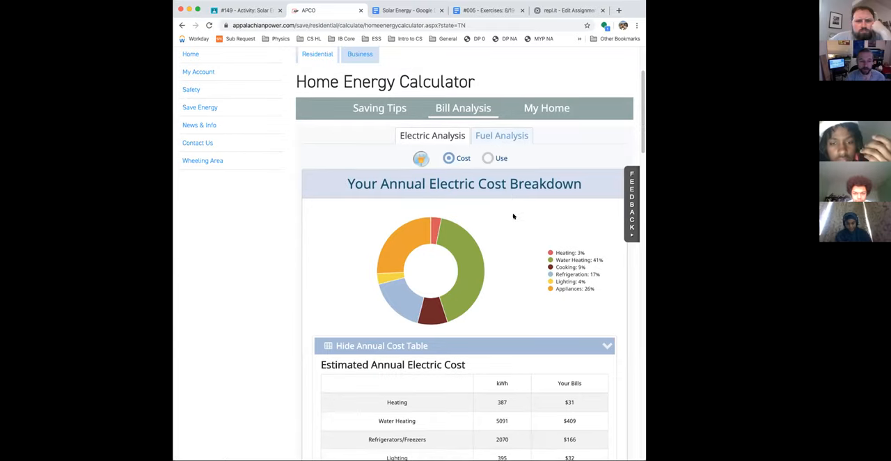
scroll("down", 3)
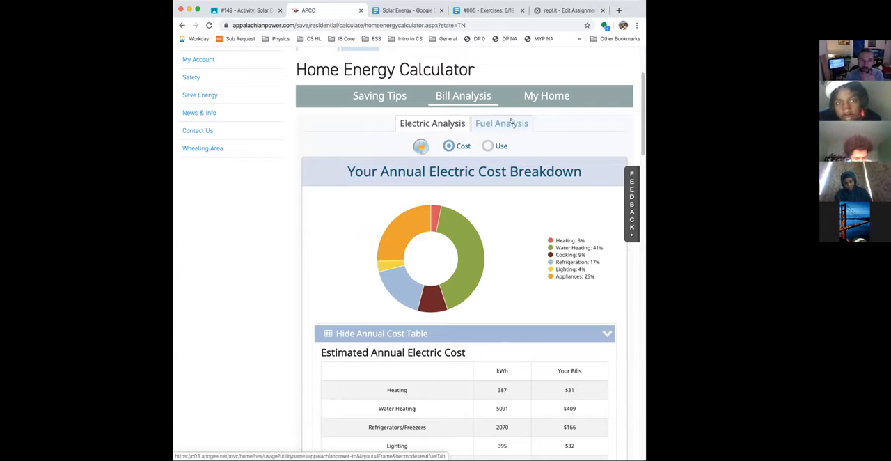
mouse_move(524, 117)
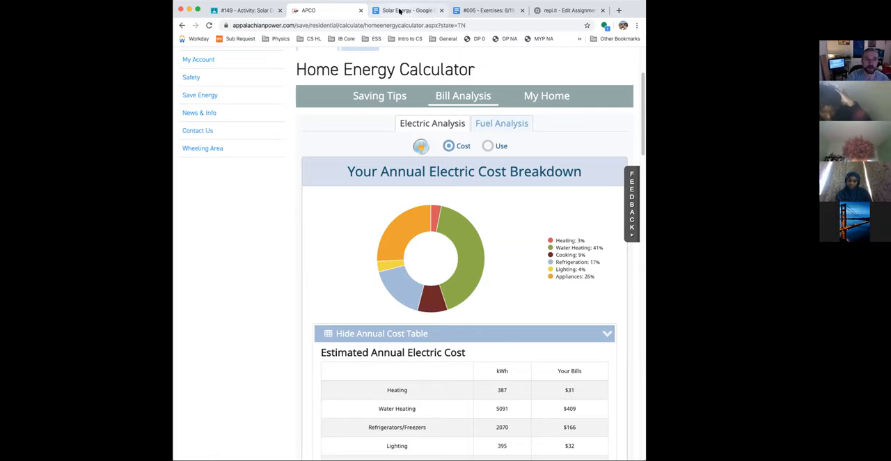
left_click(406, 10)
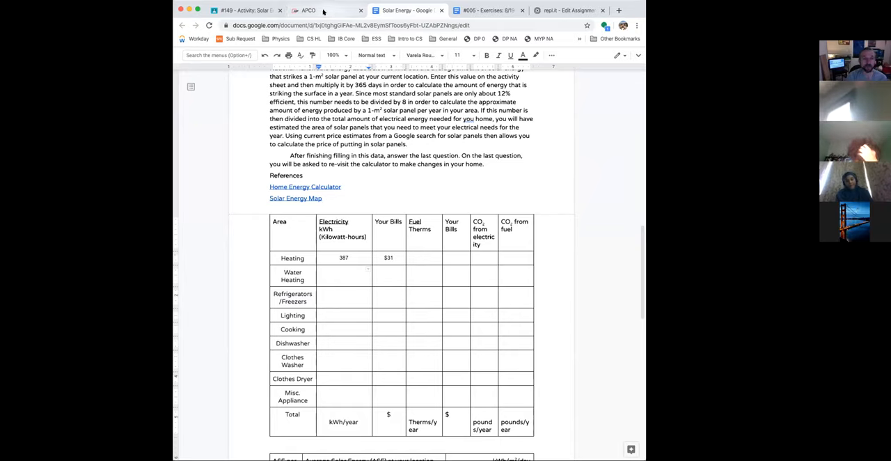
left_click(309, 10)
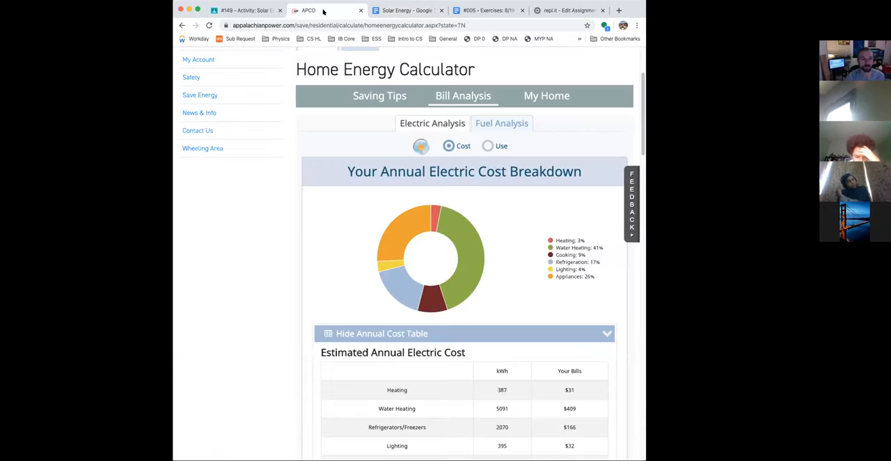
mouse_move(493, 207)
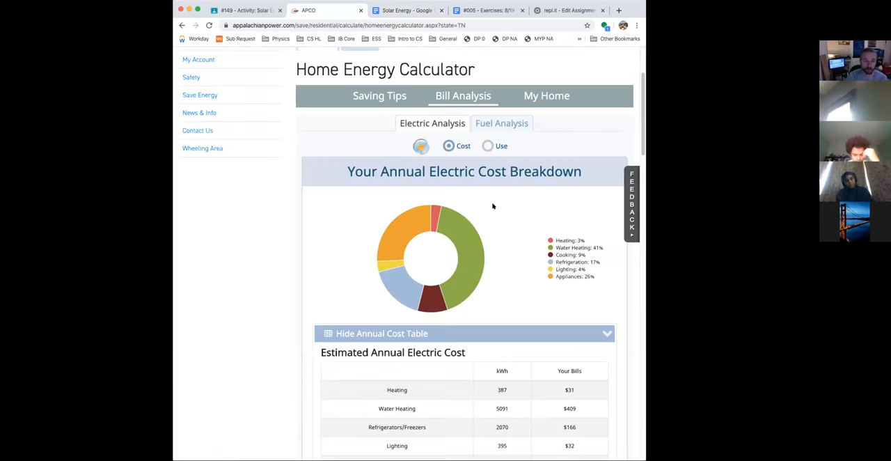
scroll("down", 3)
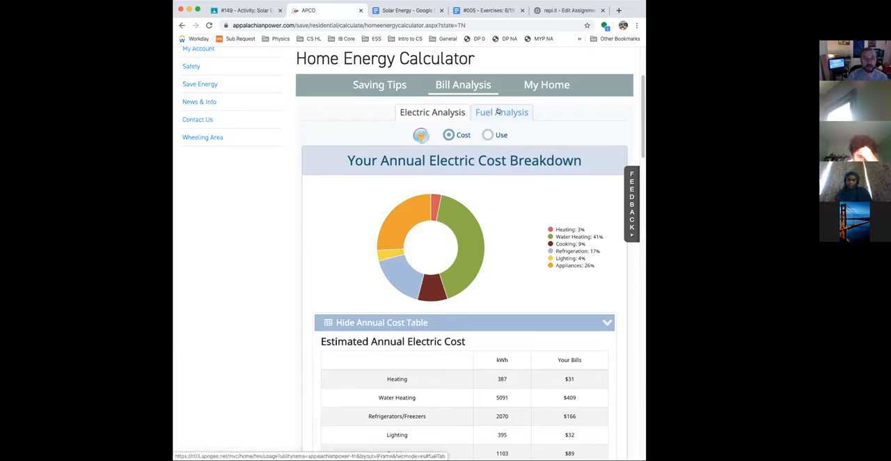
- Open Fuel Analysis and select Heating's 734 therms value in the fuel cost table
left_click(501, 112)
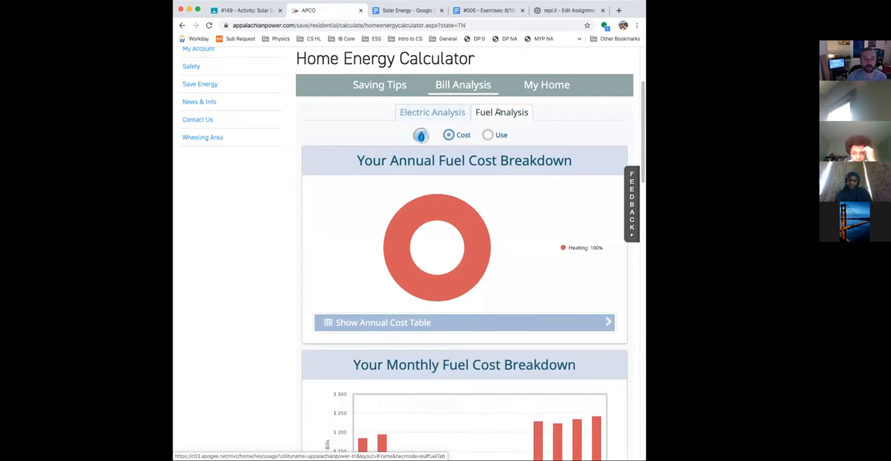
scroll("down", 3)
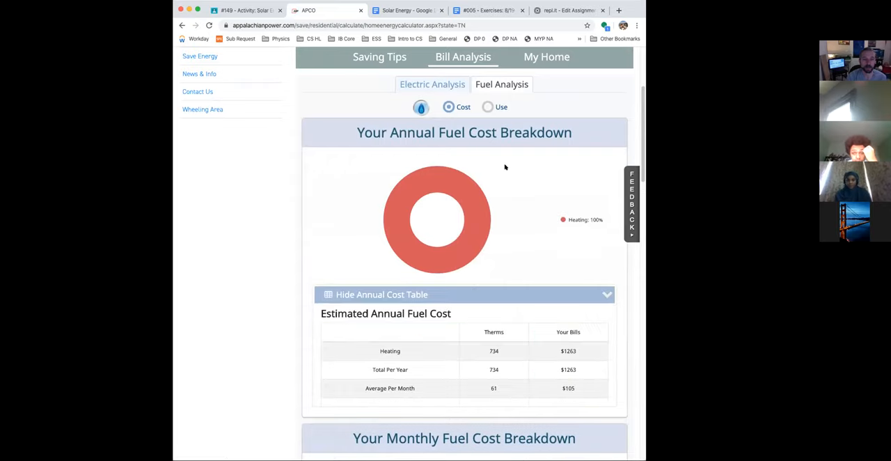
mouse_move(529, 339)
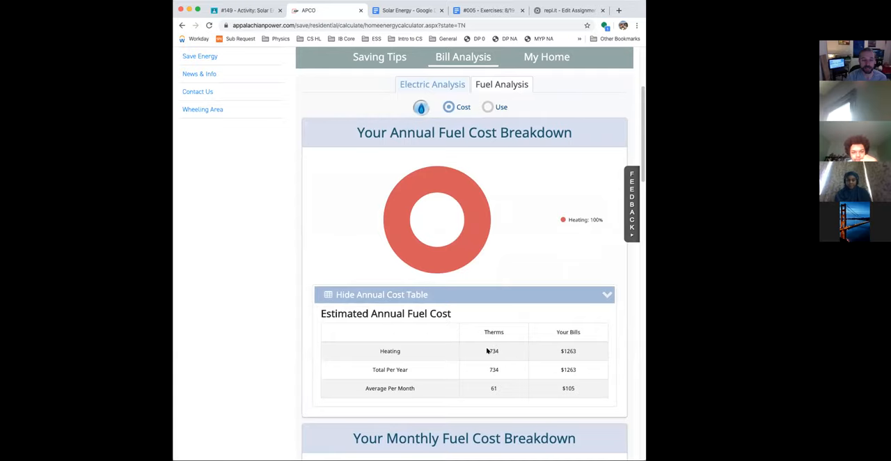
mouse_move(411, 373)
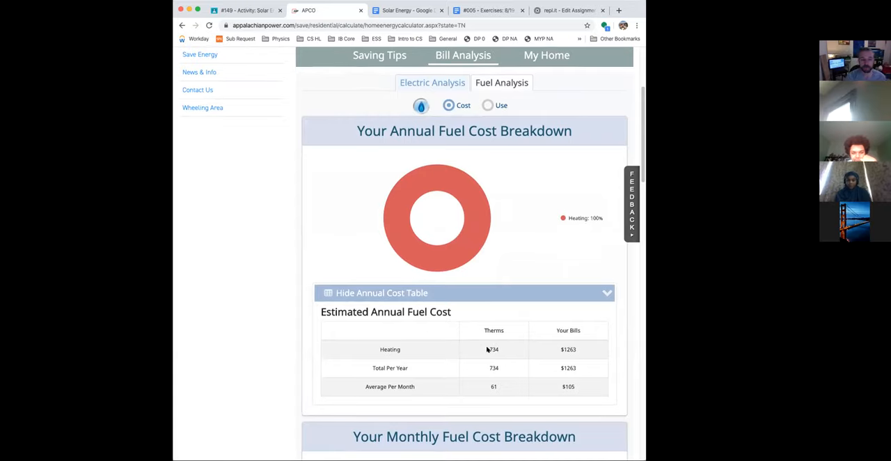
double_click(494, 349)
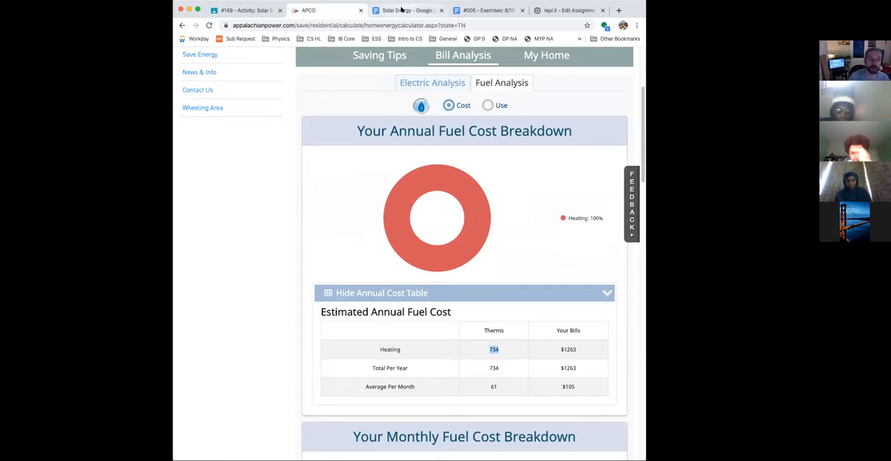
- Type 734 in Fuel Therms and $1263 in the Heating row's fuel bill cell
left_click(406, 10)
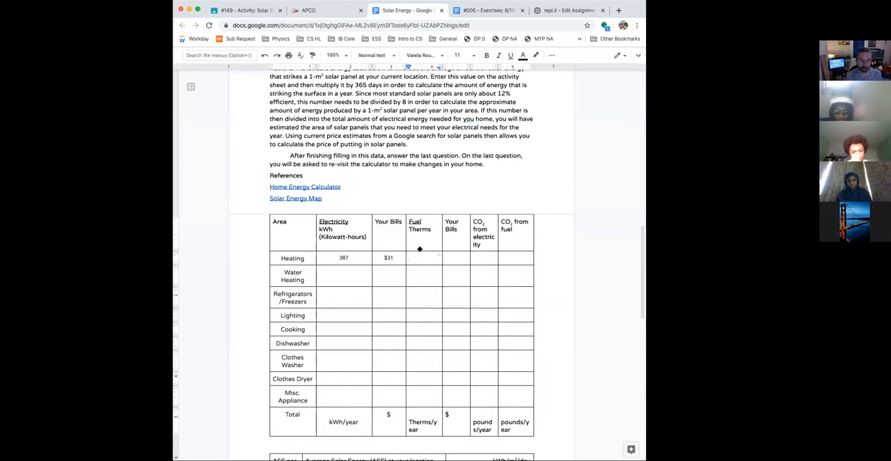
type("734")
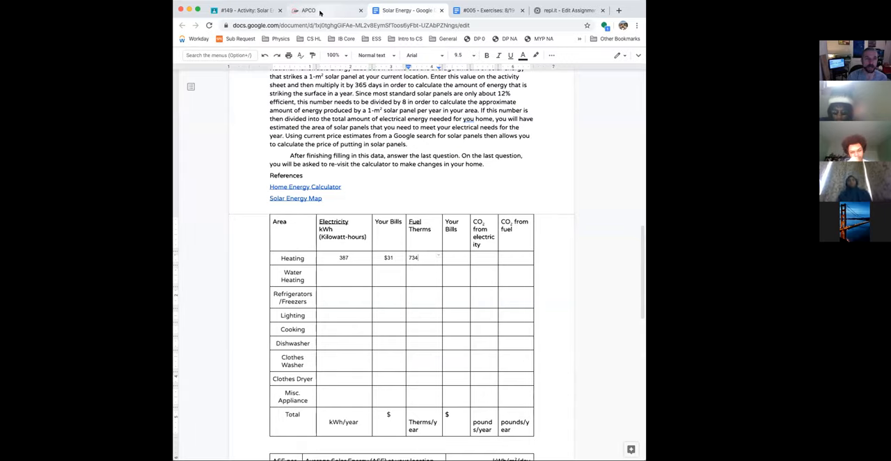
left_click(307, 10)
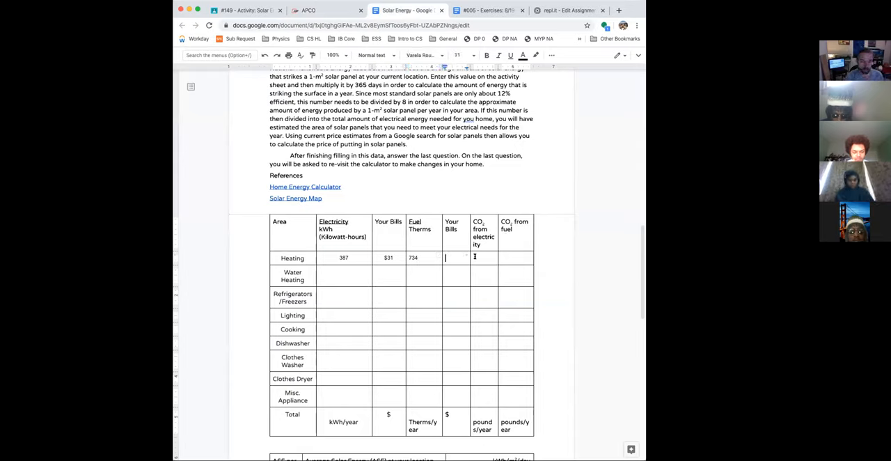
type("$1263")
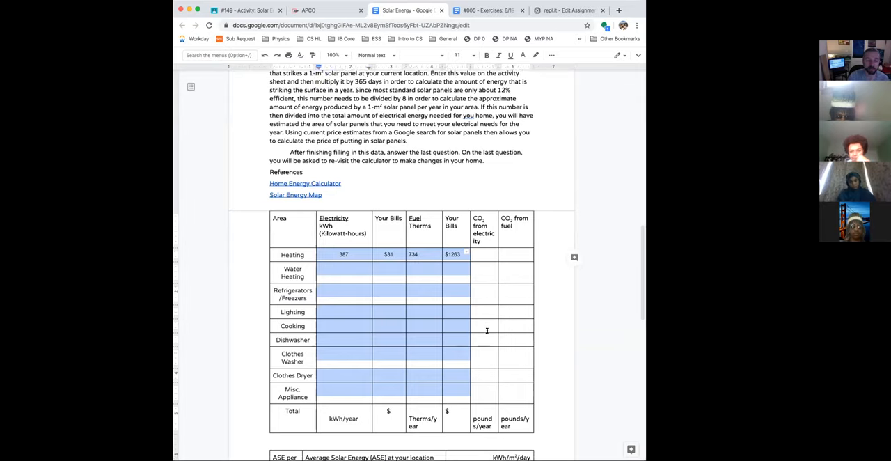
scroll("down", 3)
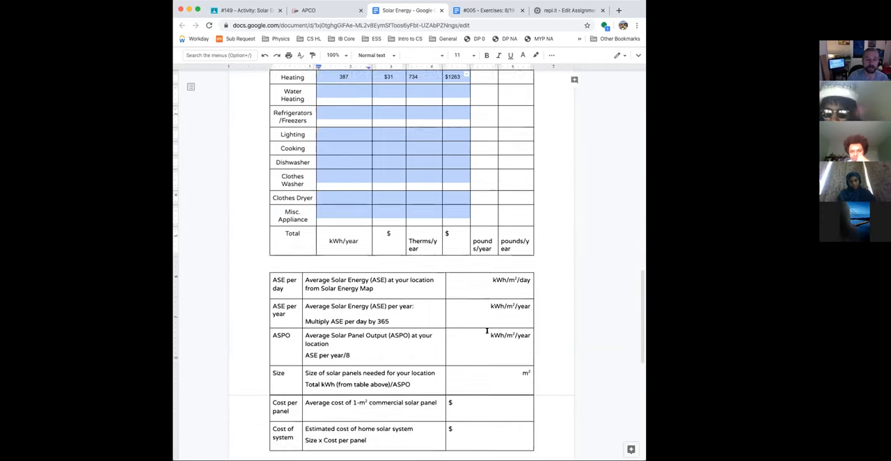
scroll("down", 3)
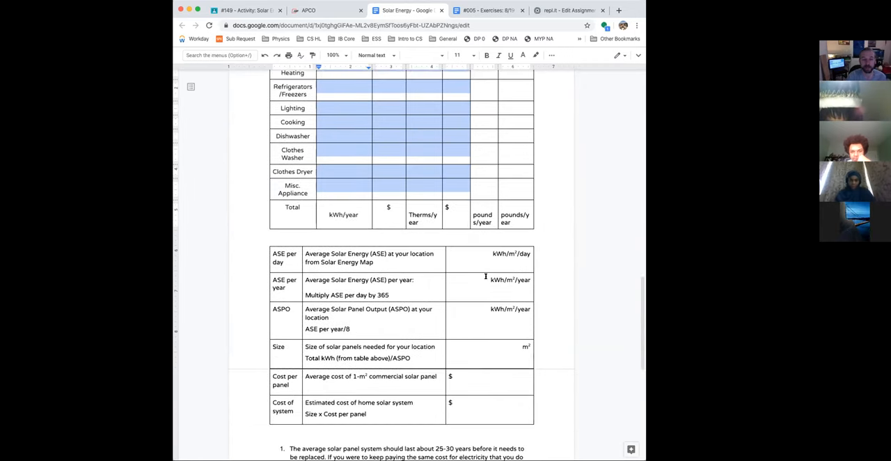